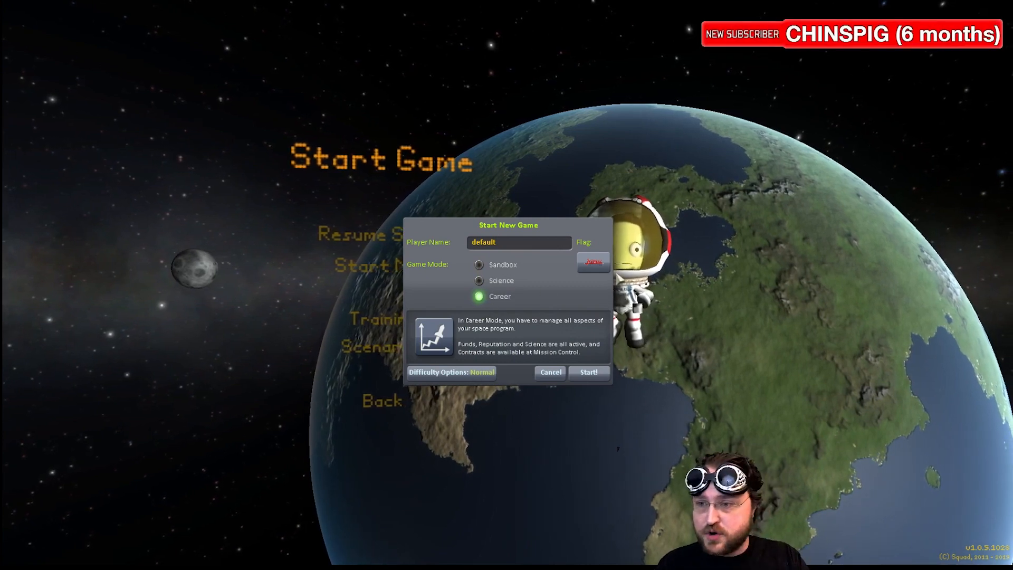
# Choose a new flag for the space program and accept it
pyautogui.click(593, 260)
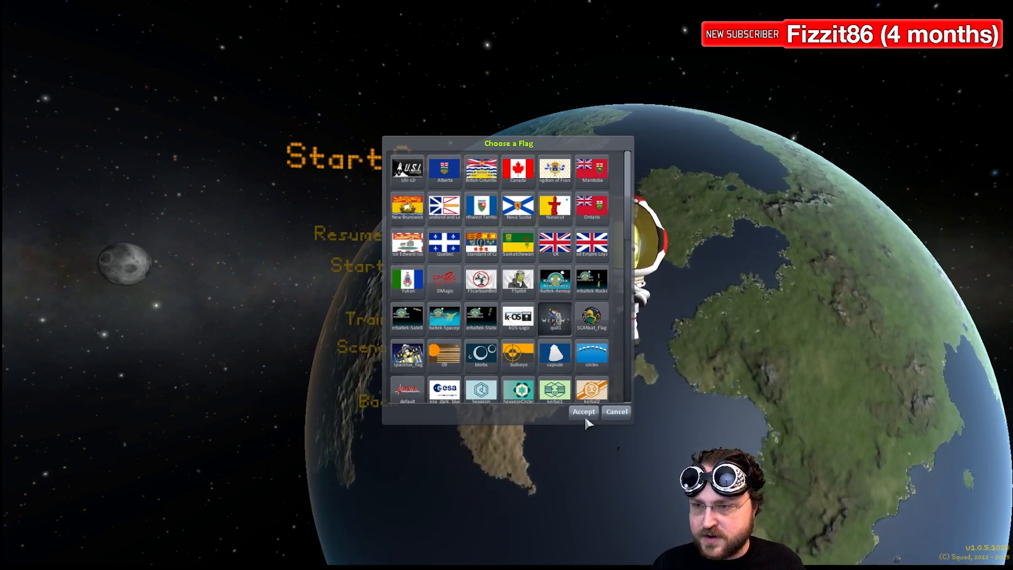
pyautogui.click(583, 413)
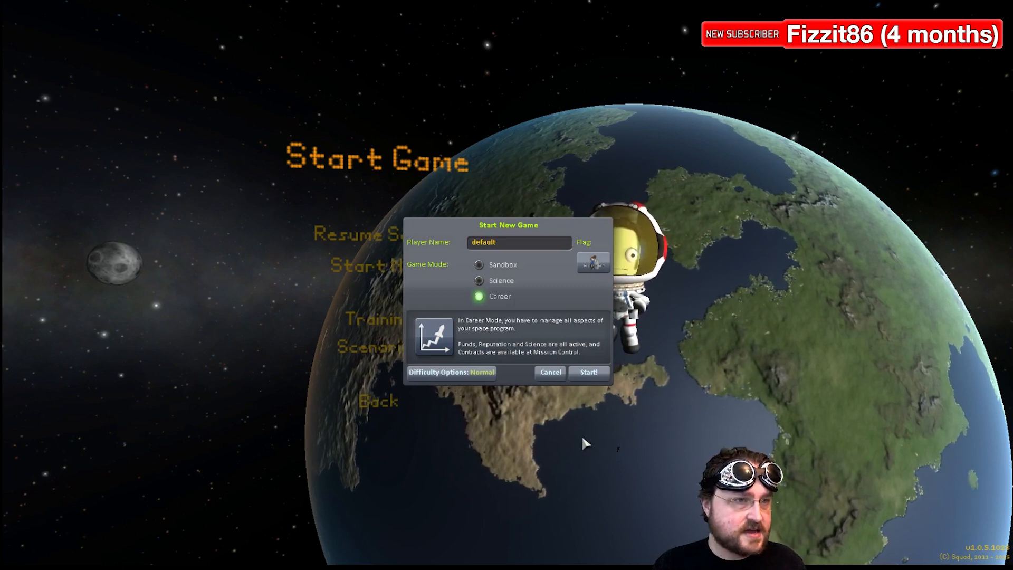
# Disable Missing Crews Respawn in the difficulty options and accept the custom settings
pyautogui.click(450, 371)
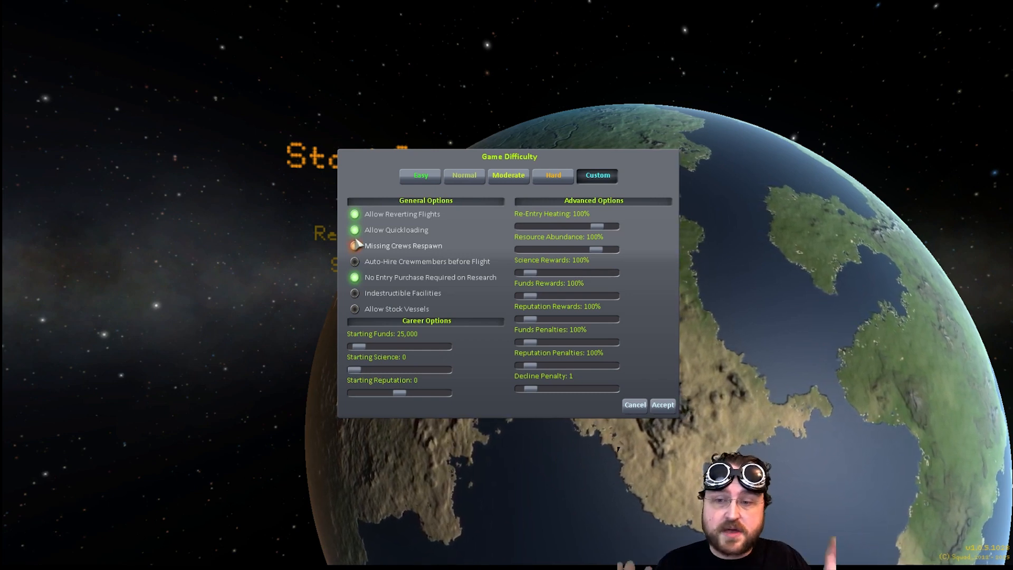
pyautogui.click(354, 244)
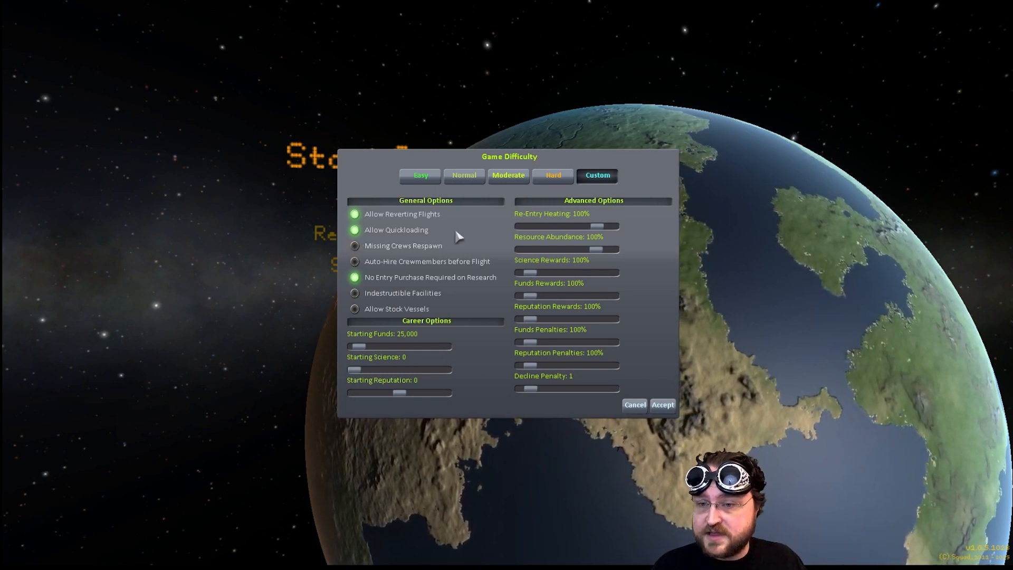
pyautogui.moveTo(627, 355)
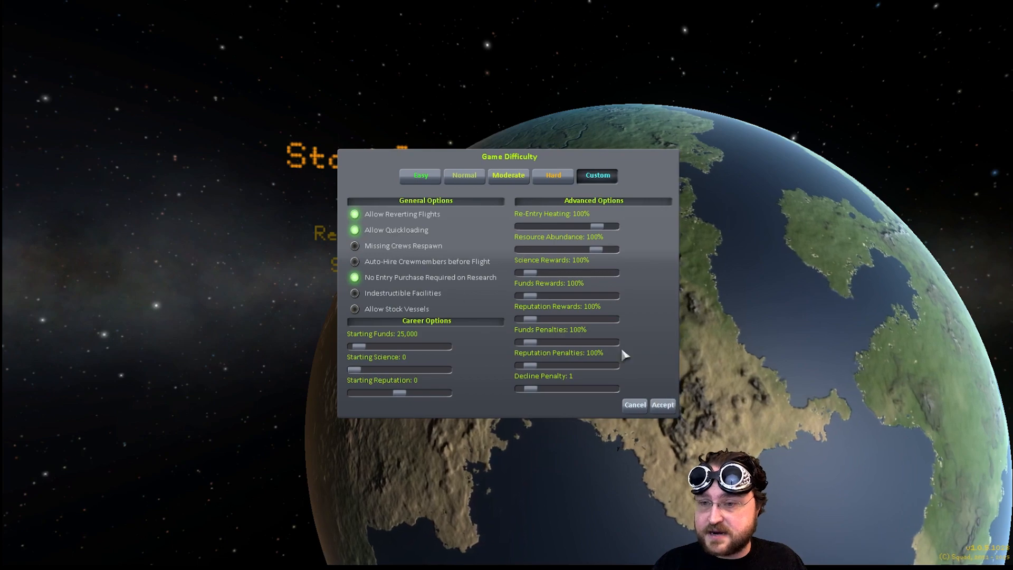
pyautogui.click(663, 405)
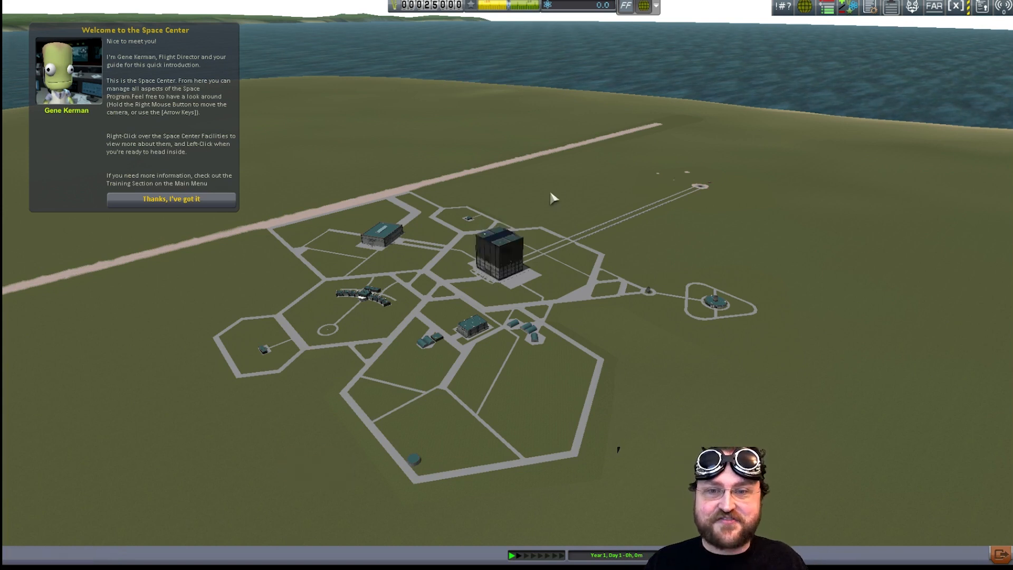
# Dismiss the Space Center welcome message
pyautogui.click(171, 199)
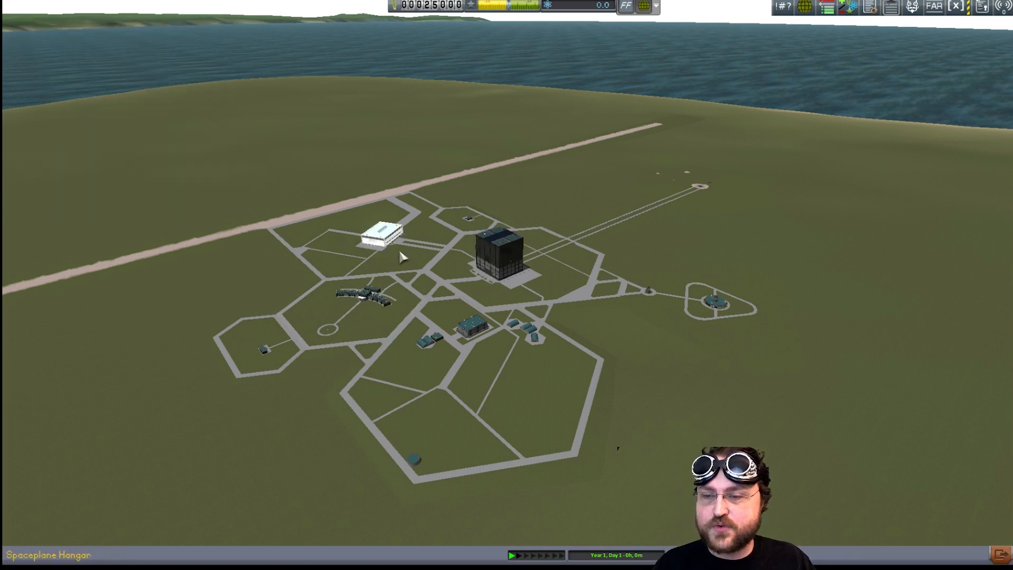
pyautogui.moveTo(581, 194)
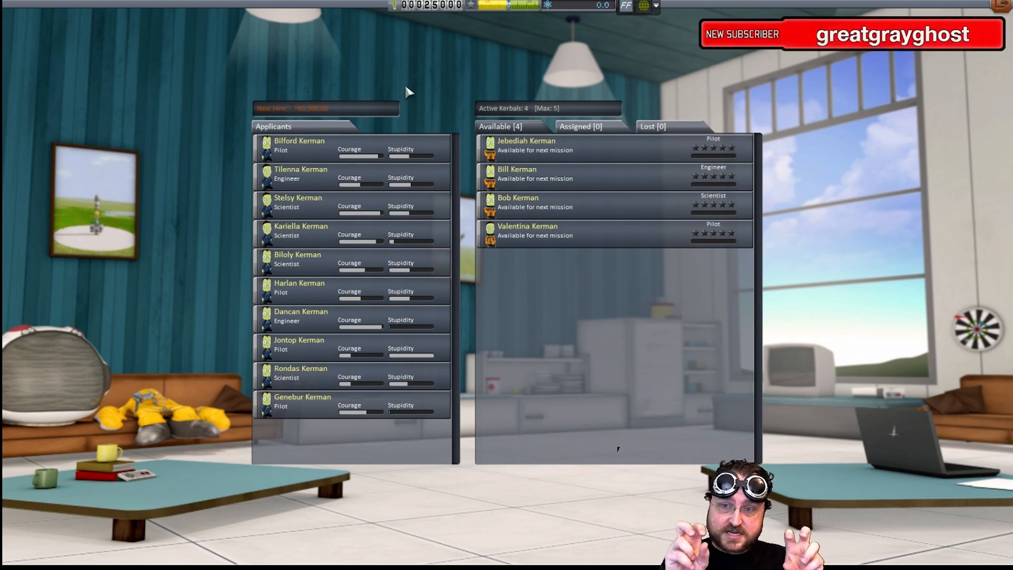
pyautogui.moveTo(327, 112)
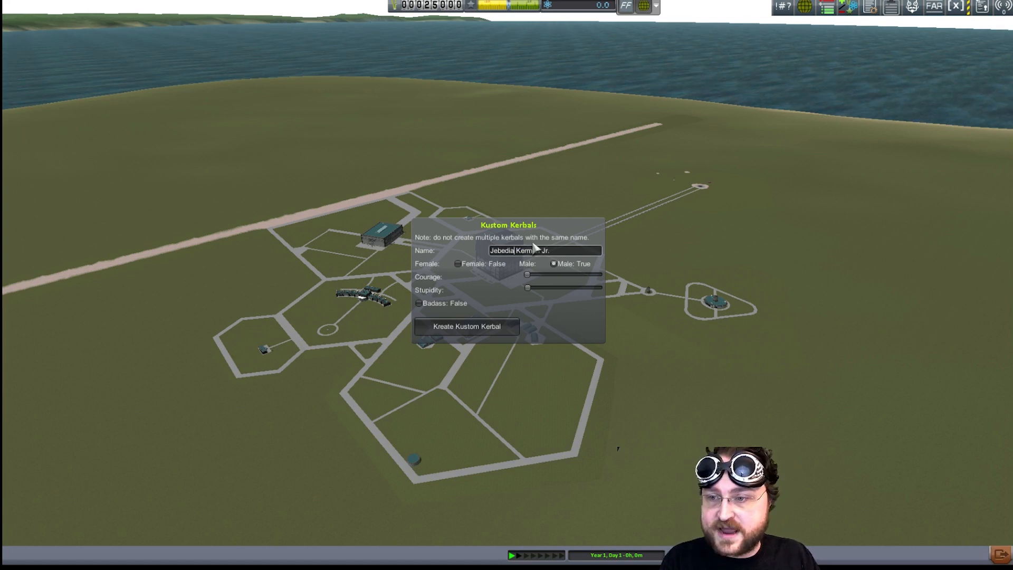
# Create TF2brumbrumbrum and MedicalMajor Kerman Jr. with courage and stupidity at maximum
pyautogui.write('tf2brumbrumbrum')
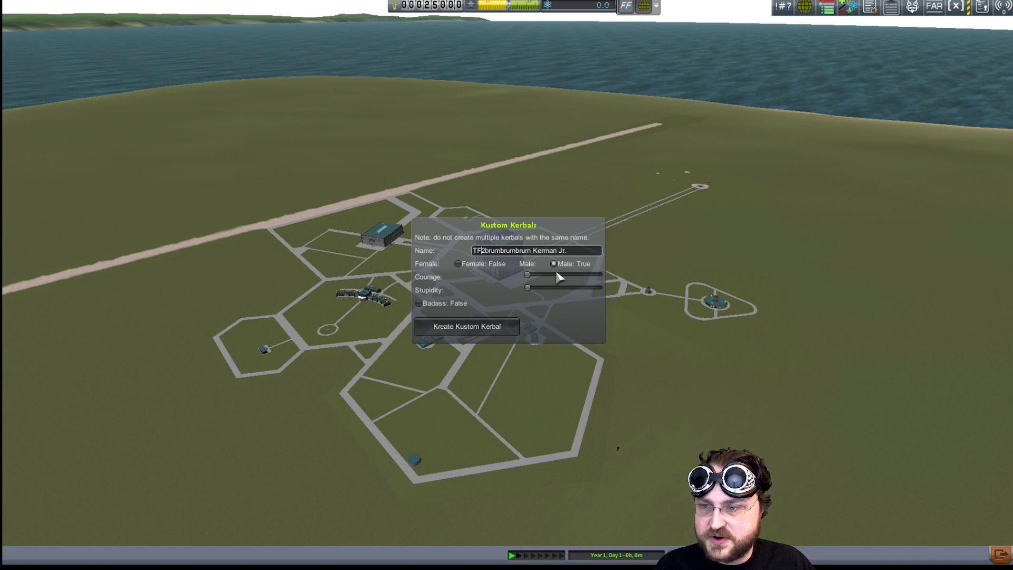
pyautogui.moveTo(527, 275); pyautogui.dragTo(597, 274)
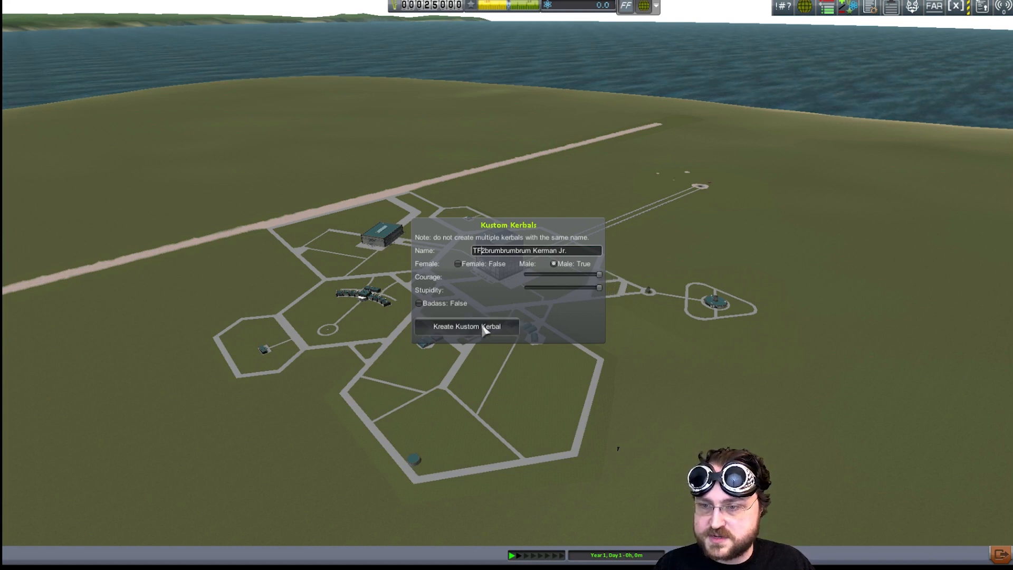
pyautogui.click(469, 327)
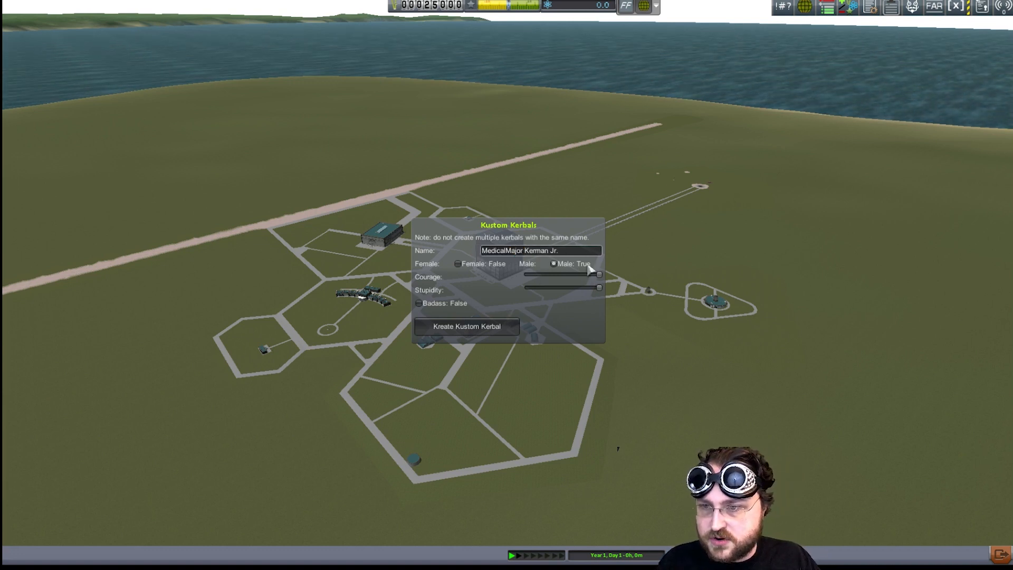
pyautogui.click(467, 327)
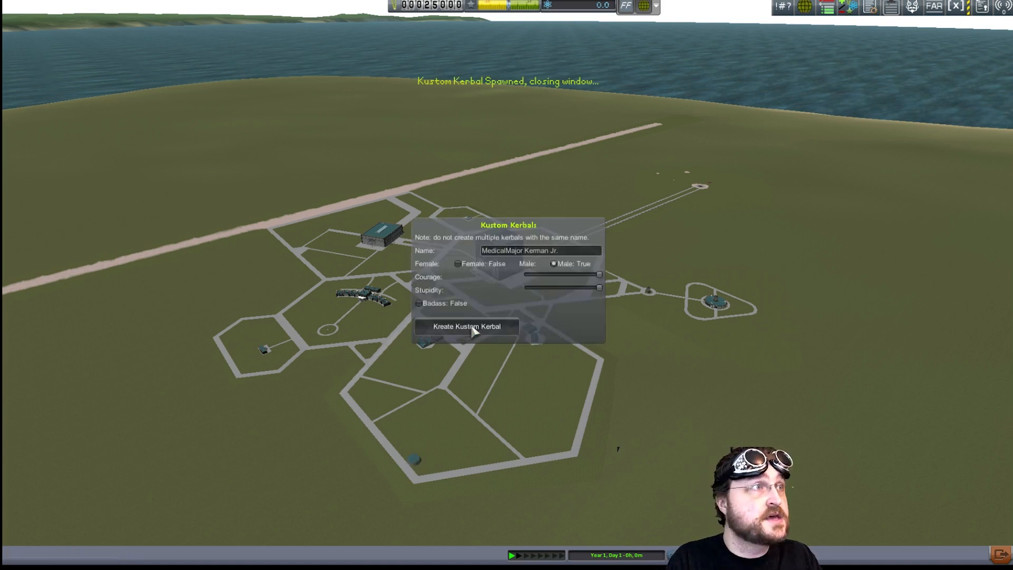
# Create further kerbals named Music_, Deadmeat and Kasamimc Kerman Jr
pyautogui.doubleClick(495, 250)
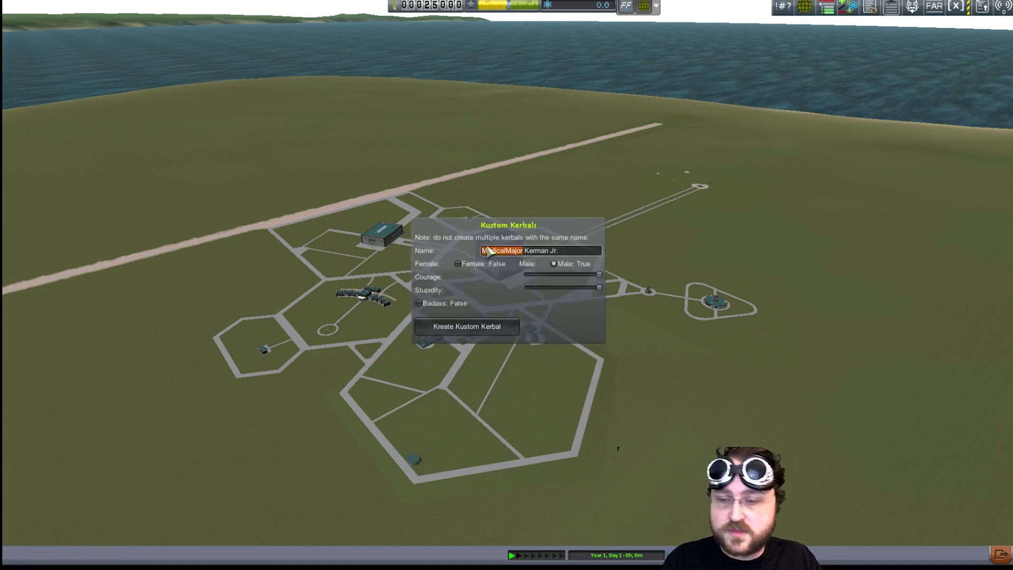
pyautogui.write('Music_')
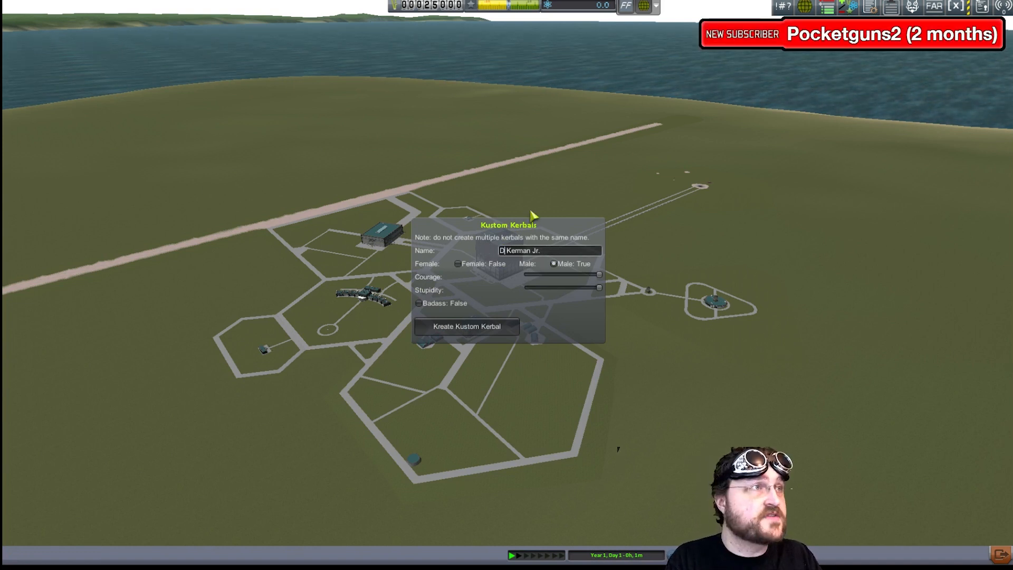
pyautogui.write('eadmeat')
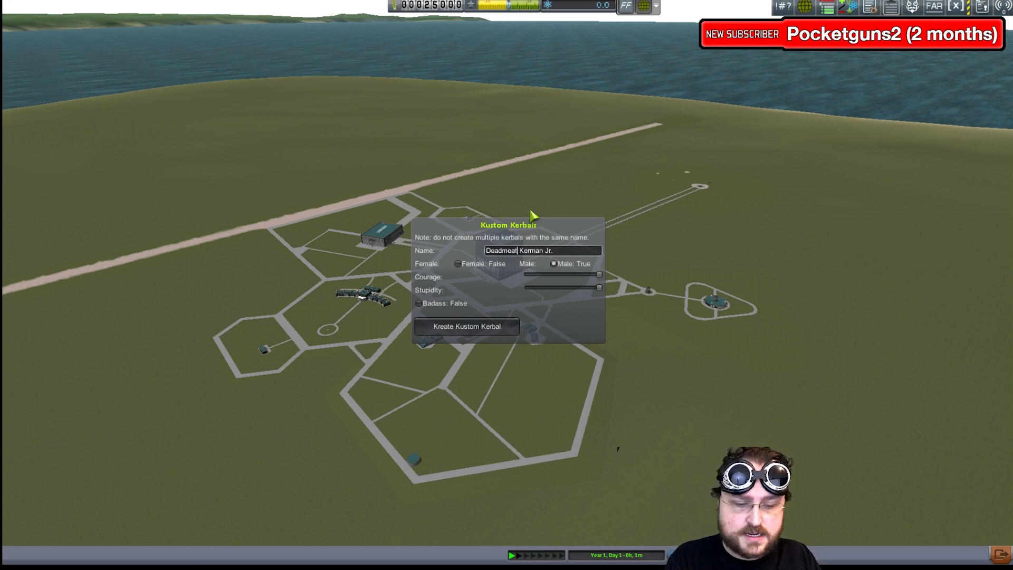
pyautogui.click(467, 326)
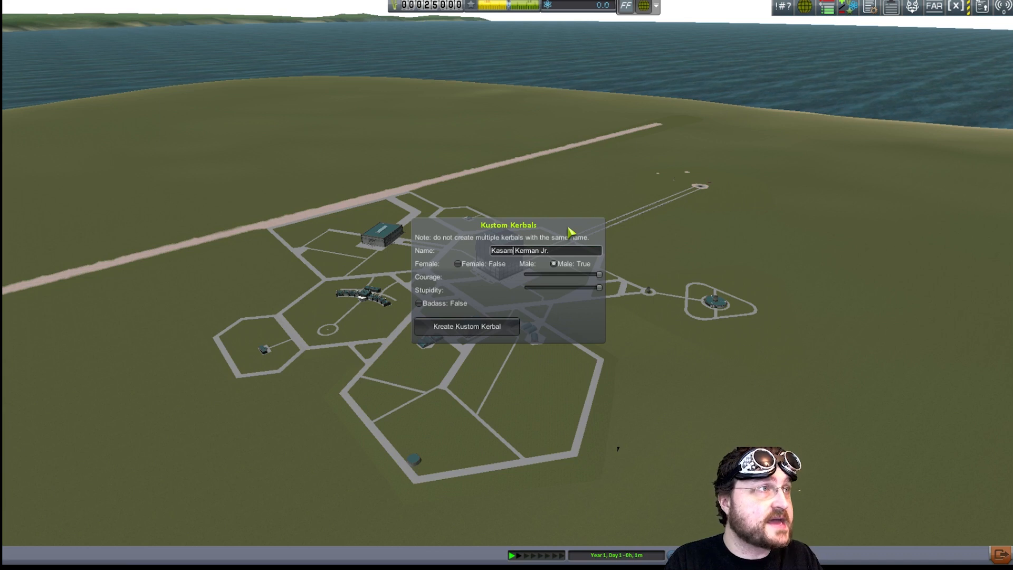
pyautogui.write('imc')
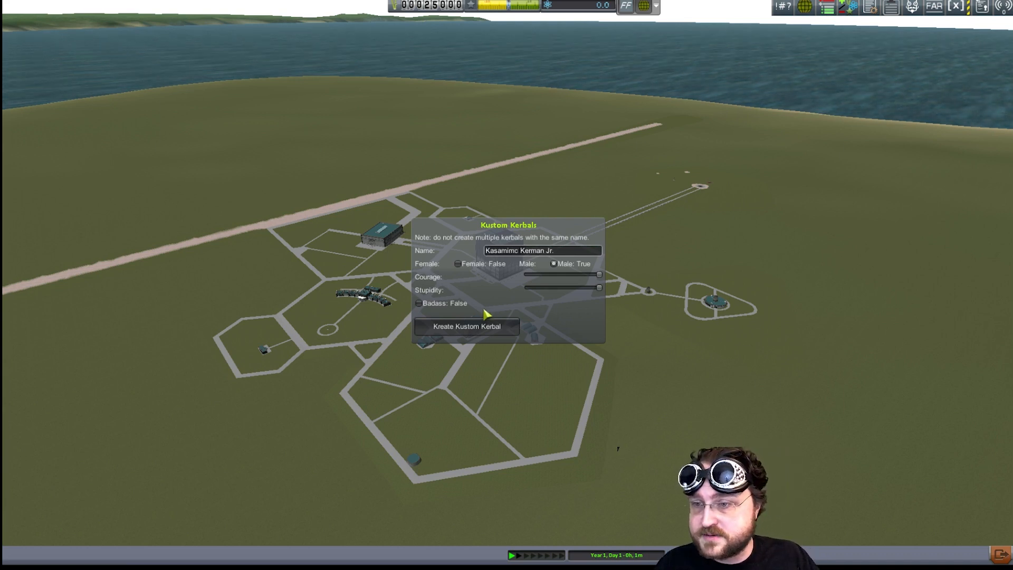
pyautogui.click(466, 326)
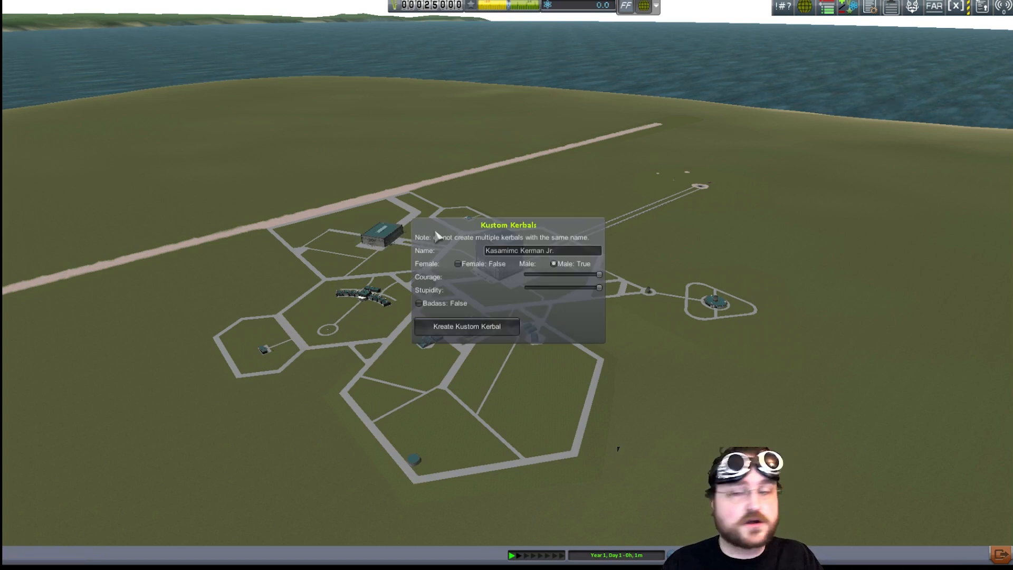
# Switch the custom kerbal to female and create her with the entered Kerman Jr. name
pyautogui.click(456, 264)
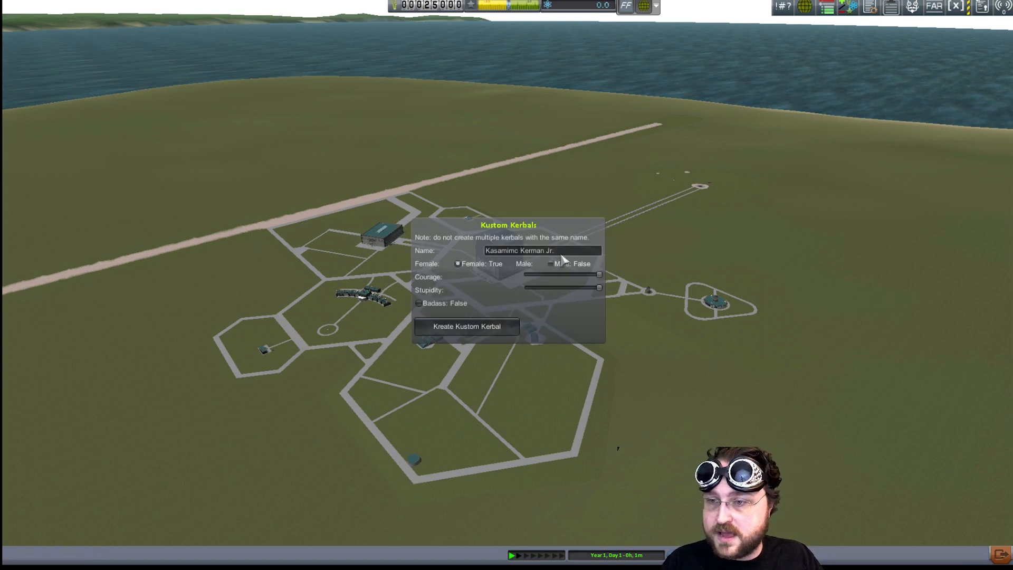
pyautogui.click(521, 251)
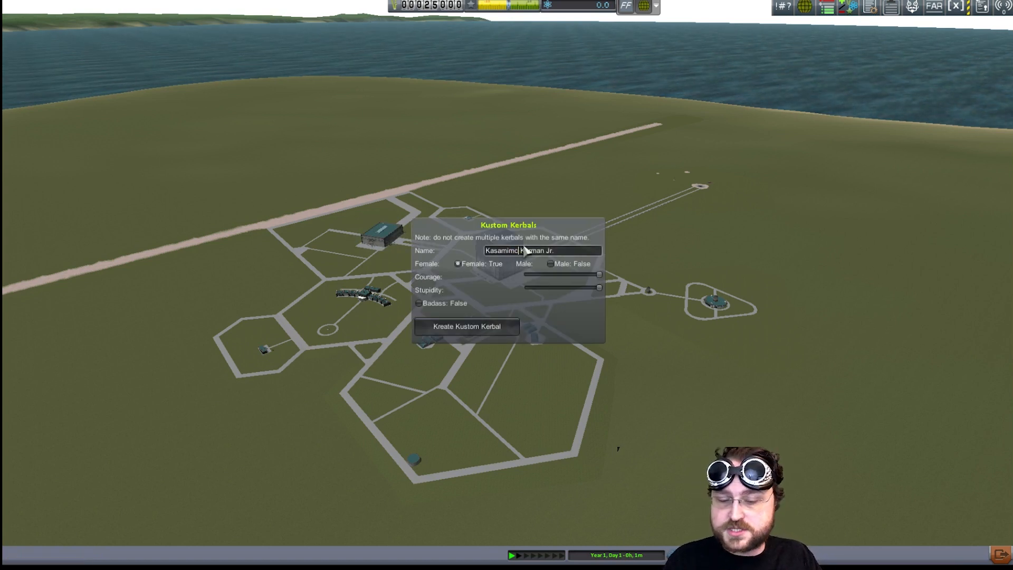
pyautogui.write('Kerman Jr.')
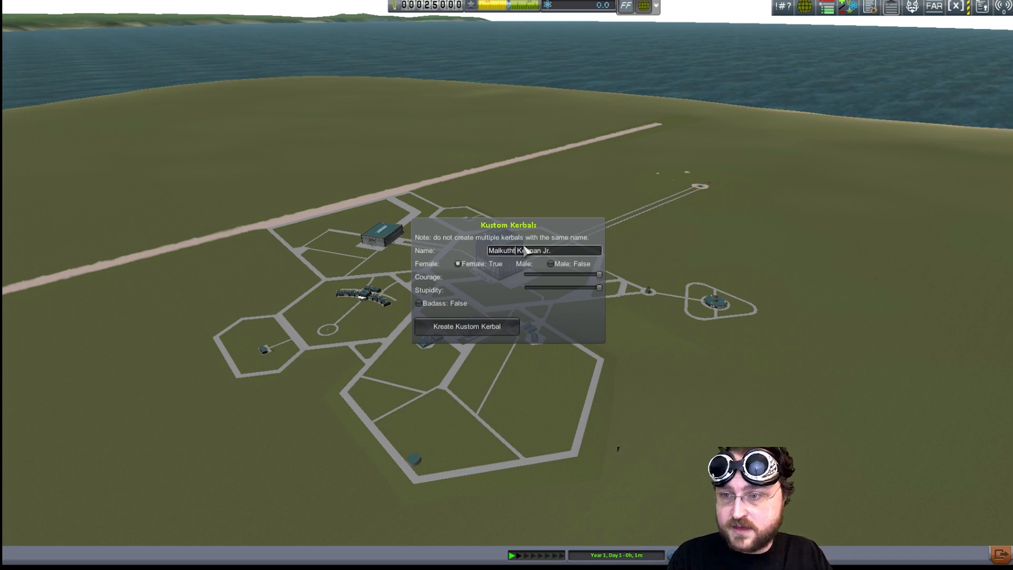
pyautogui.click(466, 327)
pyautogui.write('tv')
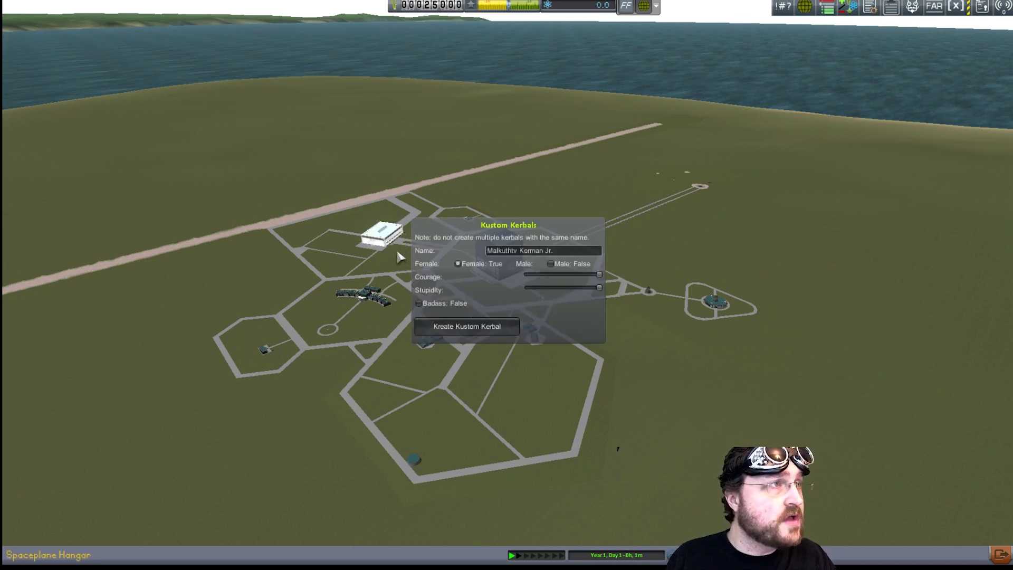
# Rename the female kerbal's first name to Dead, then Al, for further creations
pyautogui.doubleClick(496, 248)
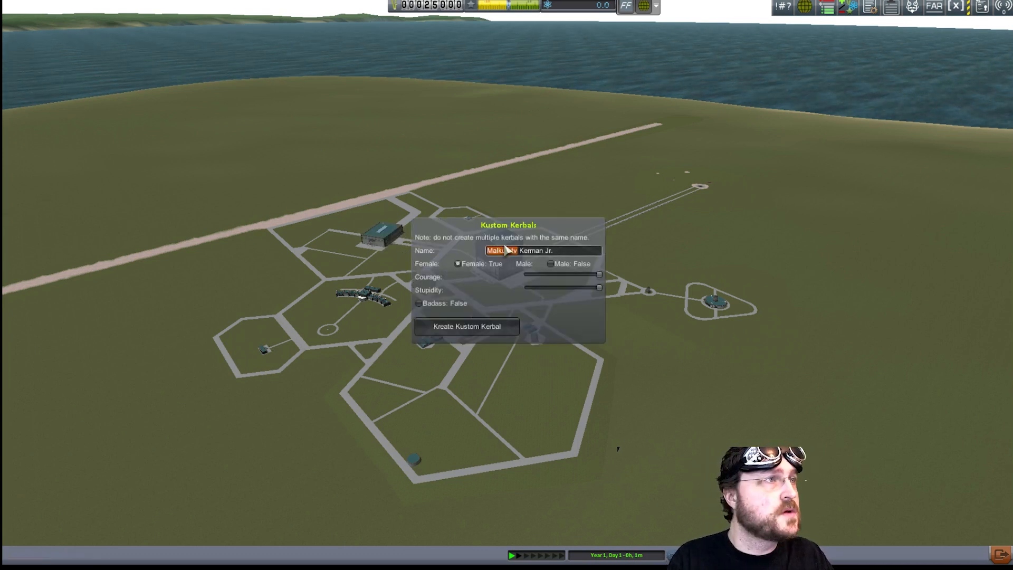
pyautogui.write('Deadman827')
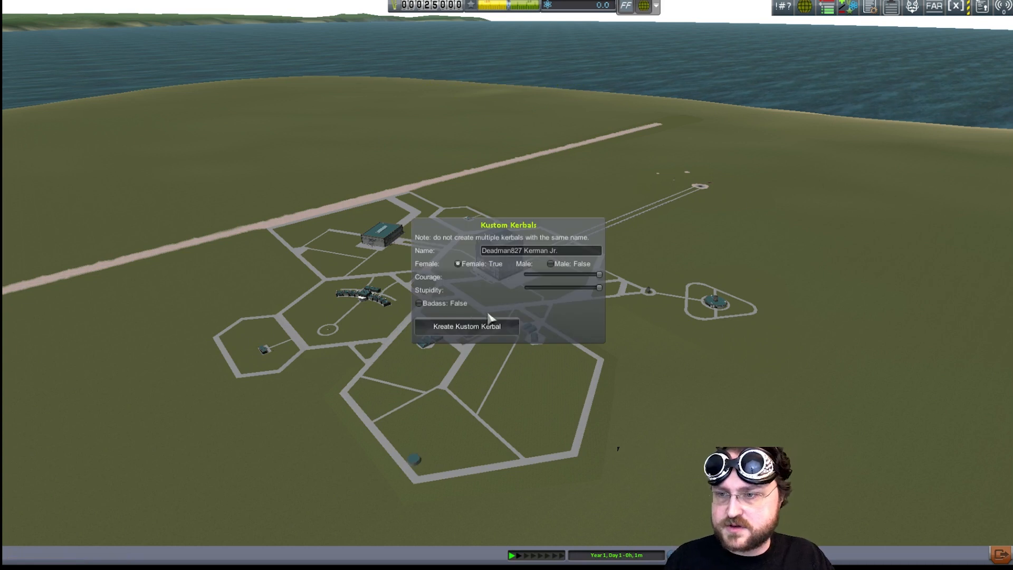
pyautogui.doubleClick(502, 250)
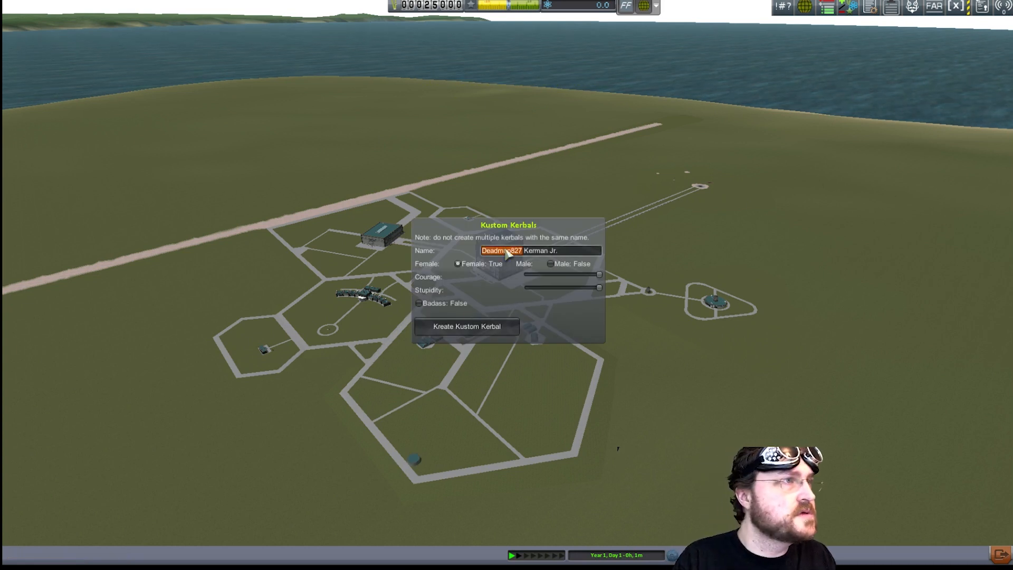
pyautogui.write('Al')
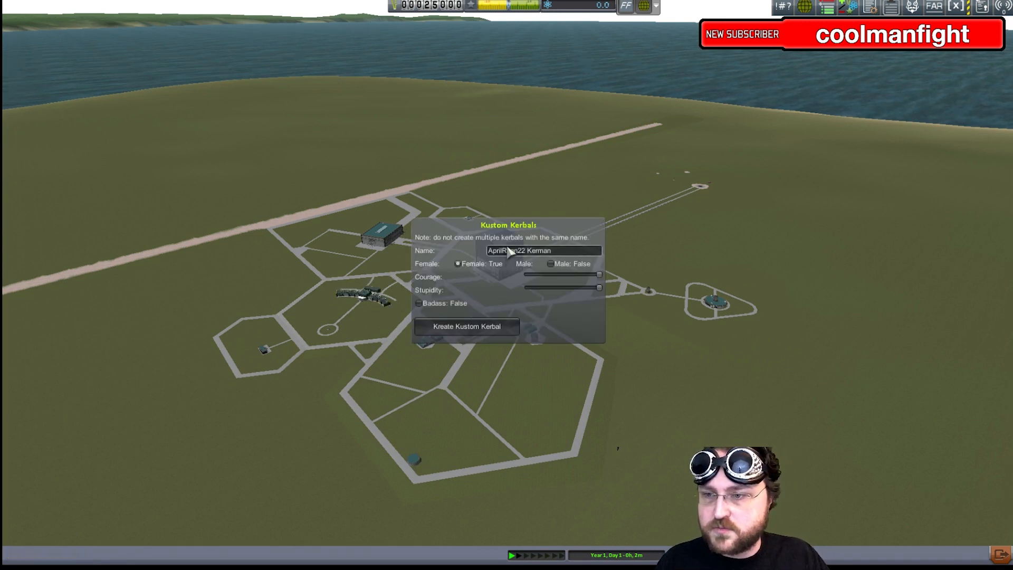
pyautogui.doubleClick(506, 251)
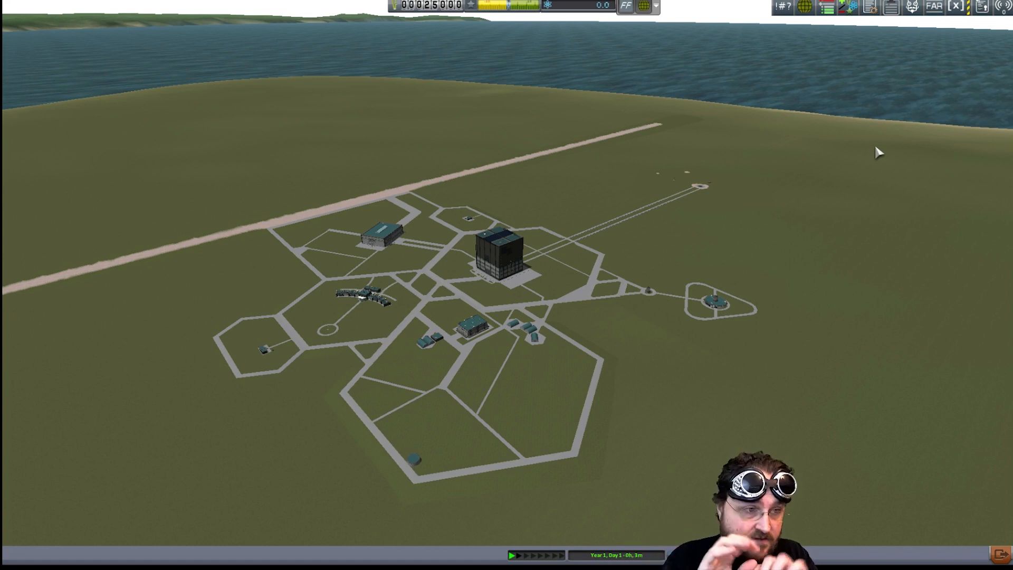
pyautogui.moveTo(672, 230)
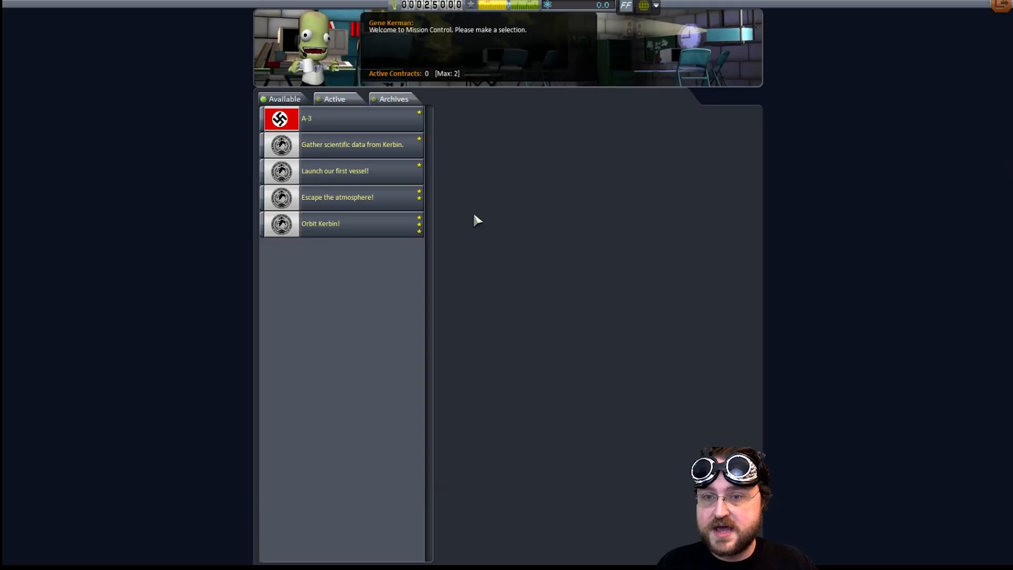
pyautogui.moveTo(519, 265)
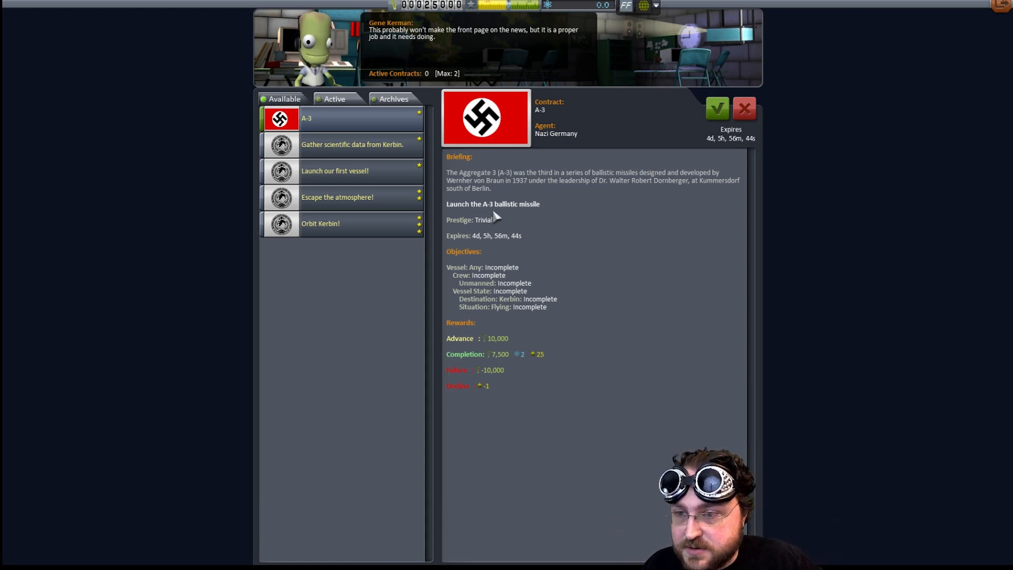
pyautogui.moveTo(523, 283)
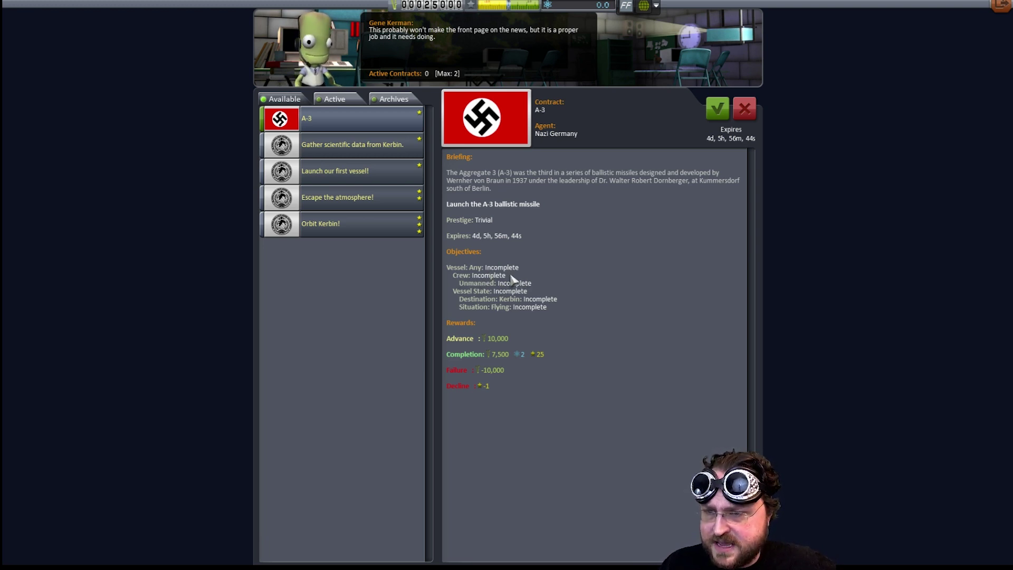
pyautogui.moveTo(580, 297)
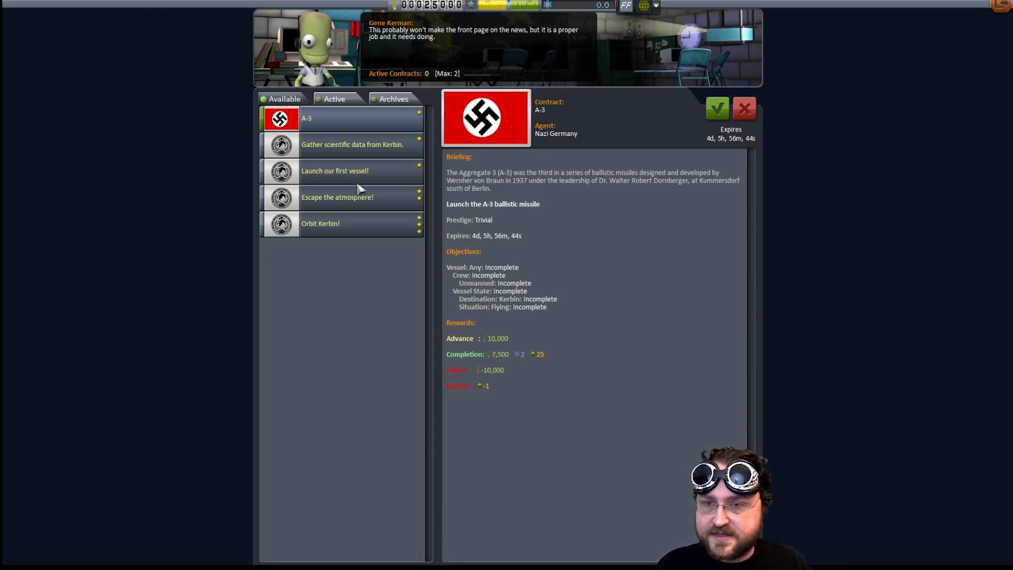
# Accept the 'Launch our first vessel!' contract and leave Mission Control
pyautogui.click(336, 171)
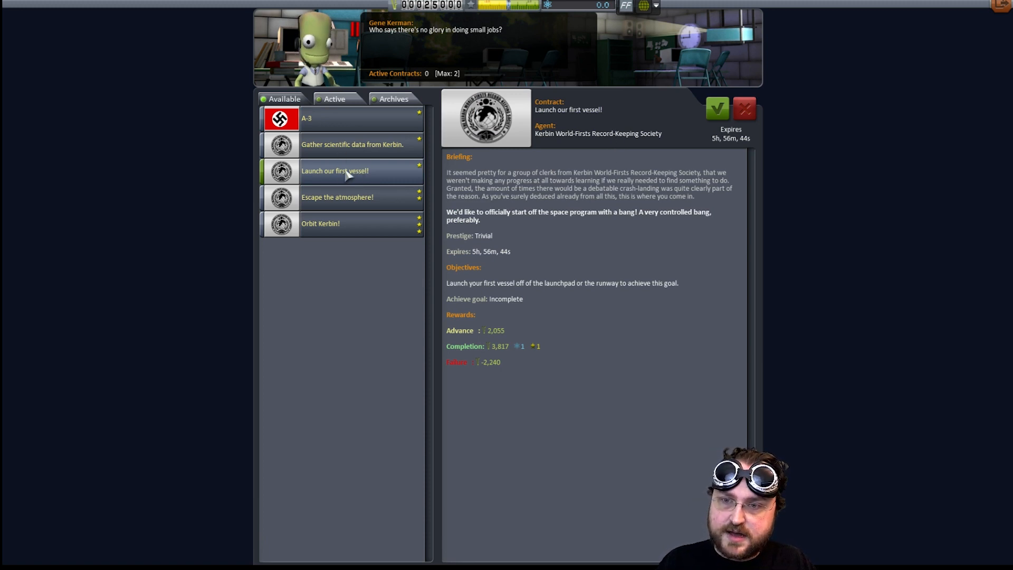
pyautogui.click(717, 108)
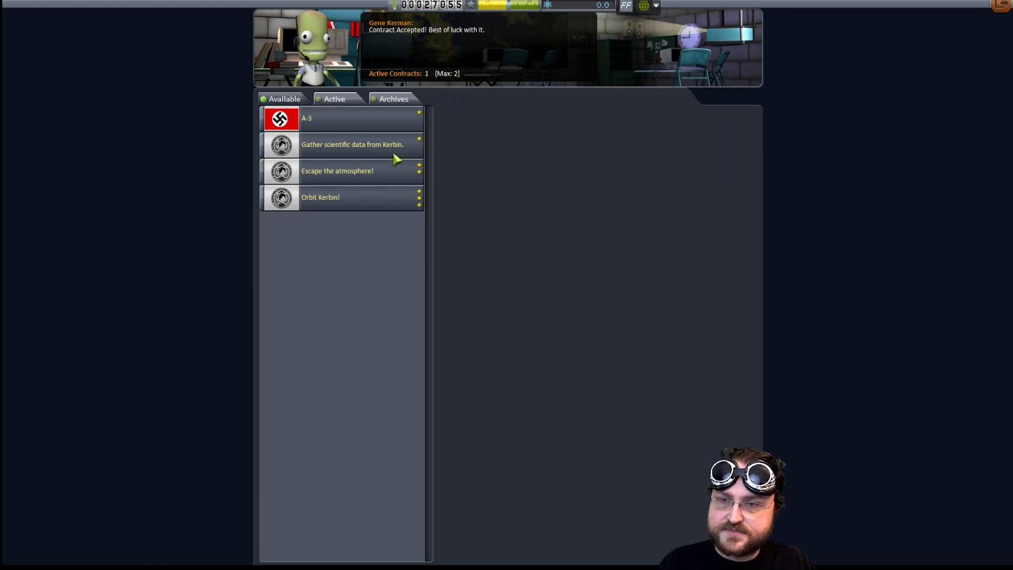
pyautogui.click(352, 144)
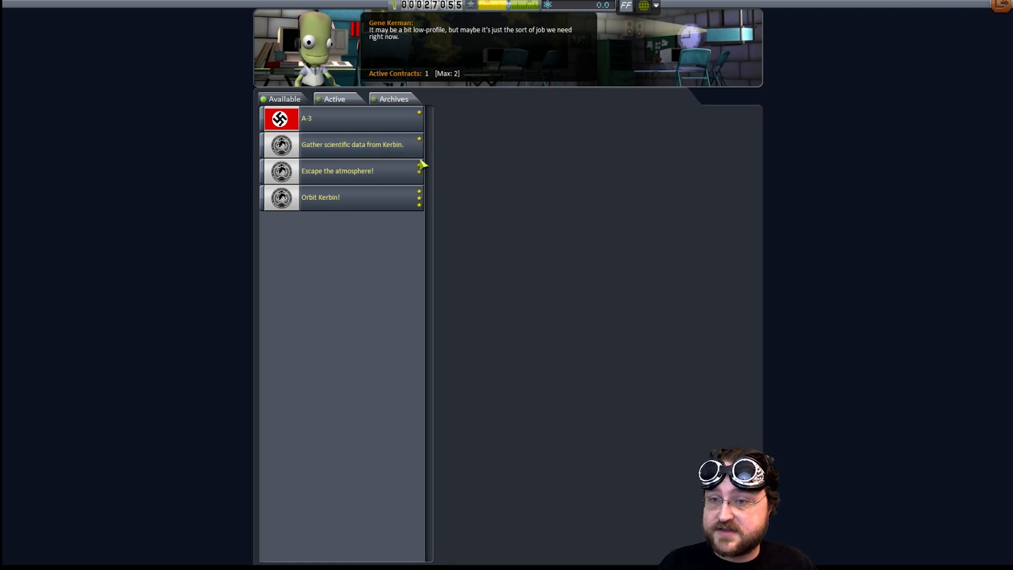
pyautogui.click(358, 145)
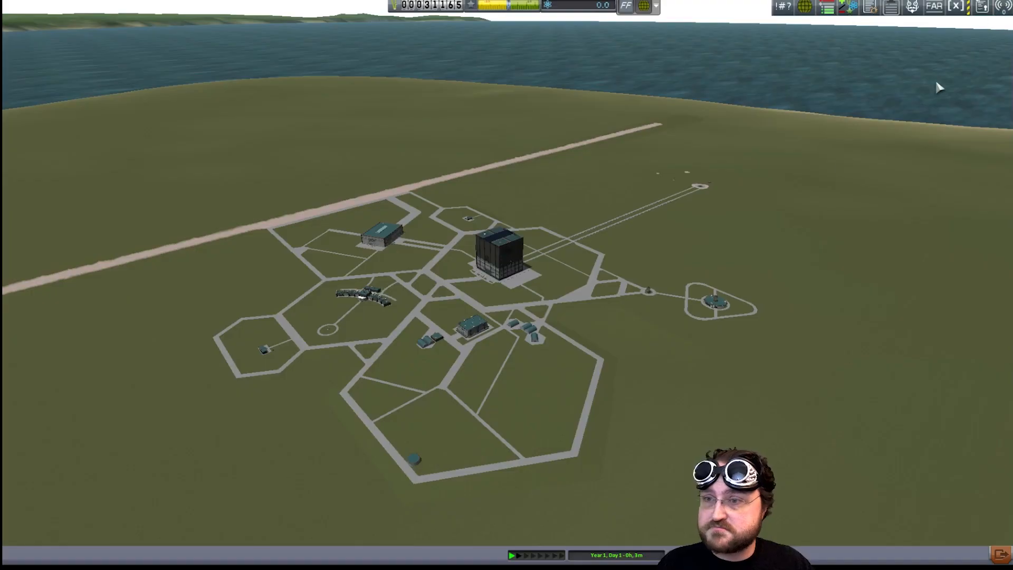
pyautogui.moveTo(646, 265)
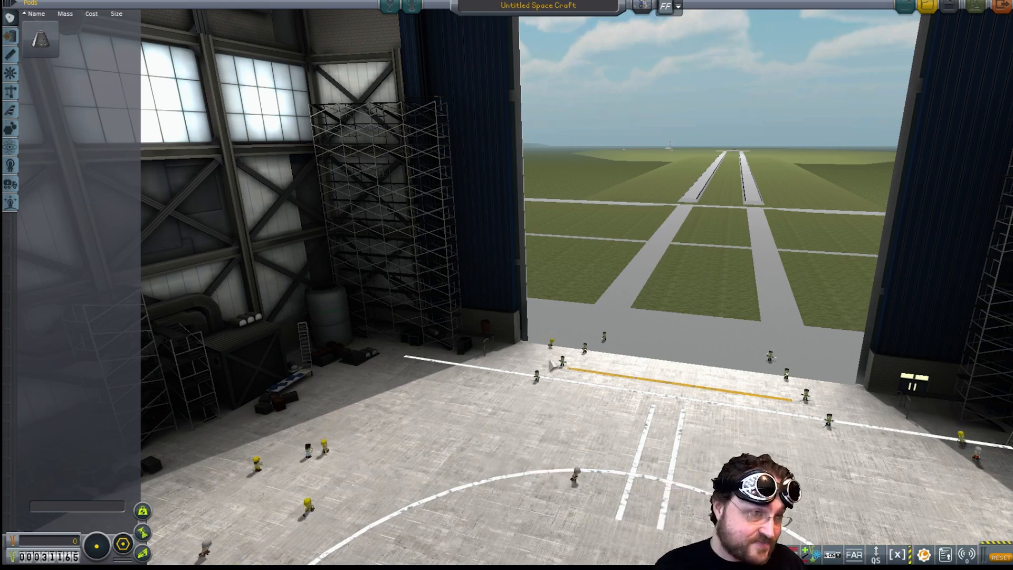
pyautogui.moveTo(780, 258)
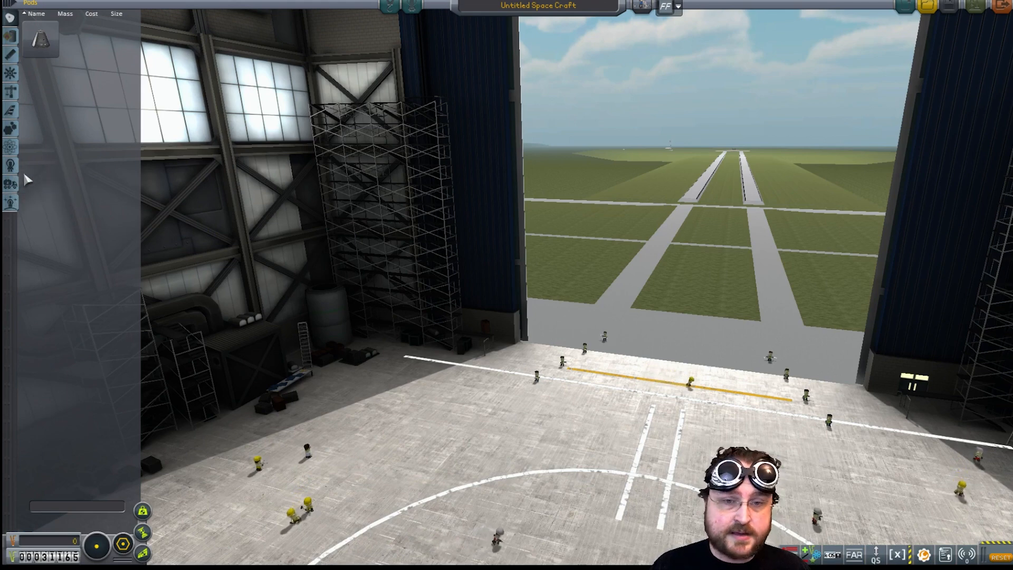
pyautogui.moveTo(63, 84)
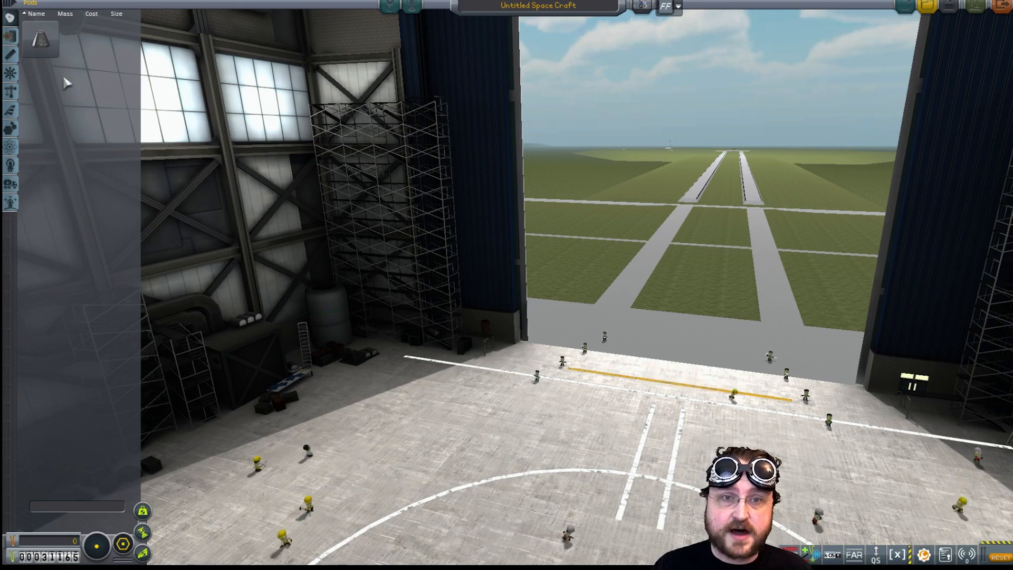
pyautogui.moveTo(38, 38)
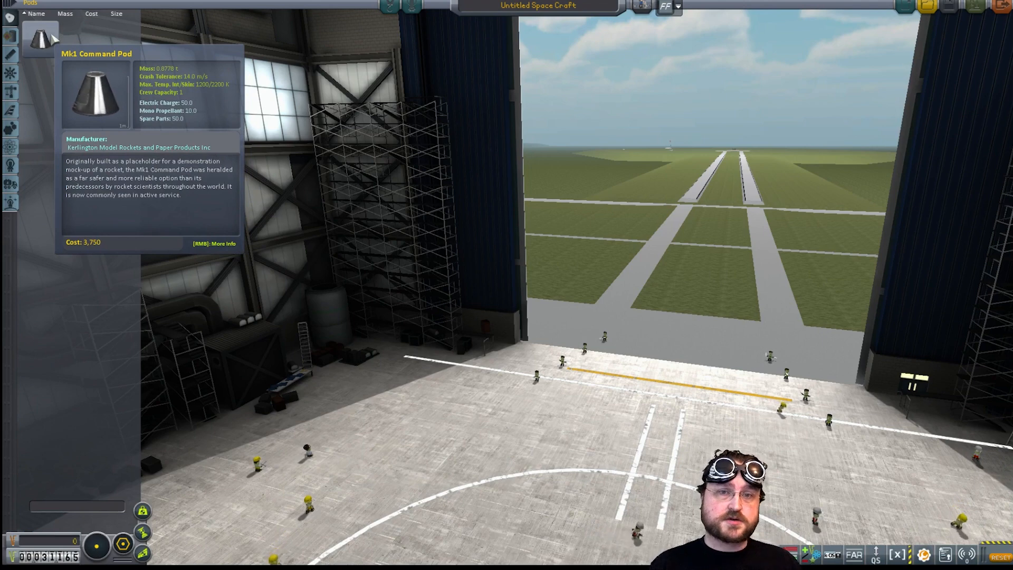
pyautogui.moveTo(7, 91)
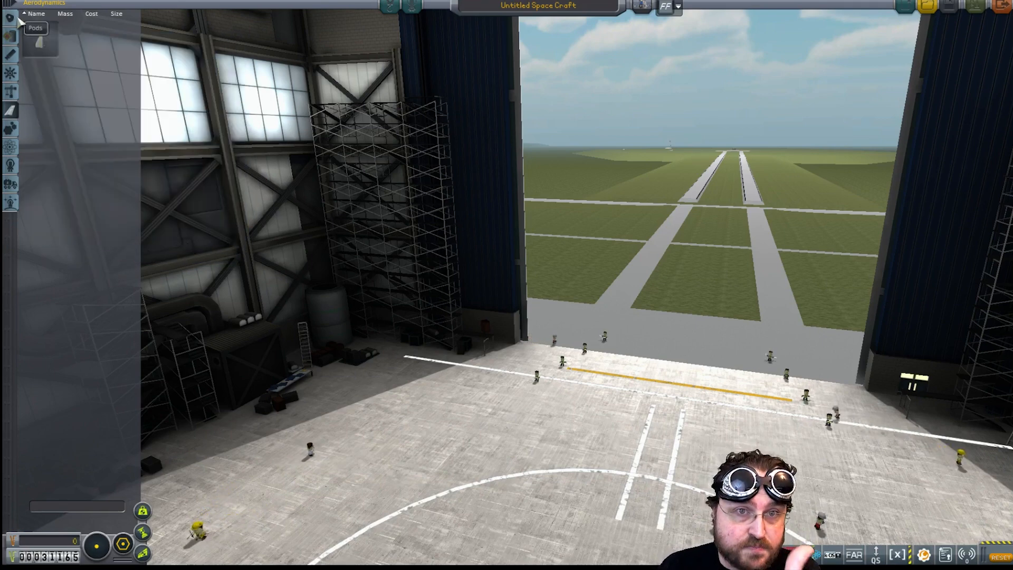
pyautogui.moveTo(40, 37)
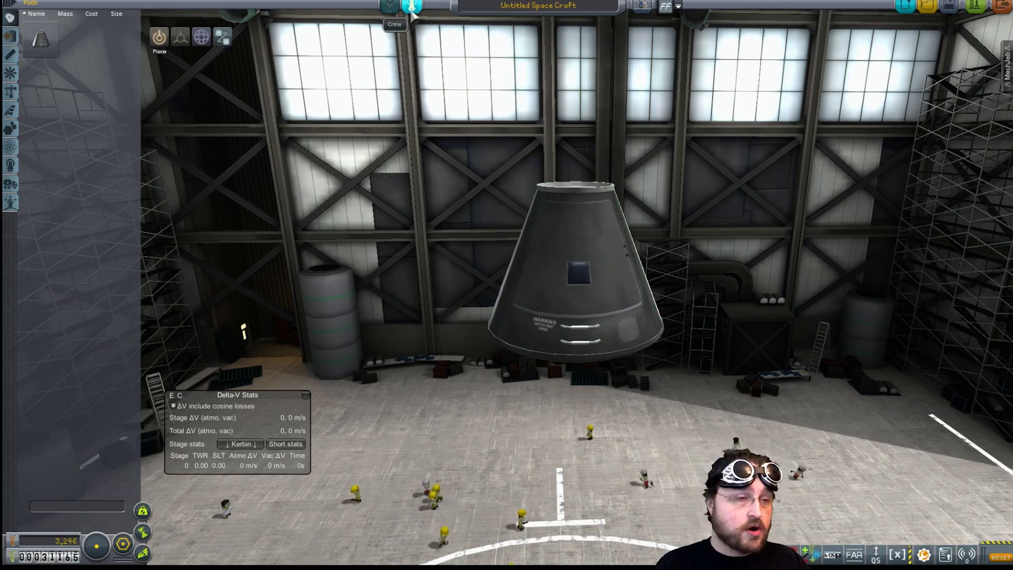
pyautogui.click(395, 12)
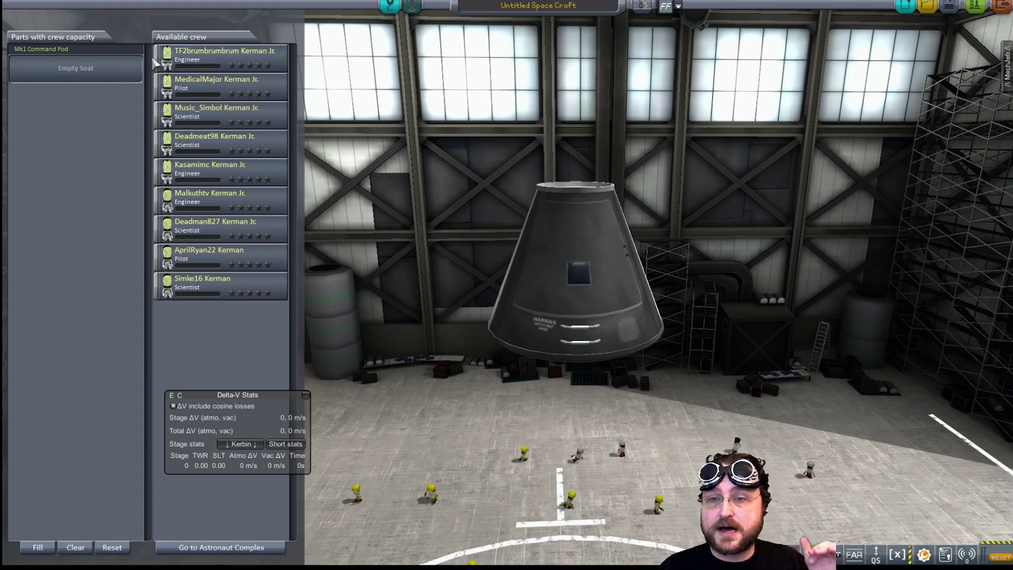
pyautogui.moveTo(533, 242)
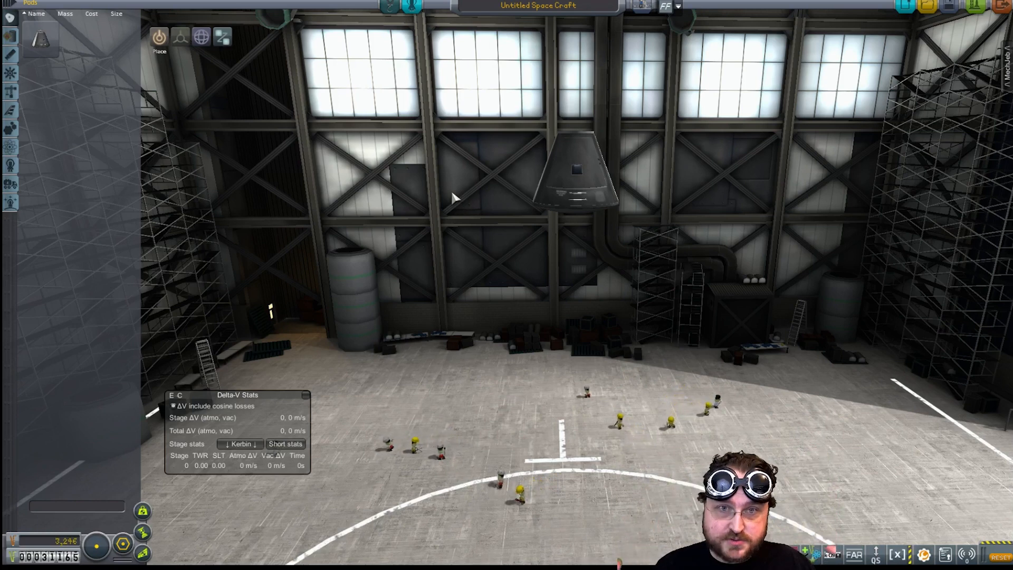
# Show the Engines parts category
pyautogui.click(7, 38)
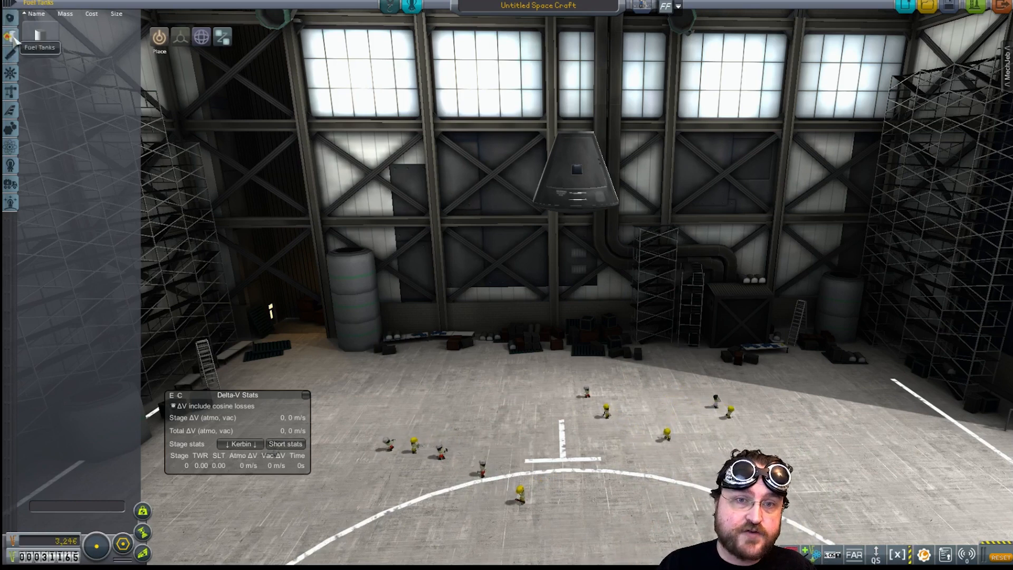
pyautogui.moveTo(35, 40)
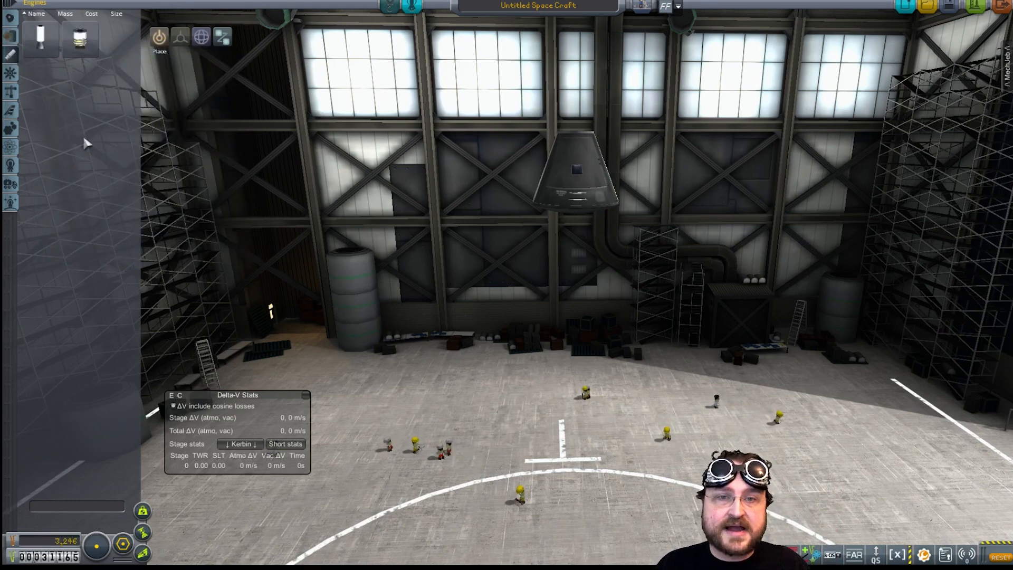
pyautogui.moveTo(38, 38)
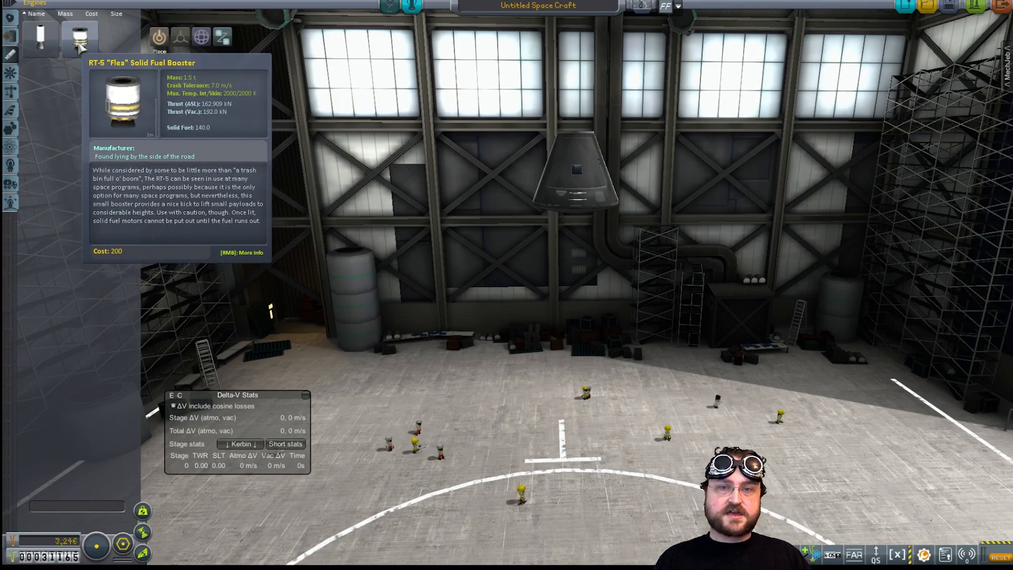
pyautogui.moveTo(38, 40)
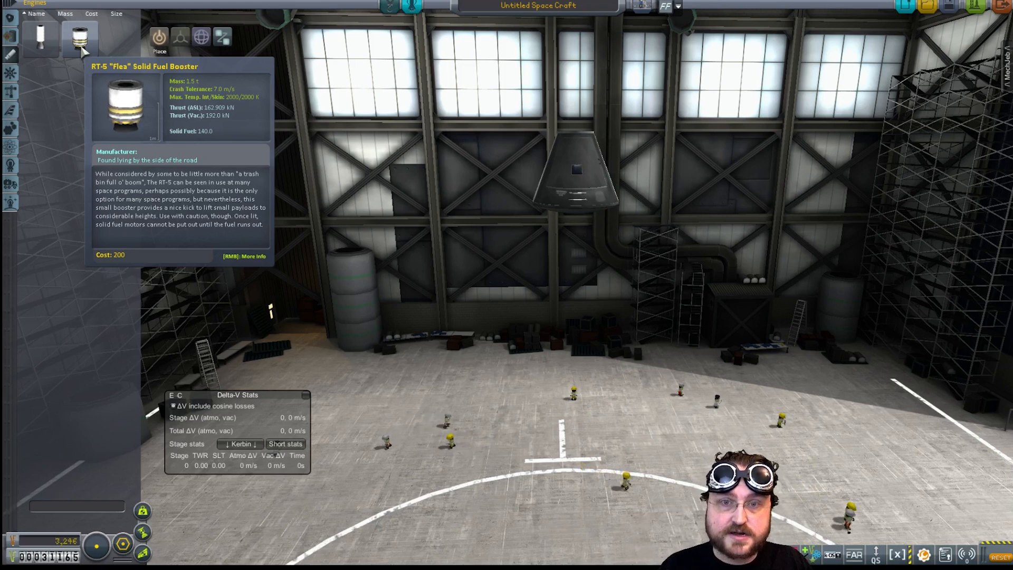
pyautogui.moveTo(72, 86)
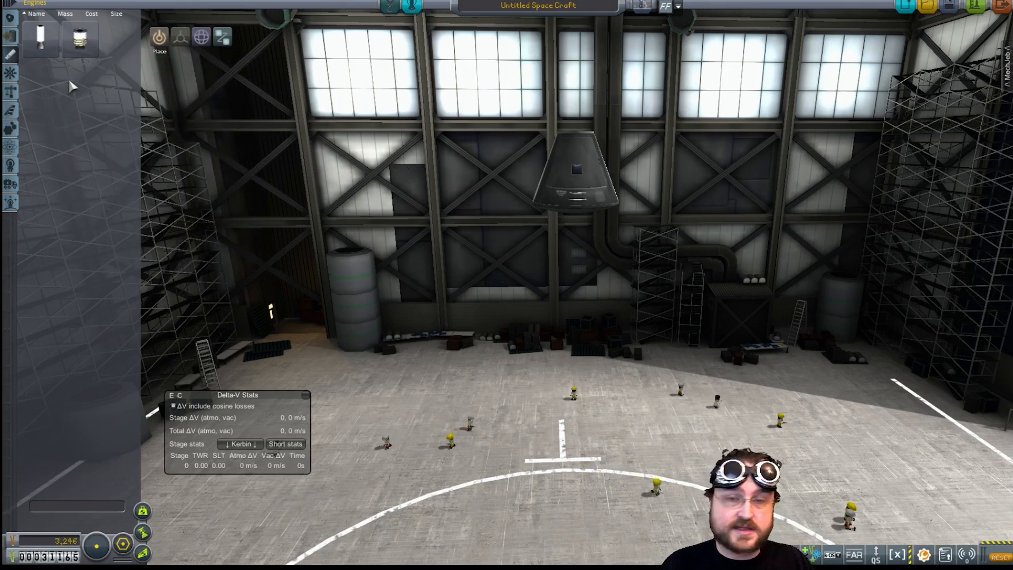
pyautogui.moveTo(40, 36)
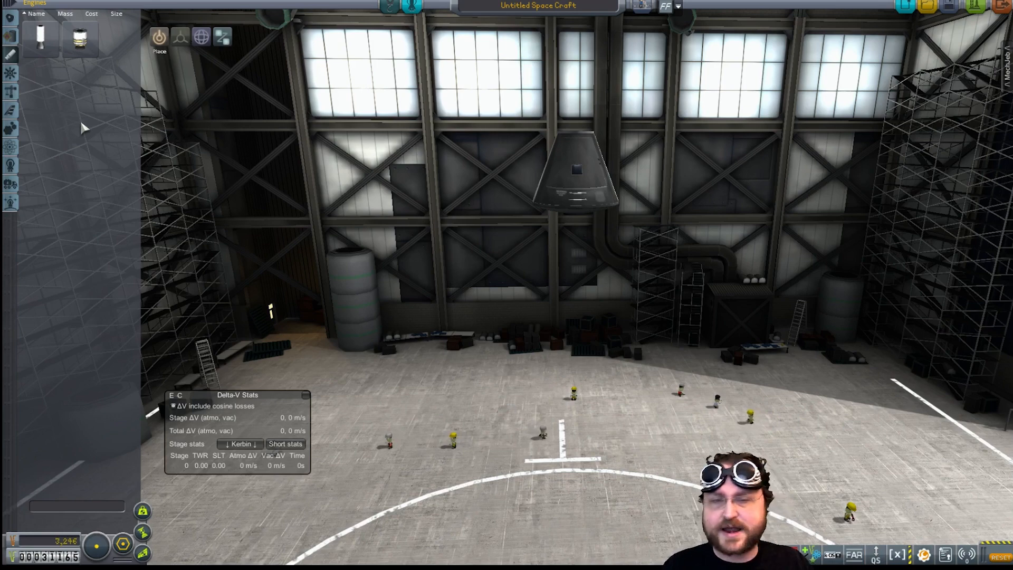
pyautogui.moveTo(80, 40)
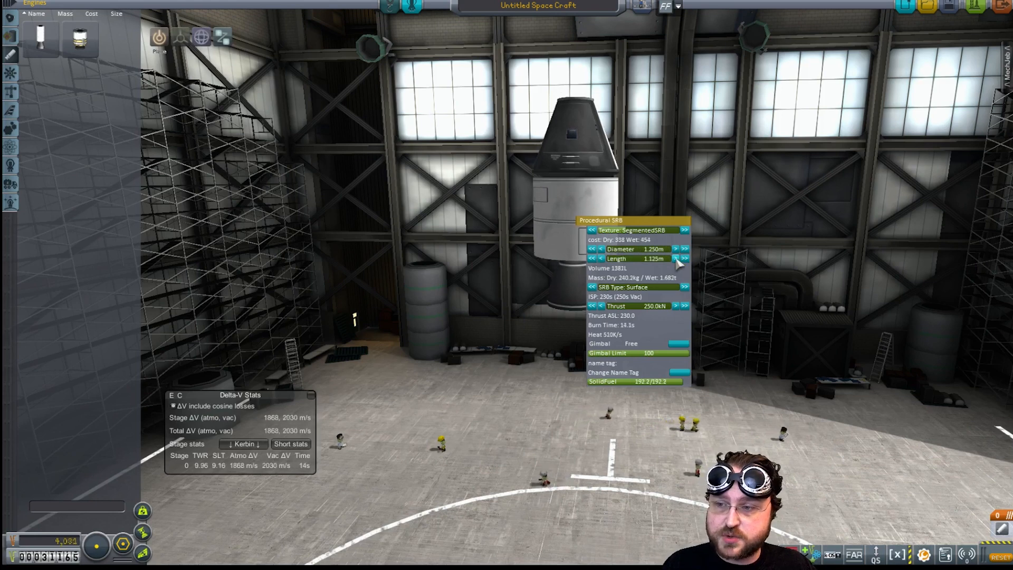
# Resize the booster to 1.250 m length and 1.427 m diameter with the purple Royal texture
pyautogui.click(689, 259)
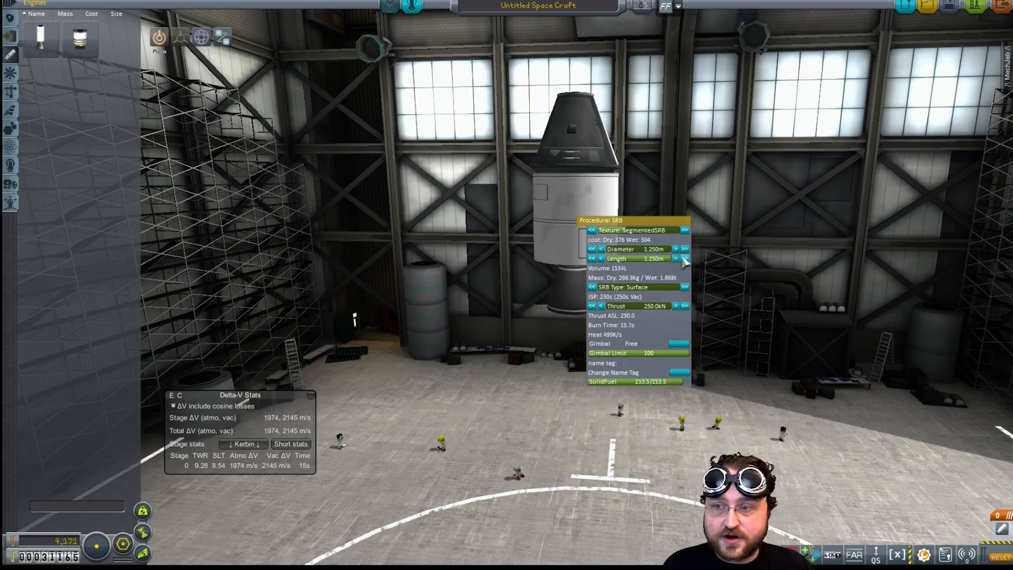
pyautogui.moveTo(77, 38)
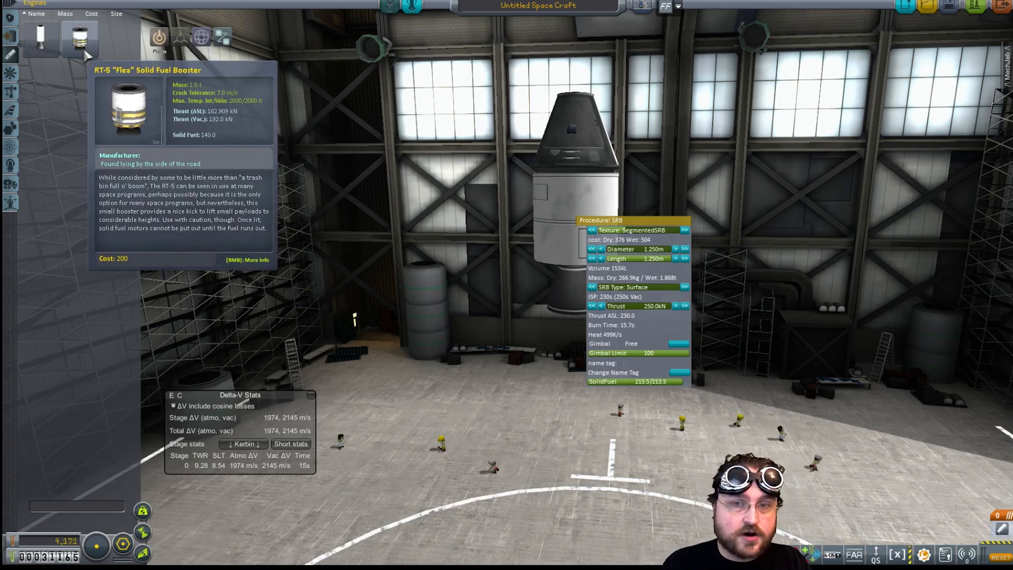
pyautogui.moveTo(629, 248)
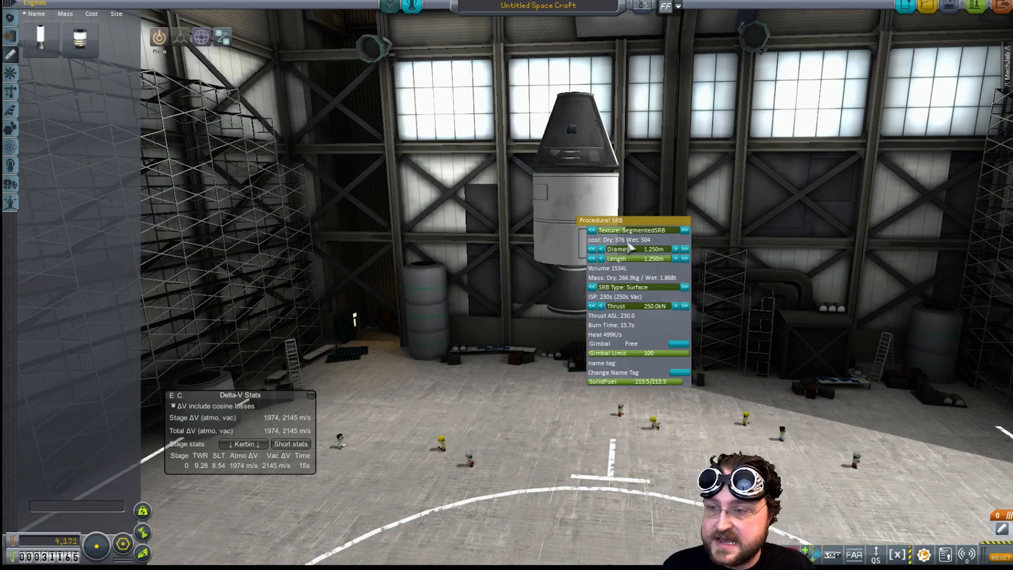
pyautogui.click(676, 248)
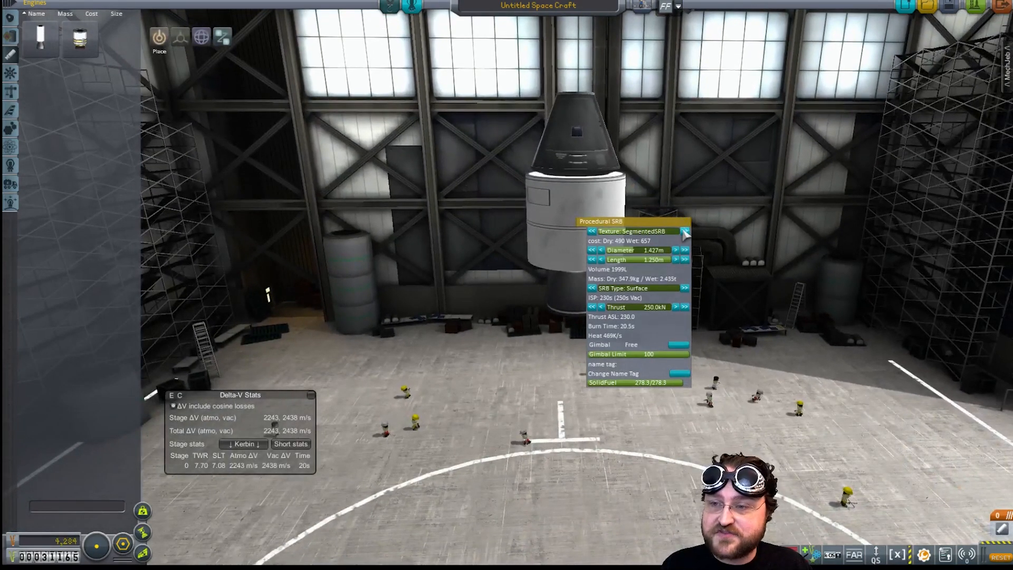
pyautogui.click(688, 230)
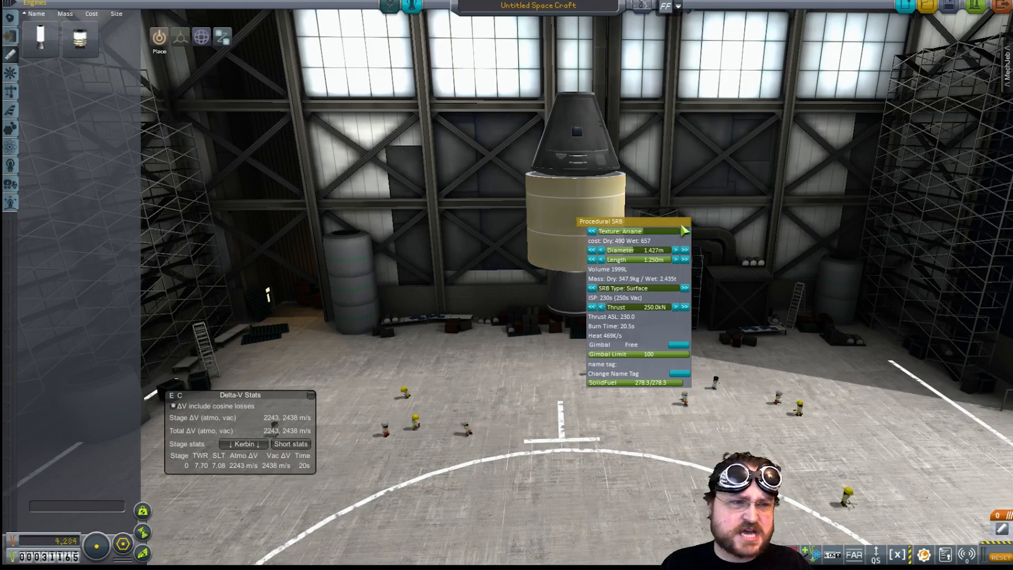
pyautogui.click(683, 231)
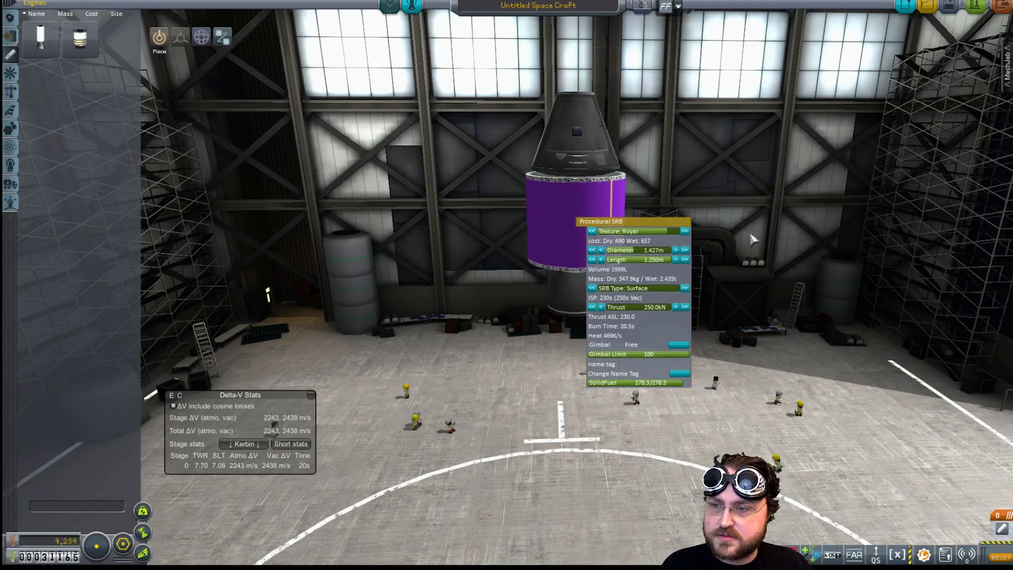
pyautogui.click(684, 231)
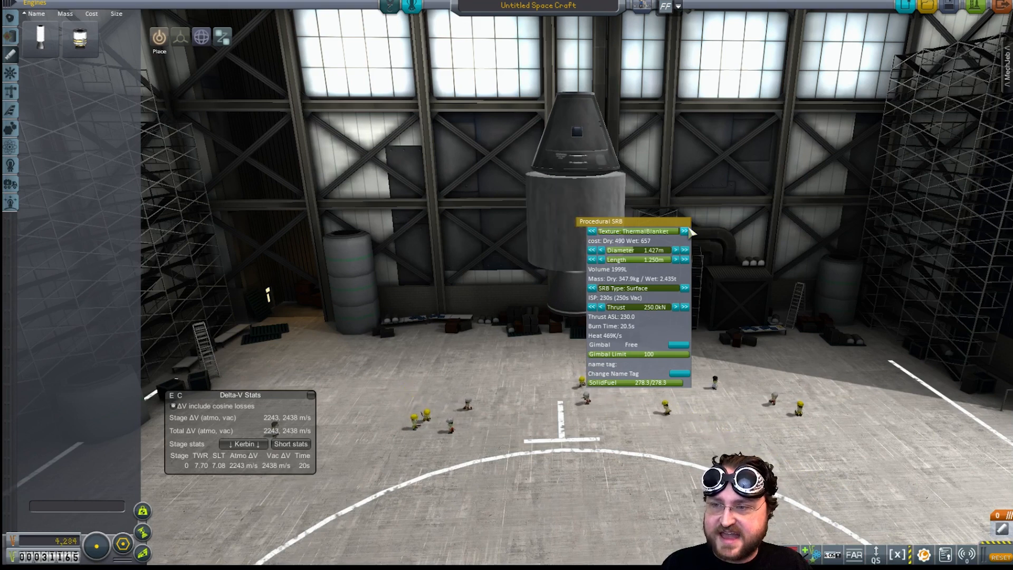
pyautogui.click(684, 231)
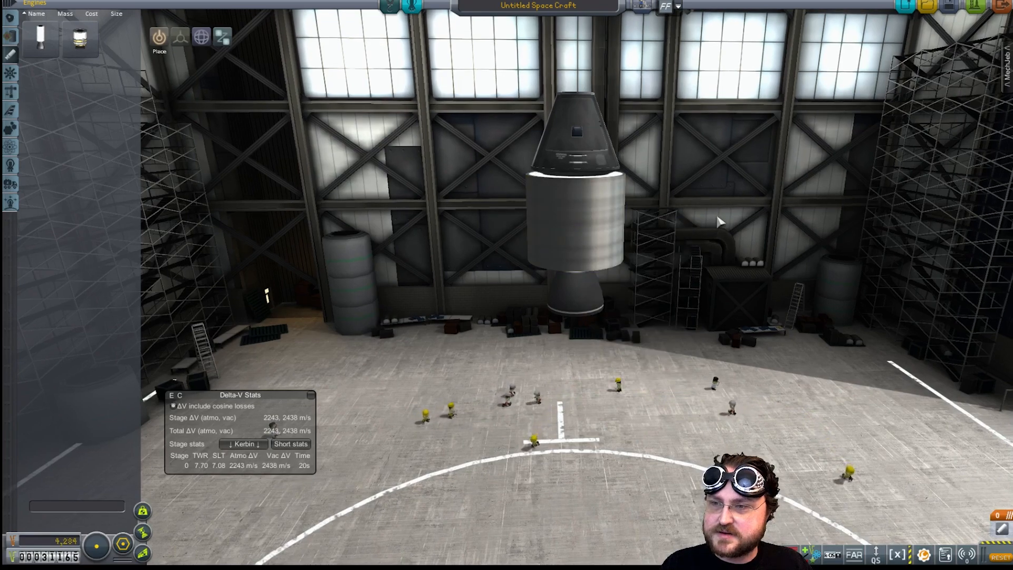
# Swing the view to look down on the craft
pyautogui.moveTo(720, 222); pyautogui.dragTo(444, 267)
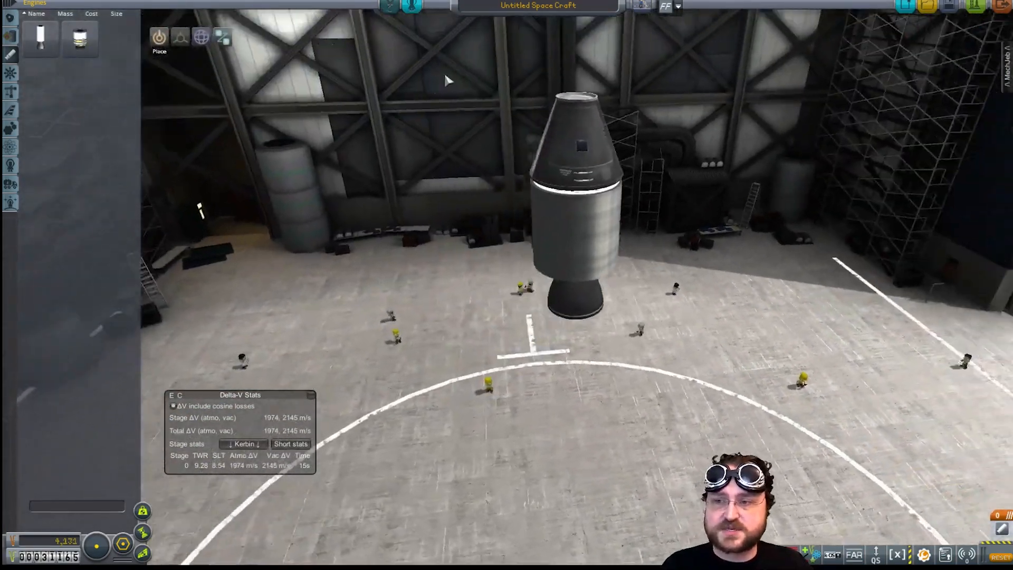
pyautogui.moveTo(36, 37)
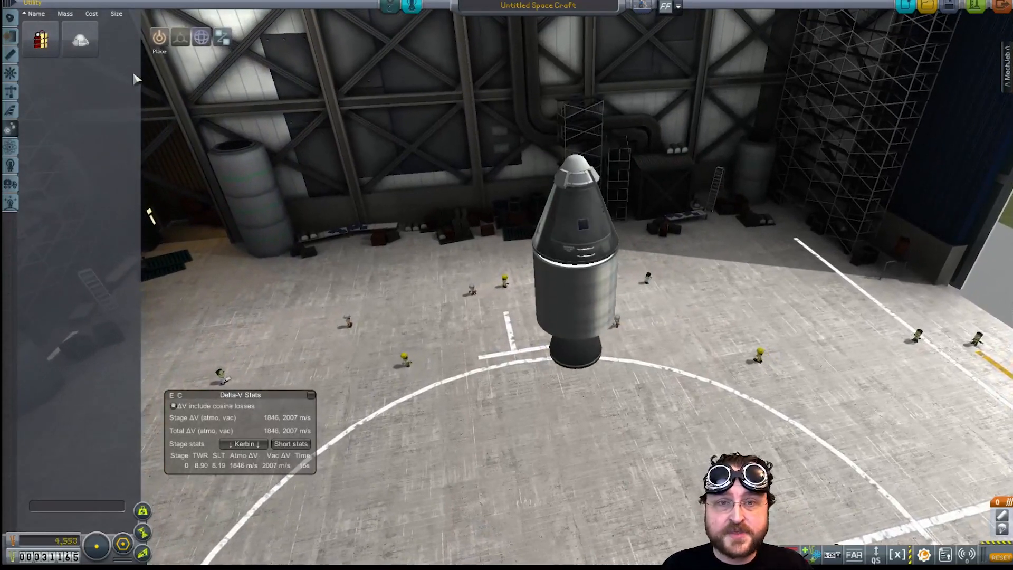
pyautogui.moveTo(40, 39)
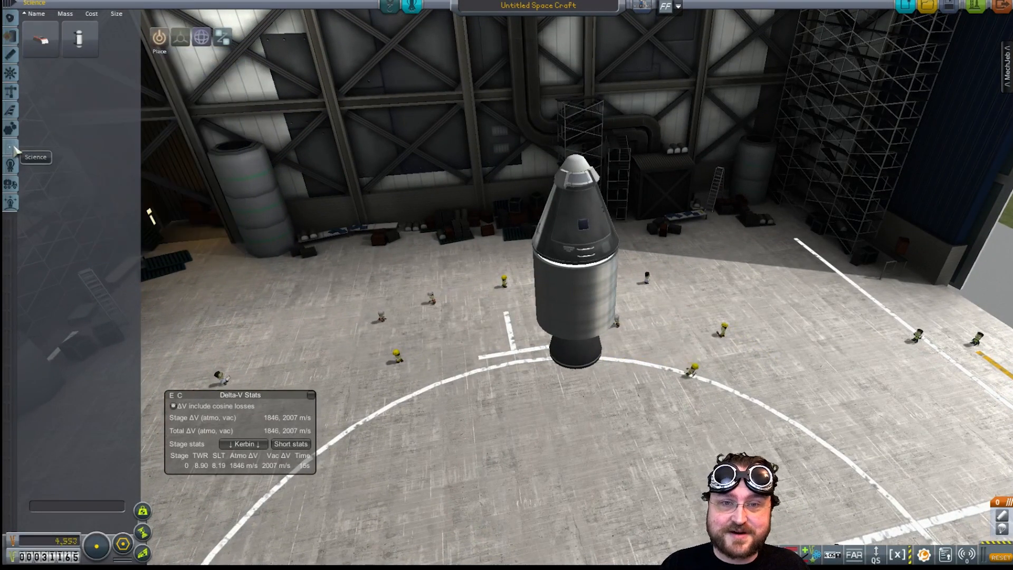
pyautogui.moveTo(78, 41)
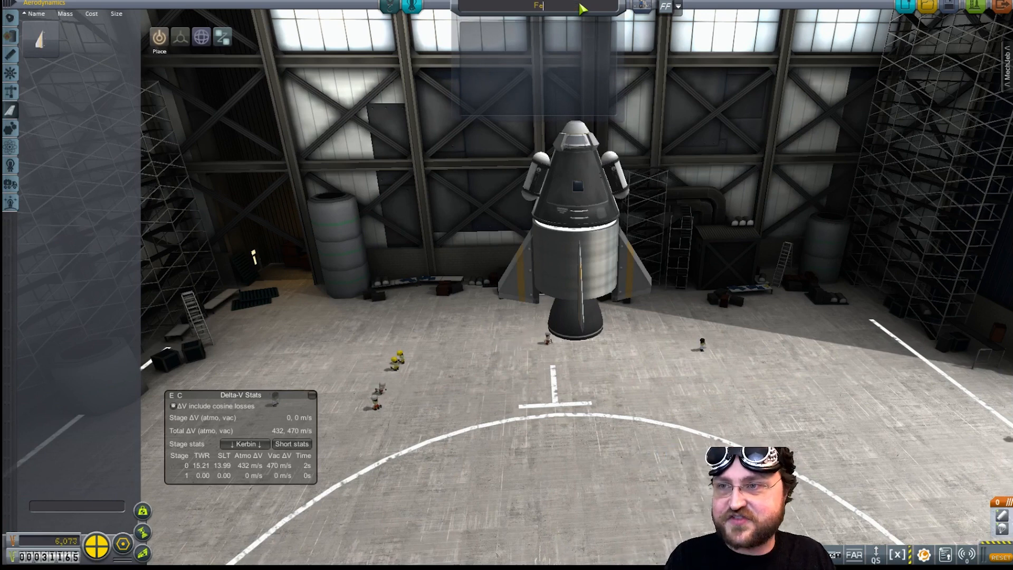
# Name the craft Flea Hopper and launch it to the pad
pyautogui.write('Flea Hopper')
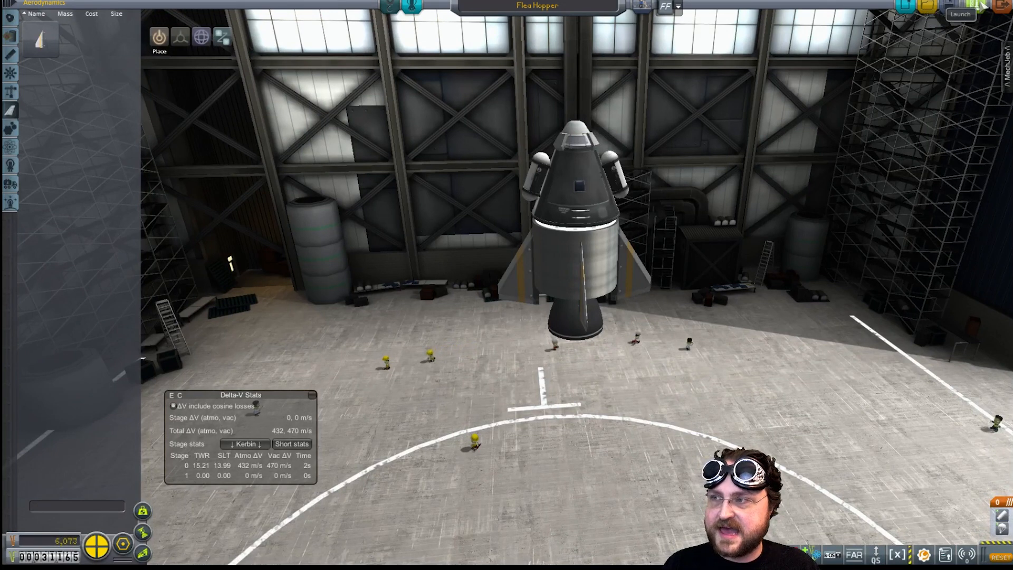
pyautogui.click(959, 14)
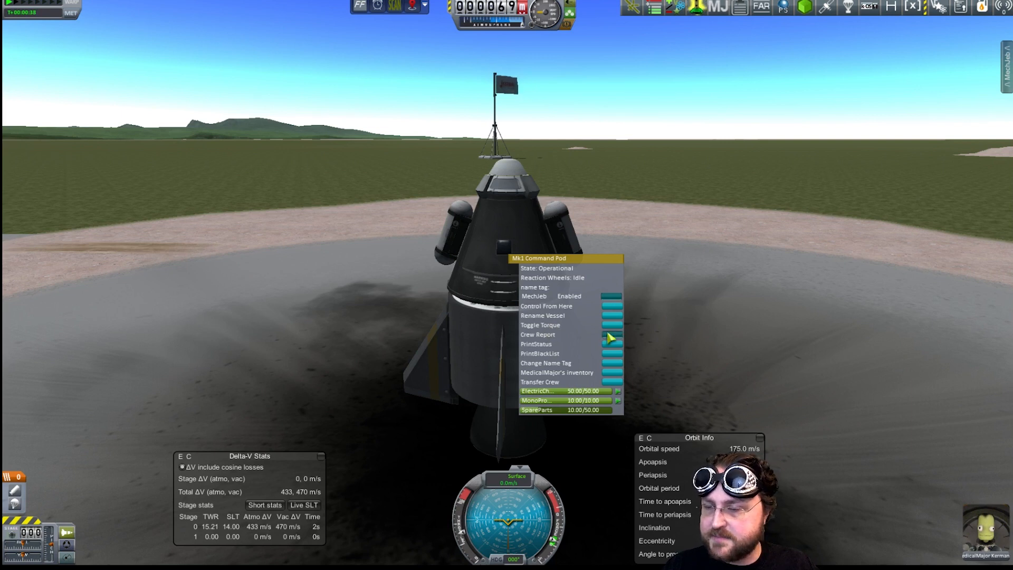
# Record a crew report from the Mk1 pod on the launch pad, worth 1.5 science
pyautogui.click(536, 334)
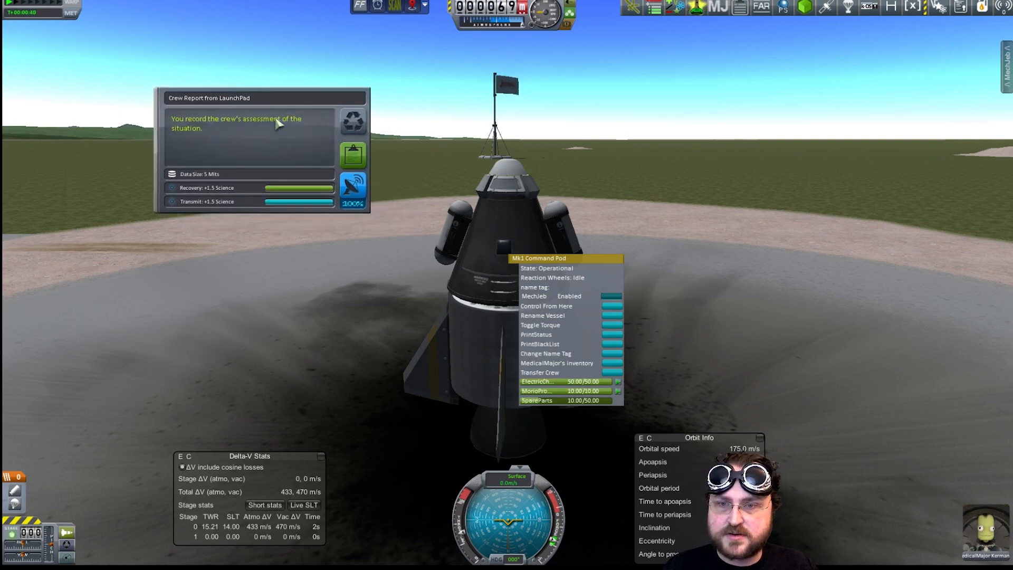
pyautogui.moveTo(288, 151)
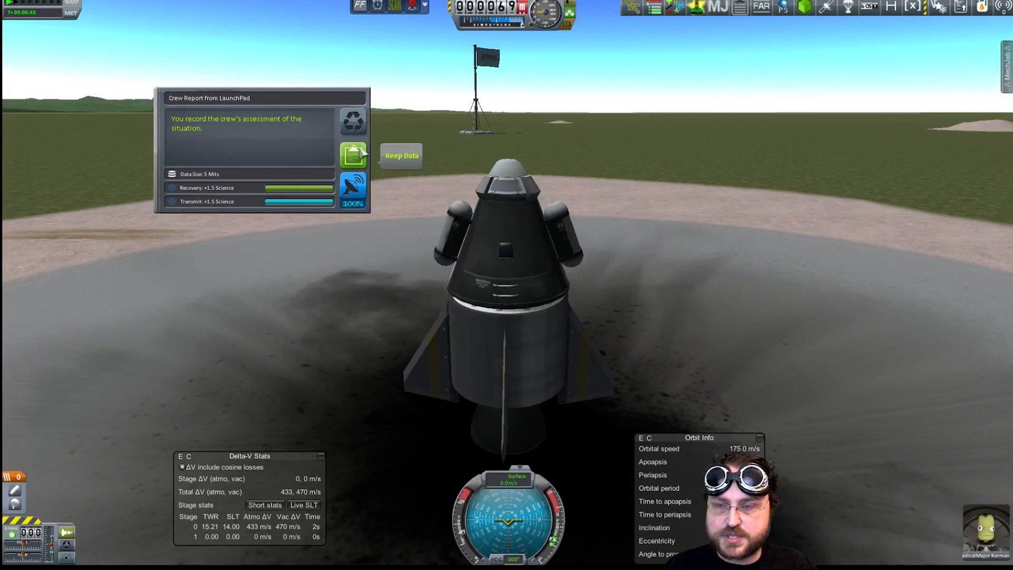
pyautogui.moveTo(353, 190)
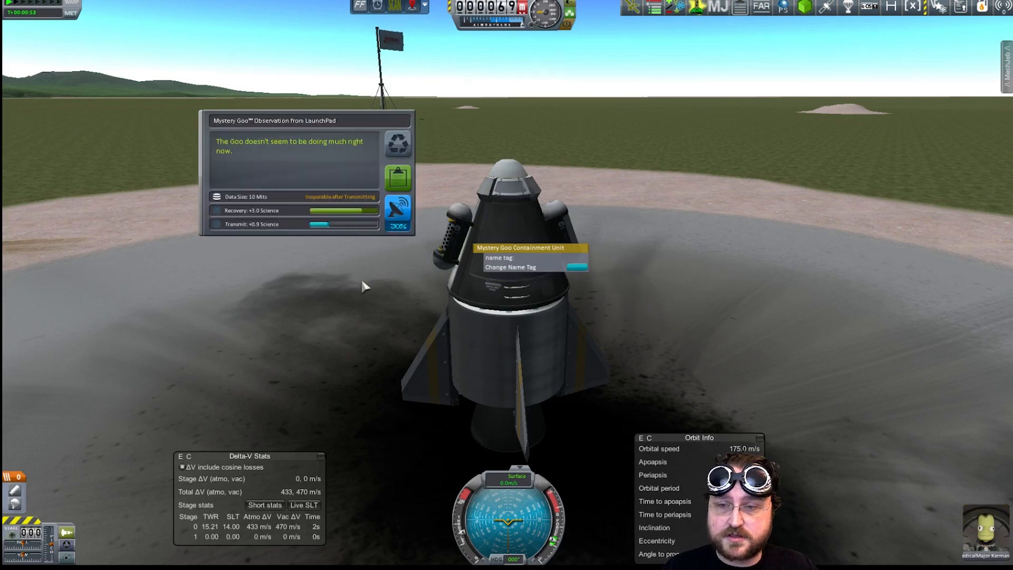
pyautogui.moveTo(482, 158)
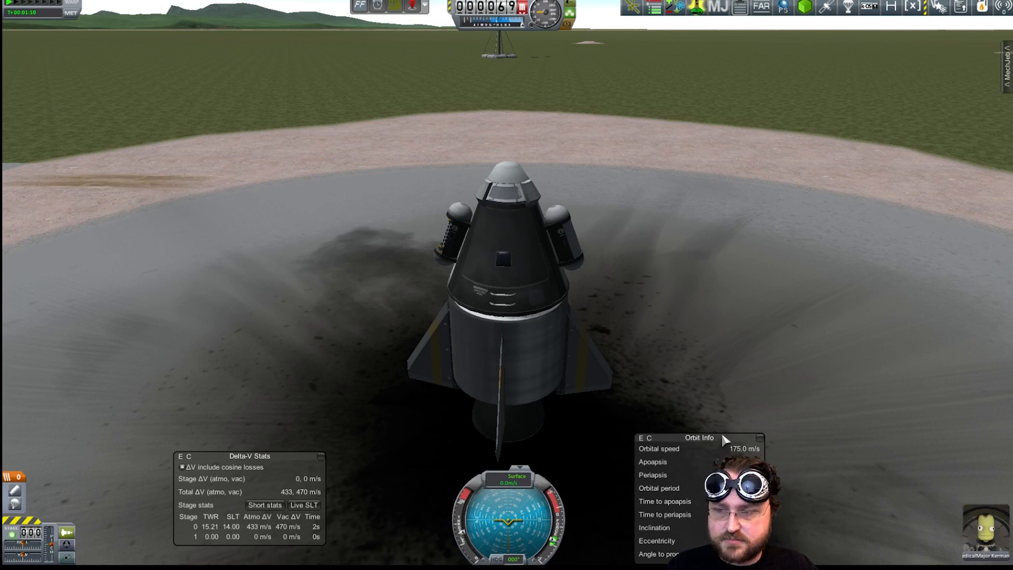
# Take an EVA report, pull the crew report from the pod, and store both reports inside it
pyautogui.moveTo(698, 436); pyautogui.dragTo(943, 88)
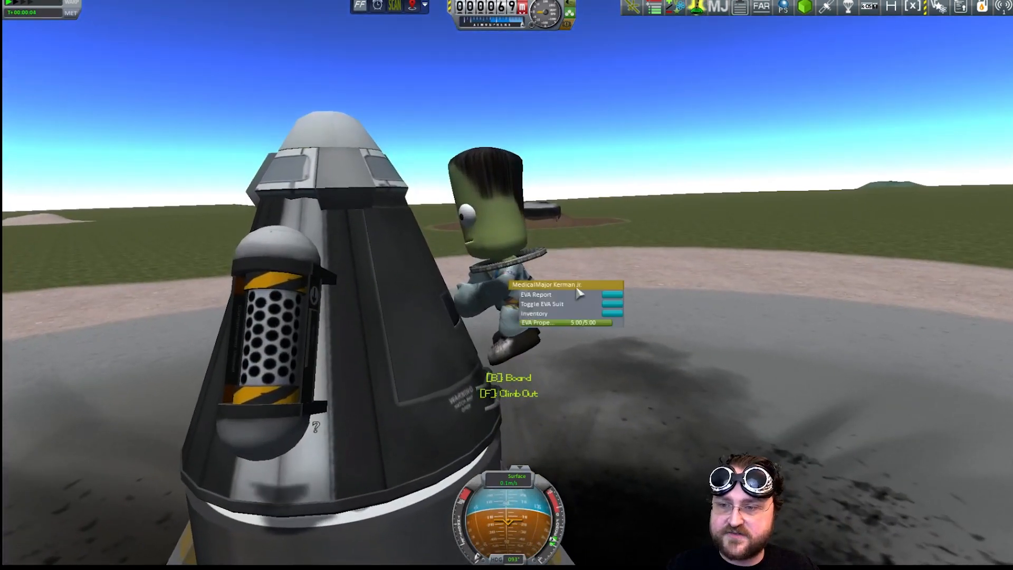
pyautogui.click(536, 294)
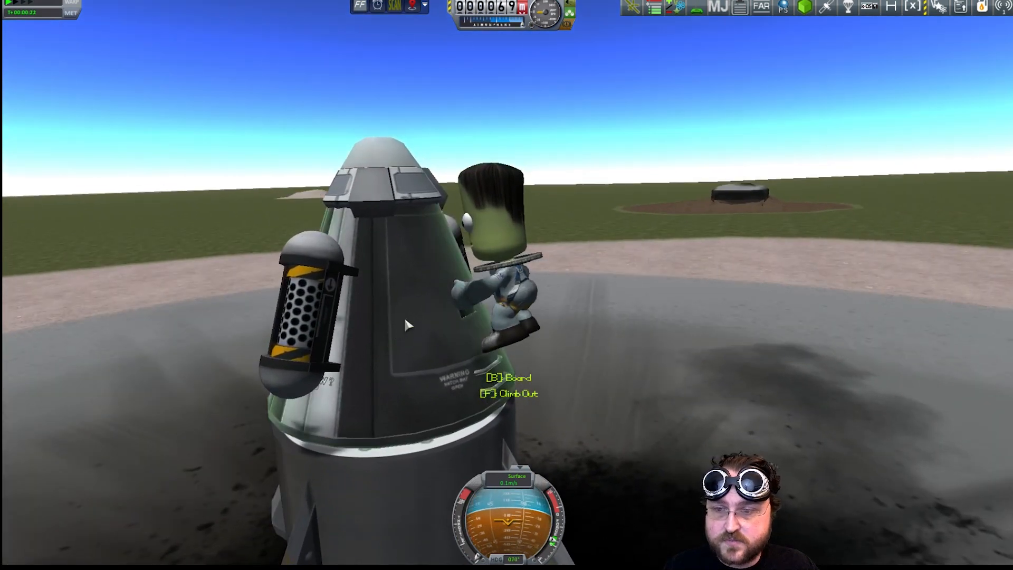
pyautogui.rightClick(408, 325)
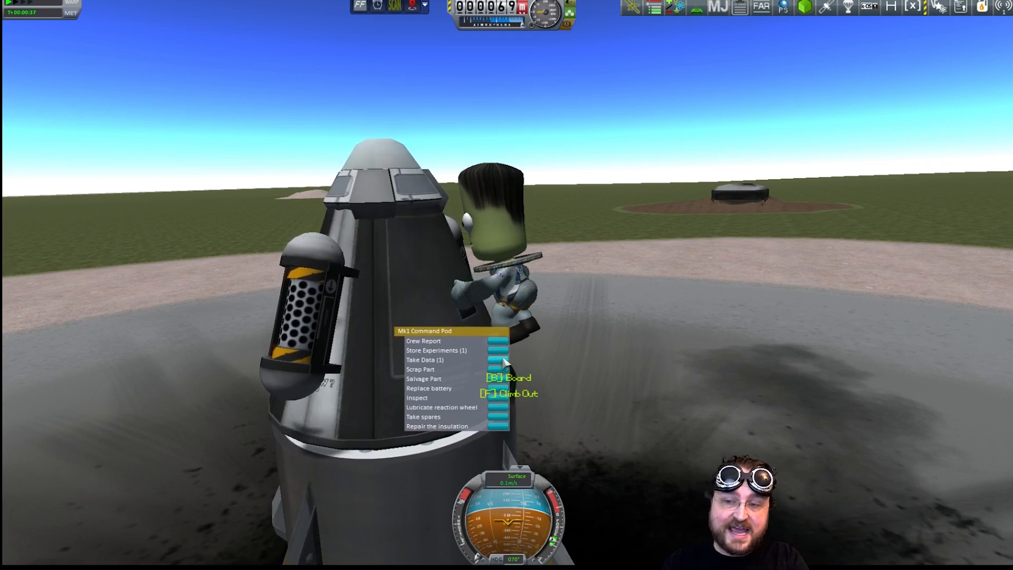
pyautogui.click(428, 360)
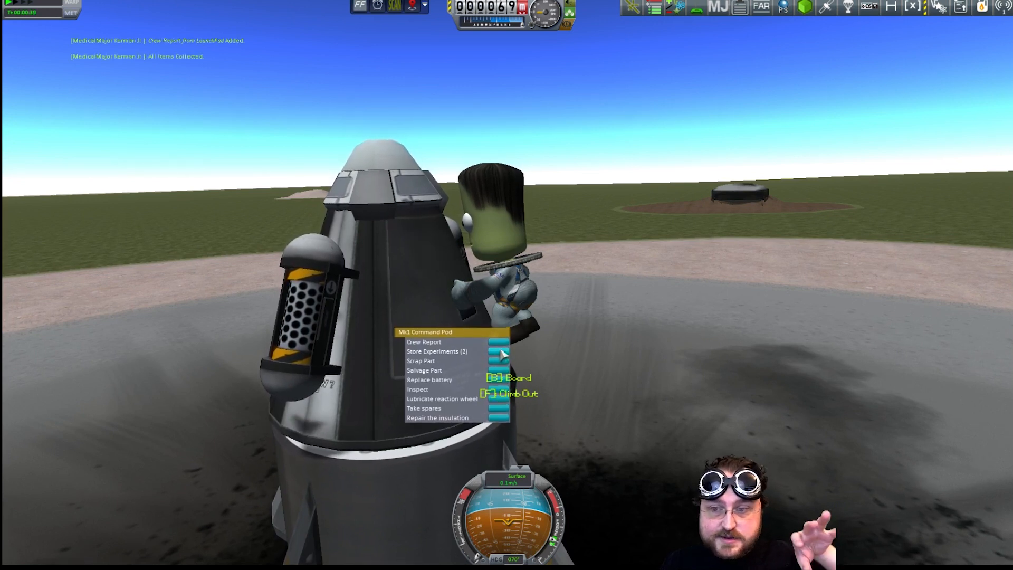
pyautogui.click(441, 351)
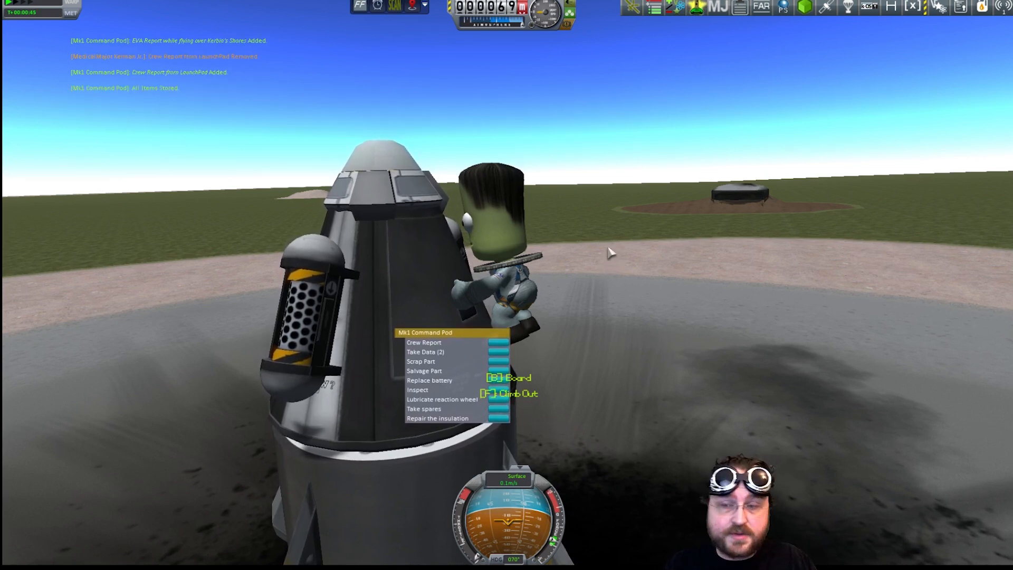
pyautogui.moveTo(651, 229)
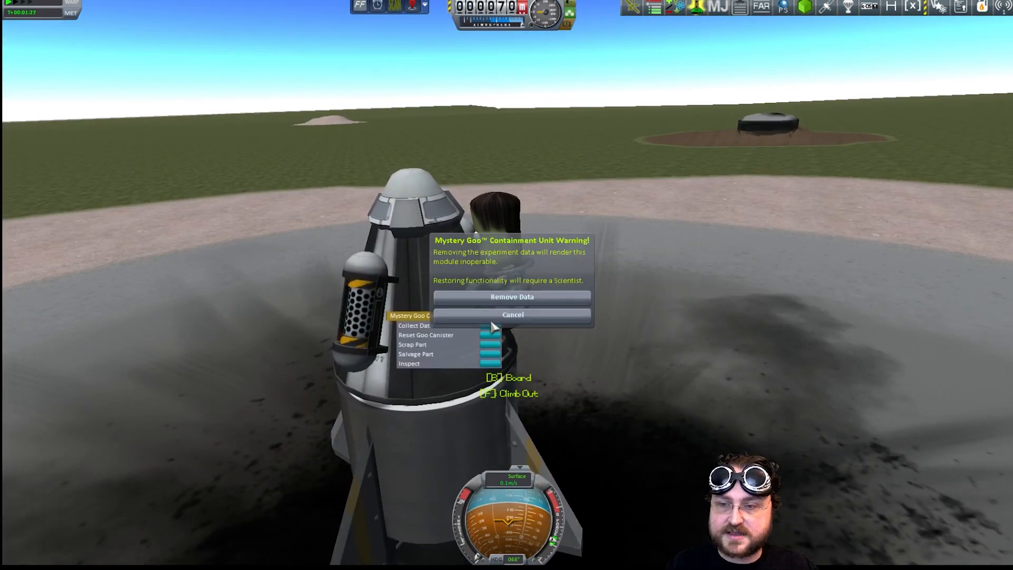
# Remove the Mystery Goo observation data and store it in the command pod
pyautogui.click(512, 297)
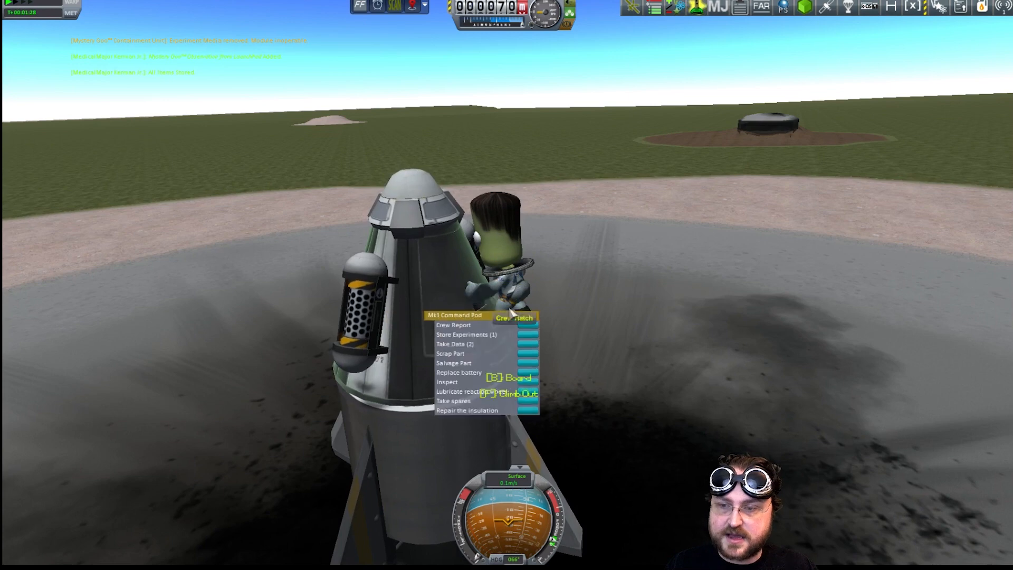
pyautogui.click(464, 335)
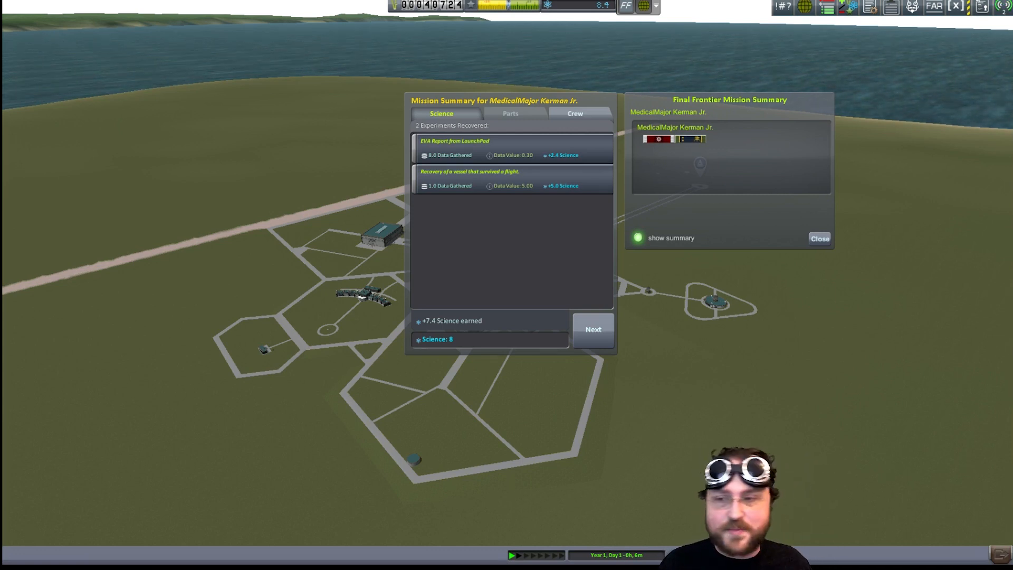
pyautogui.moveTo(528, 243)
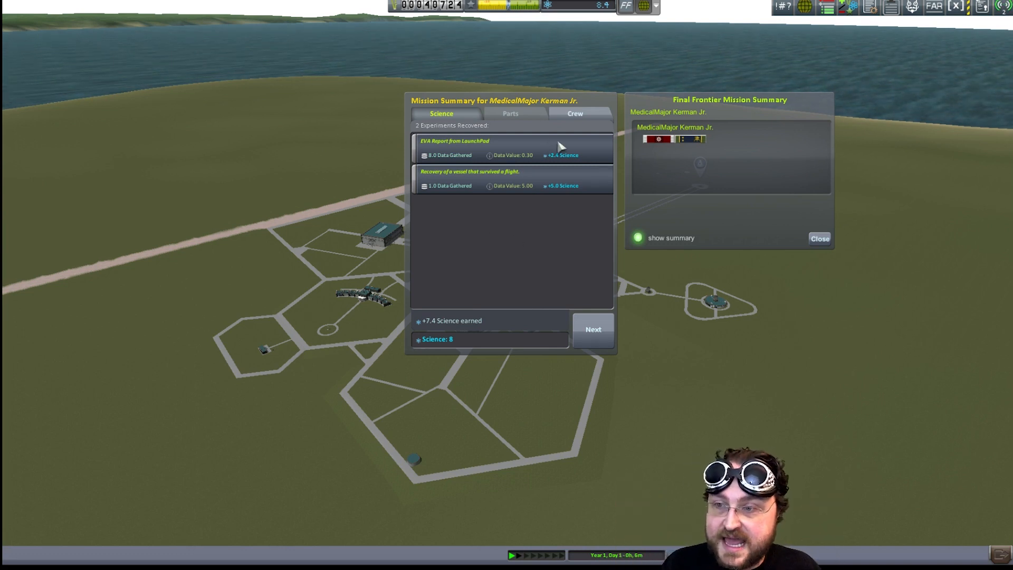
pyautogui.moveTo(563, 158)
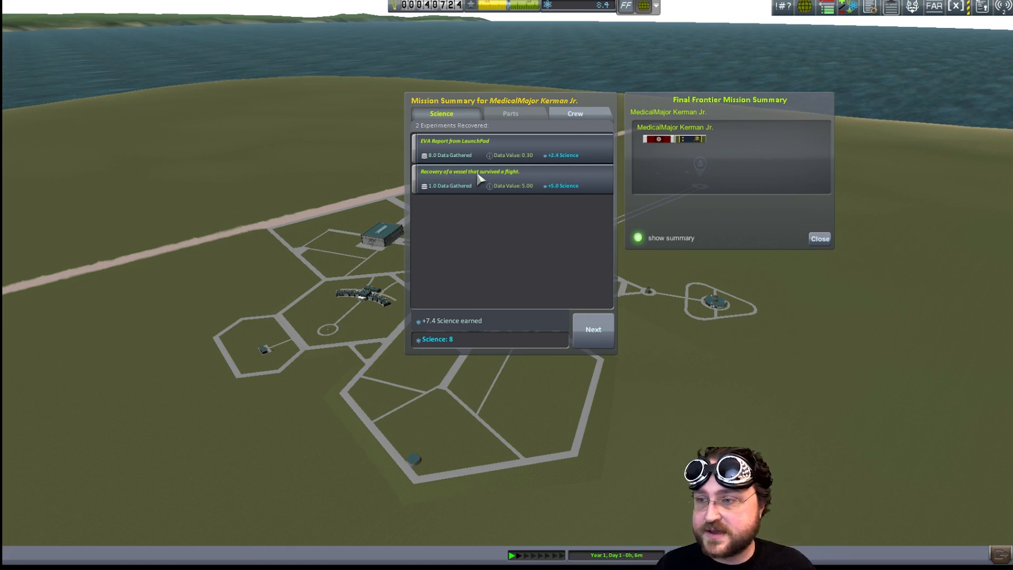
# Advance the mission summary to the crew recovery results for MedicalMajor Kerman Jr
pyautogui.click(593, 329)
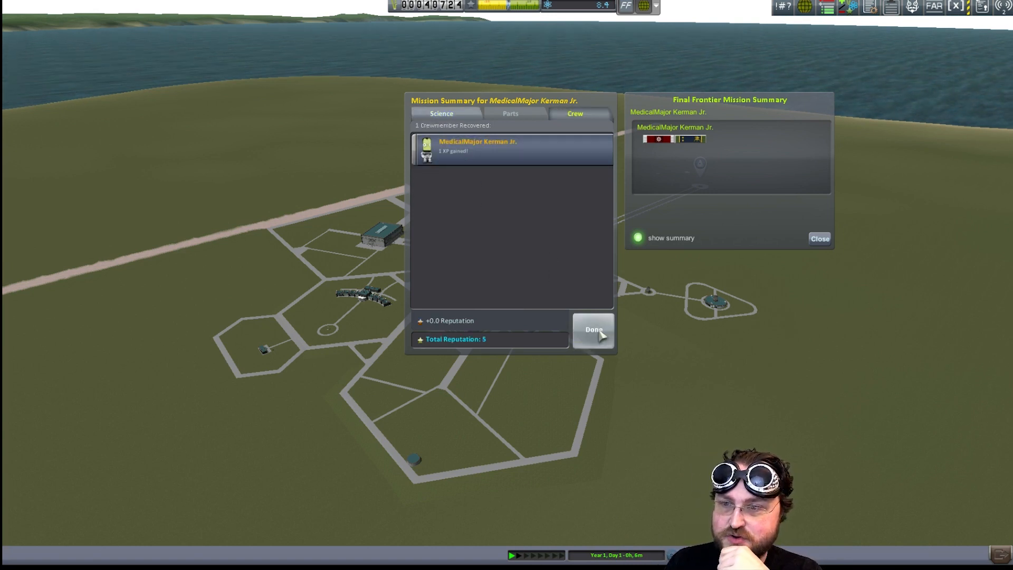
pyautogui.moveTo(568, 319)
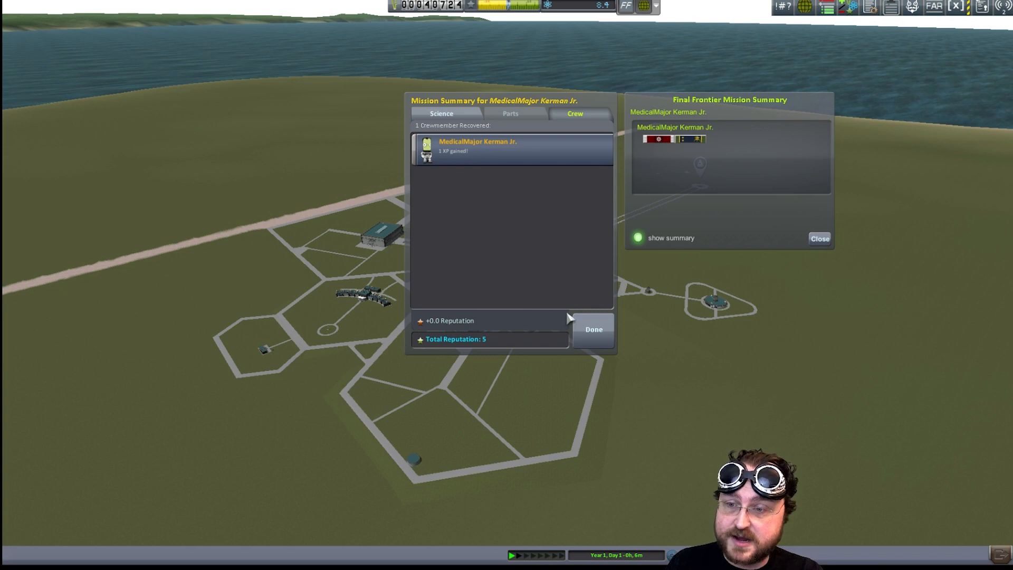
# Finish the mission summary and close the Final Frontier ribbon award window
pyautogui.click(593, 329)
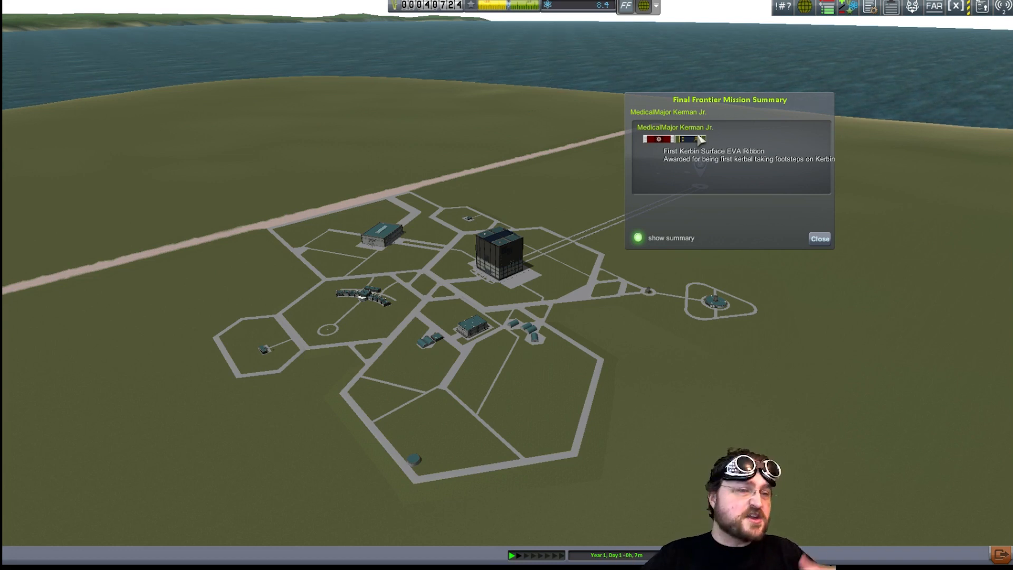
pyautogui.moveTo(814, 219)
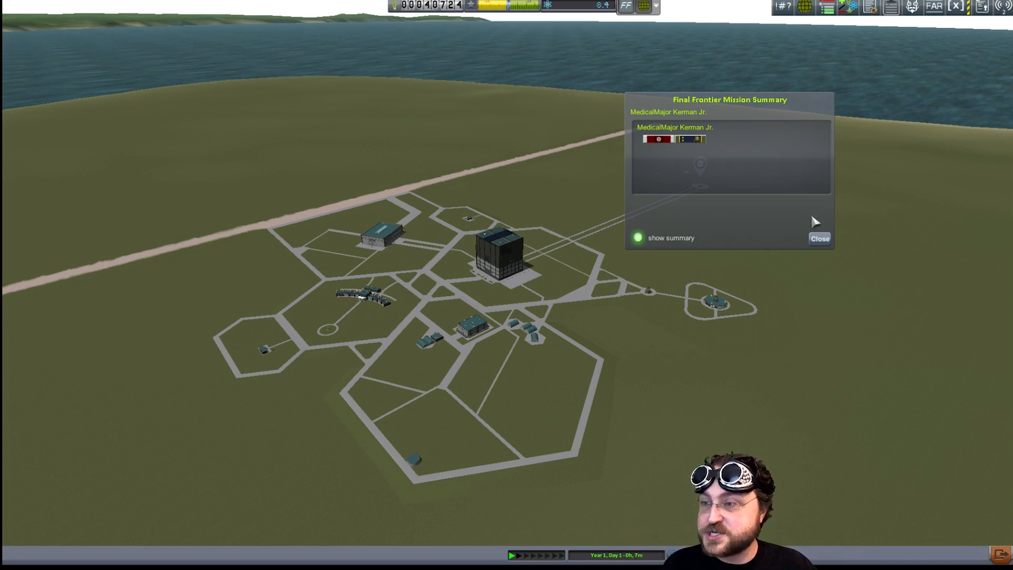
pyautogui.click(819, 238)
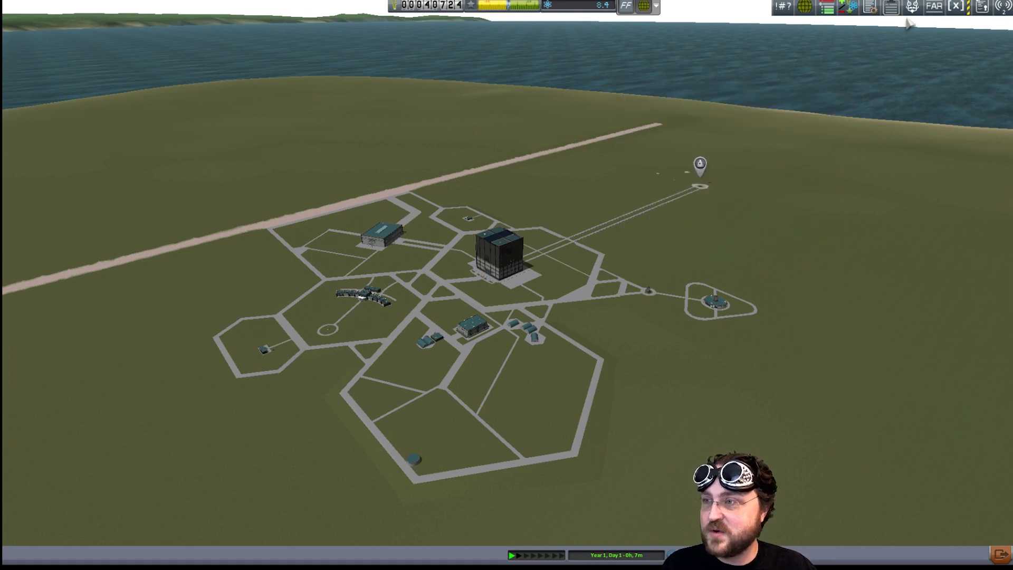
pyautogui.moveTo(909, 10)
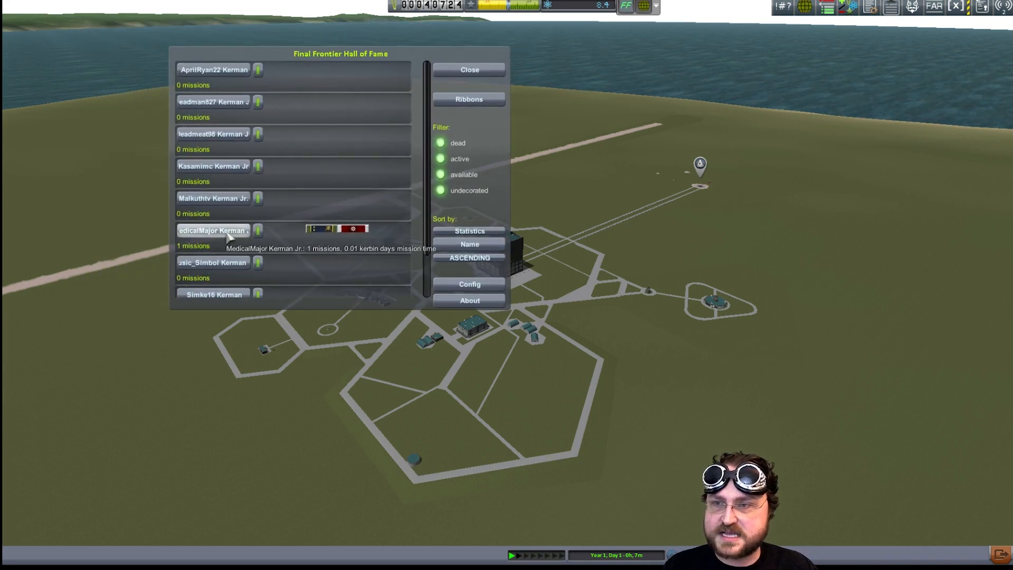
# Check MedicalMajor Kerman Jr.'s ribbons in the Final Frontier hall of fame and close it
pyautogui.click(468, 99)
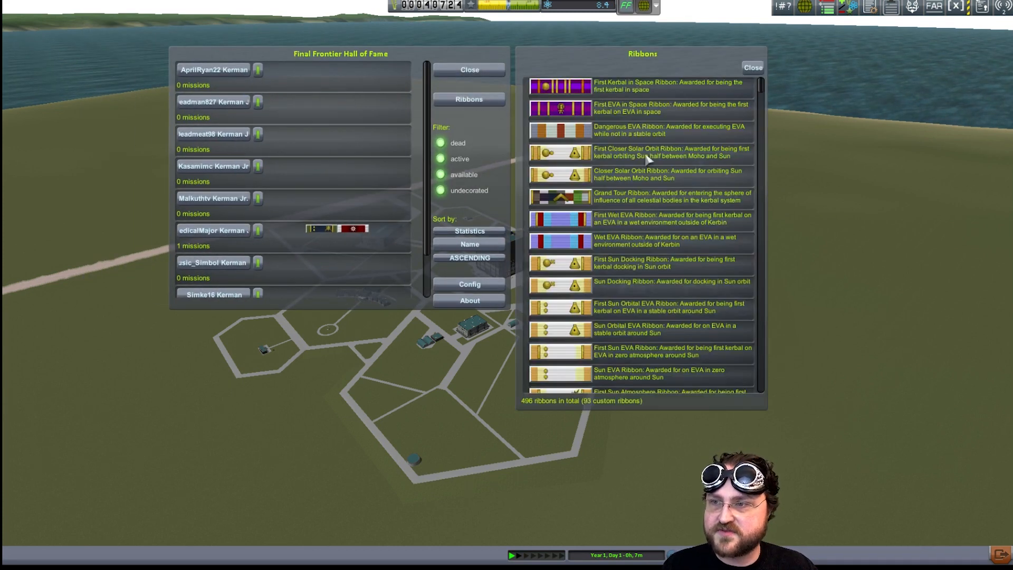
pyautogui.click(752, 68)
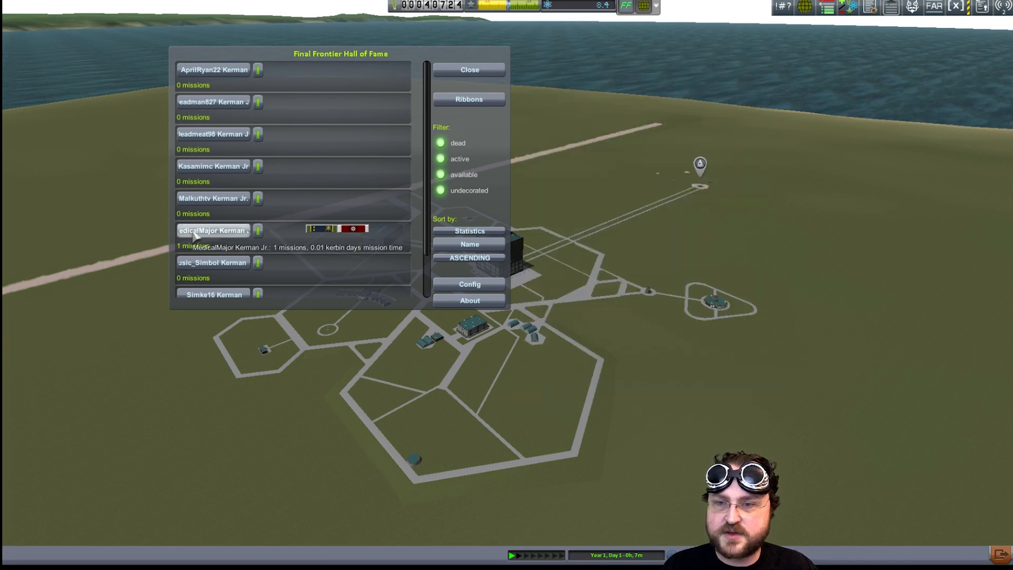
pyautogui.click(213, 230)
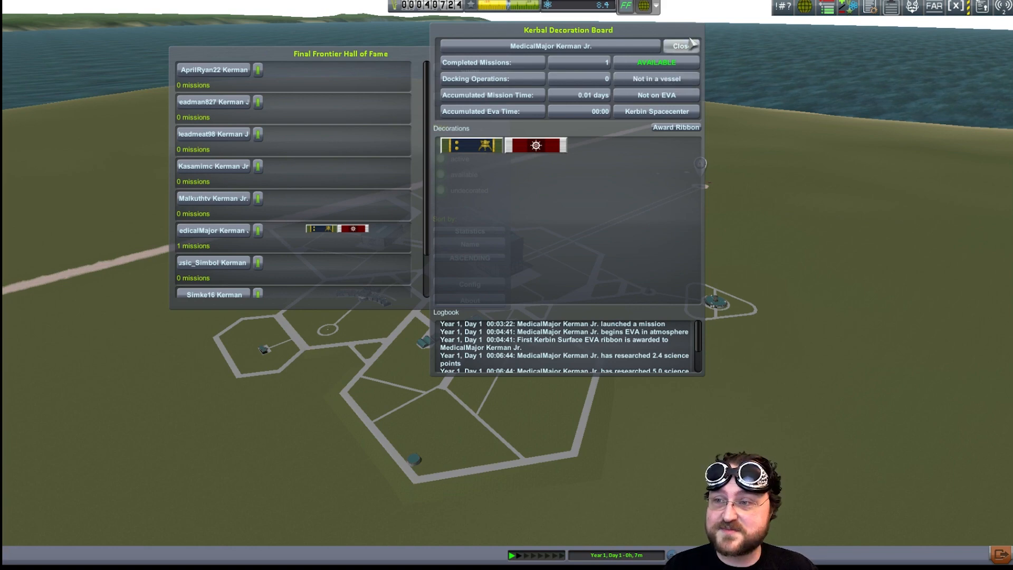
pyautogui.click(681, 44)
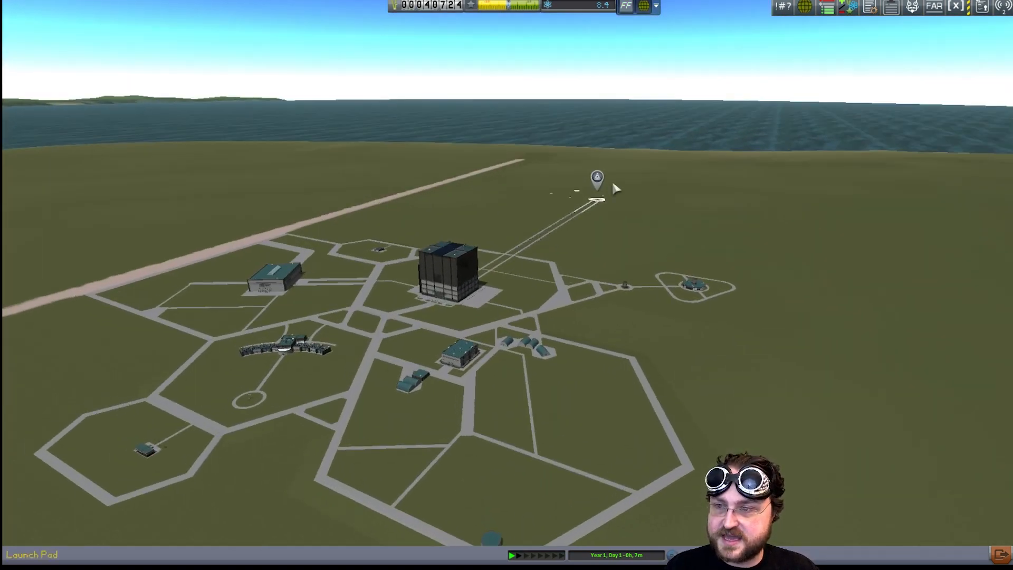
# Recover the Flea Hopper from the pad for 10.1 science and 6,073 funds, closing all summaries
pyautogui.click(596, 177)
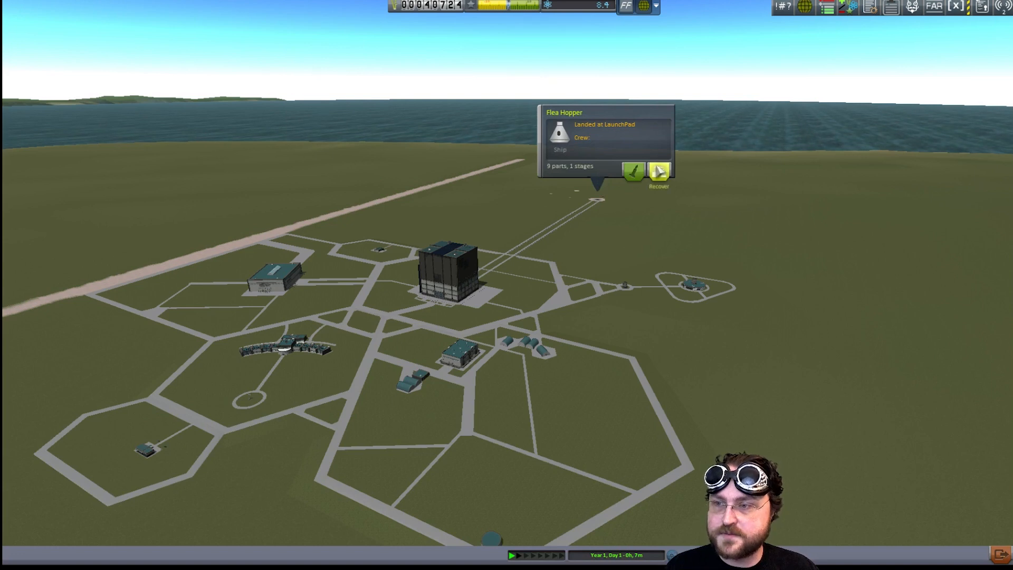
pyautogui.click(658, 171)
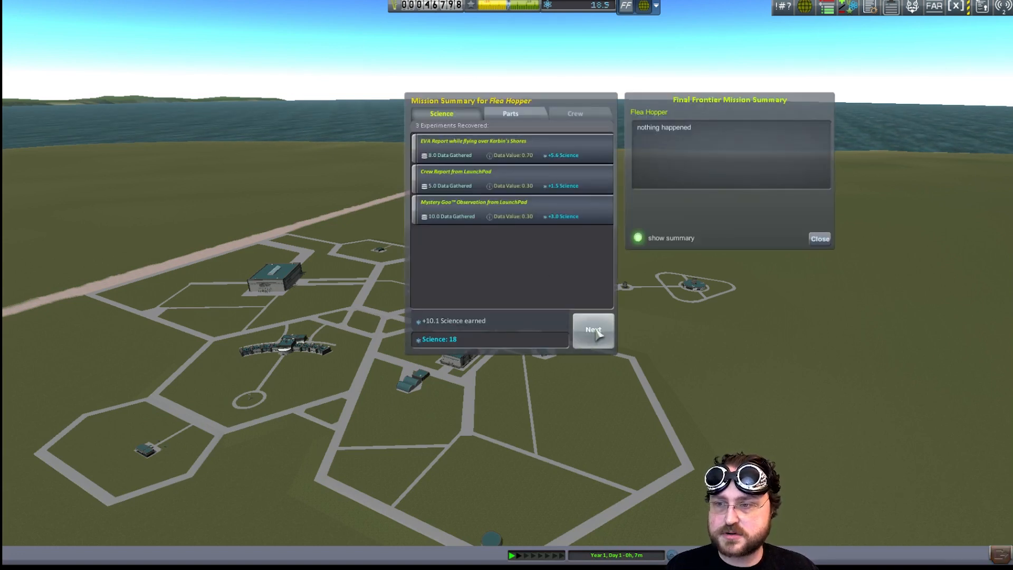
pyautogui.click(592, 329)
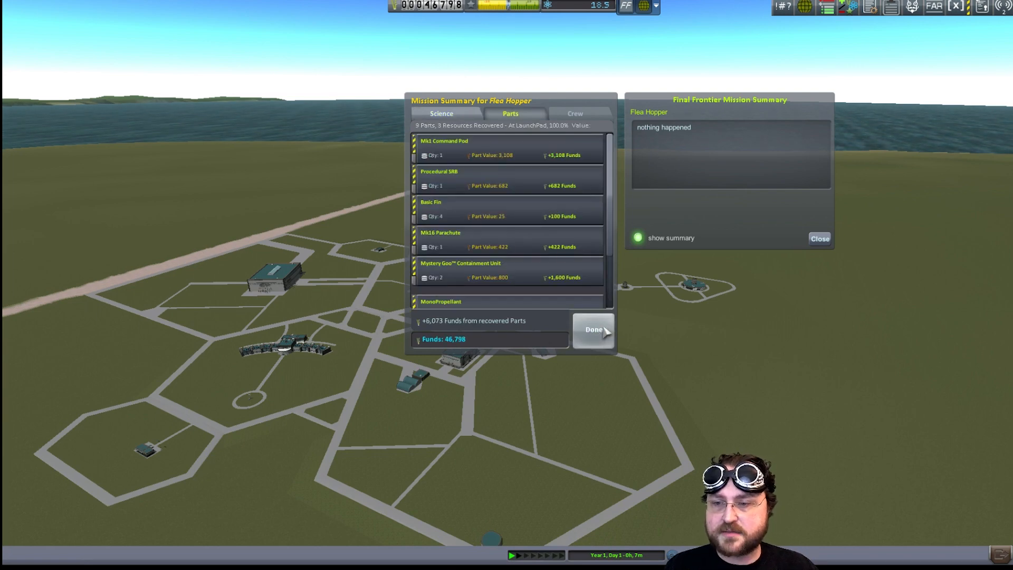
pyautogui.click(593, 329)
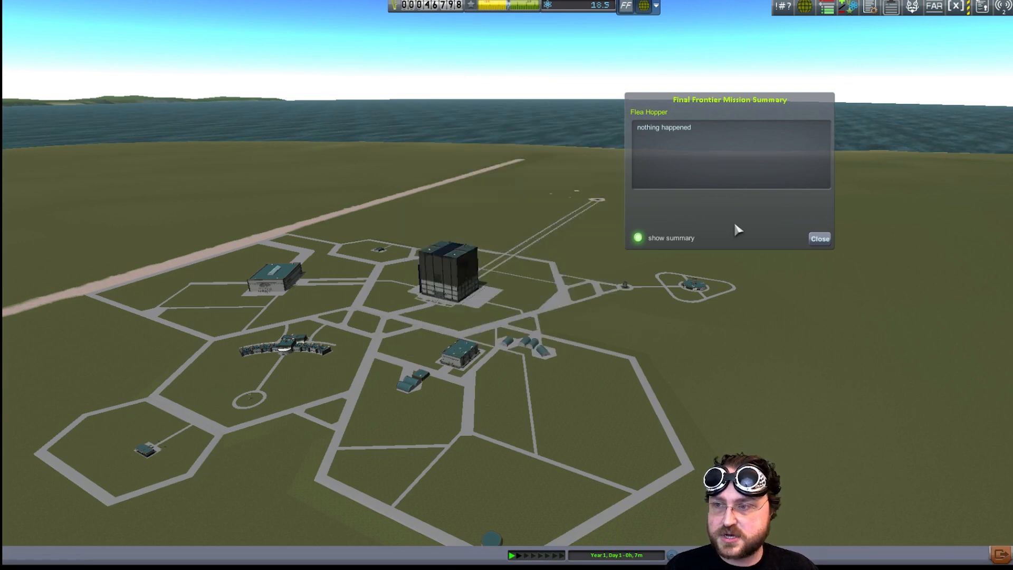
pyautogui.click(820, 239)
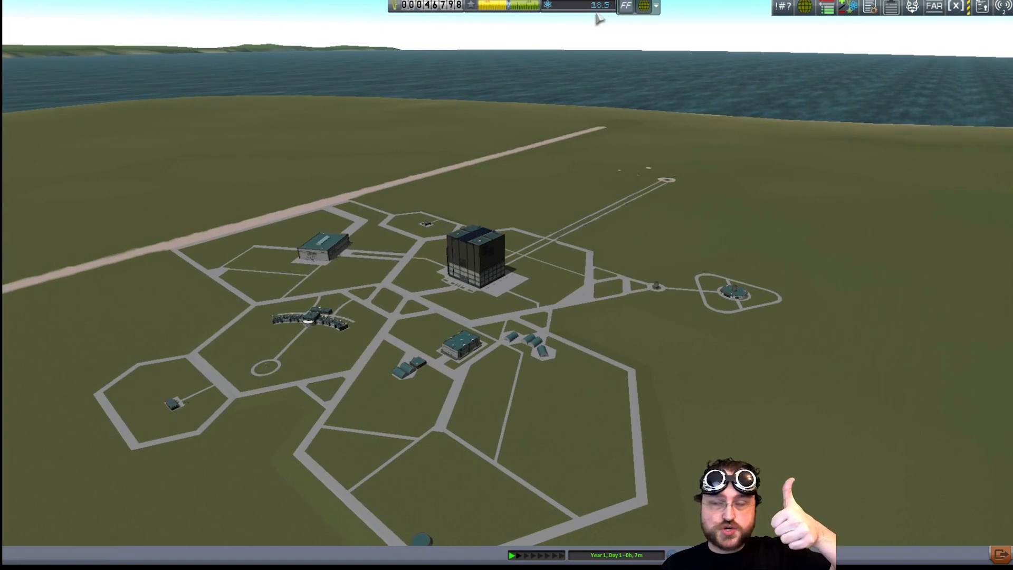
pyautogui.moveTo(659, 160)
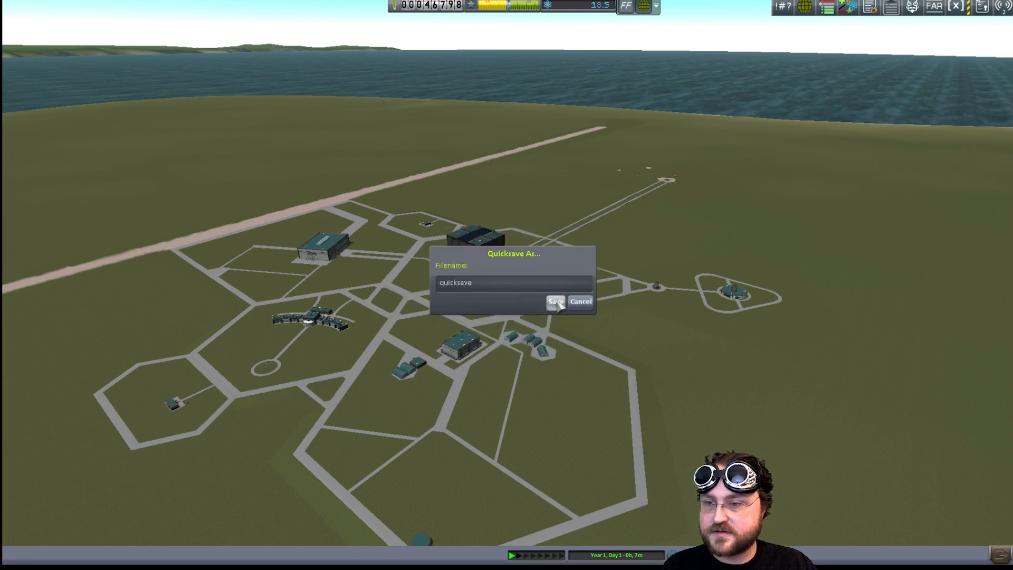
# Confirm the quicksave and launch the Flea Hopper craft from the launch pad
pyautogui.click(555, 302)
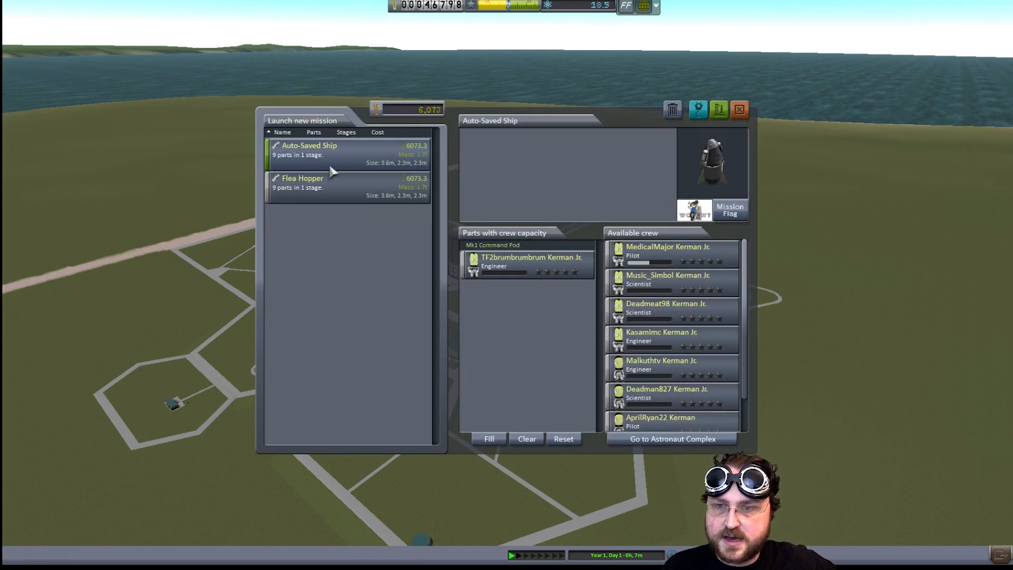
pyautogui.click(302, 178)
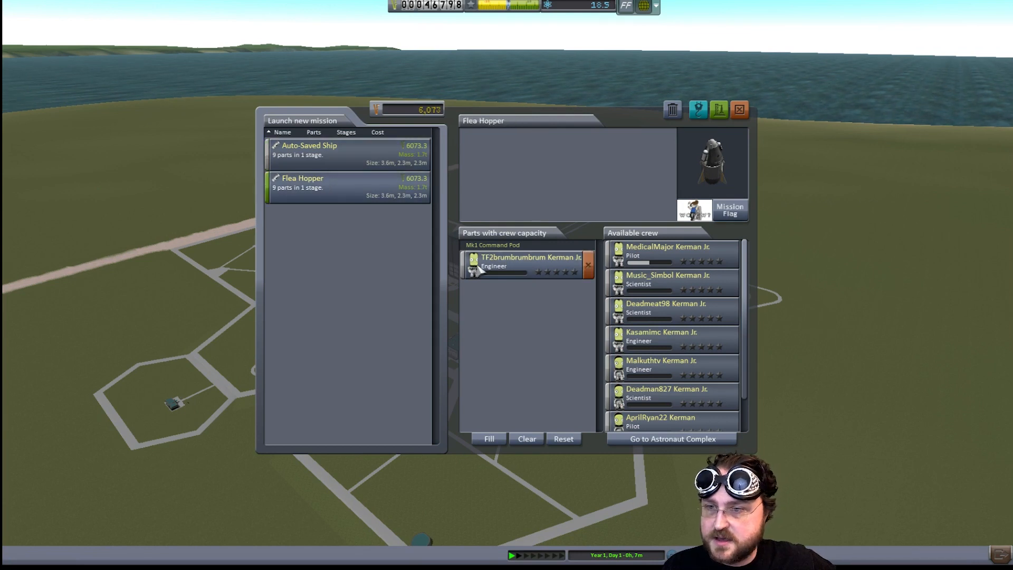
pyautogui.click(588, 264)
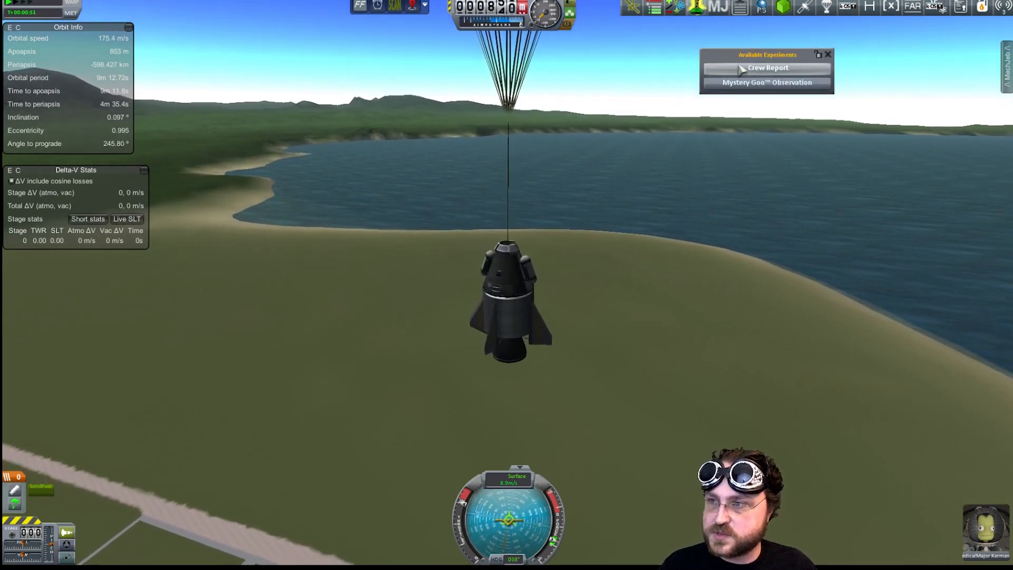
# Keep a crew report from Kerbin's Shores and run the Mystery Goo observation during descent
pyautogui.click(766, 67)
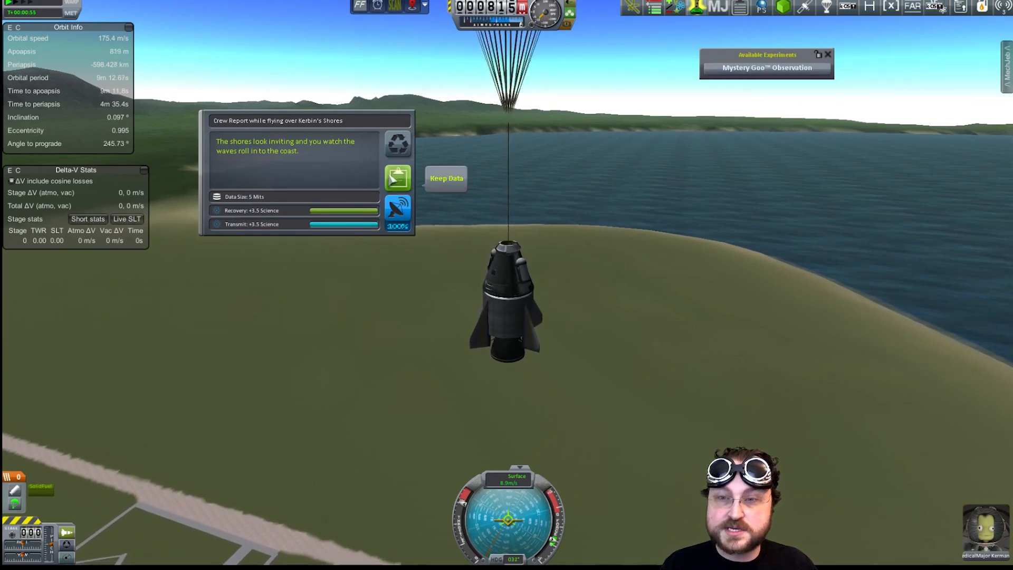
pyautogui.click(446, 177)
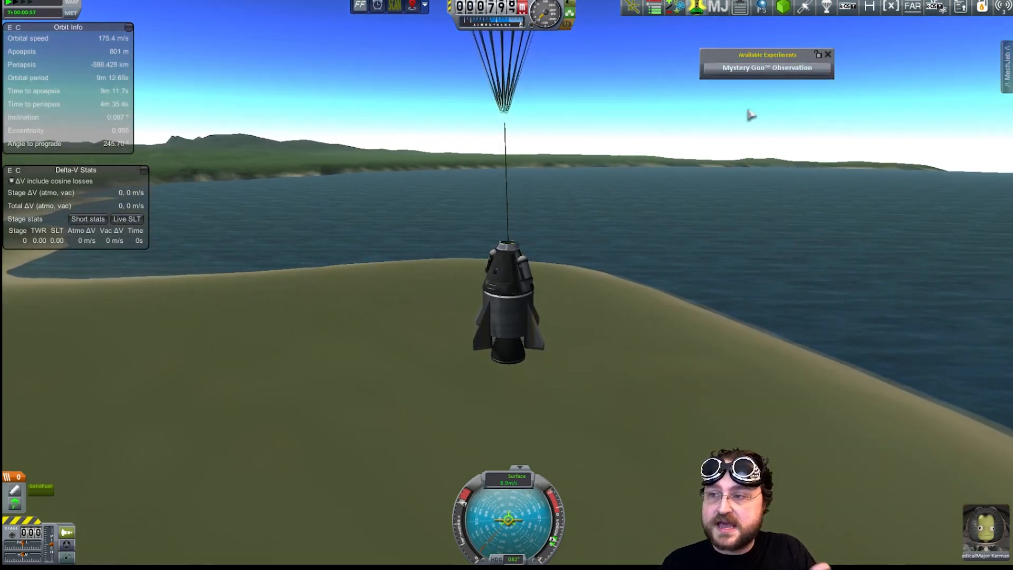
pyautogui.click(767, 68)
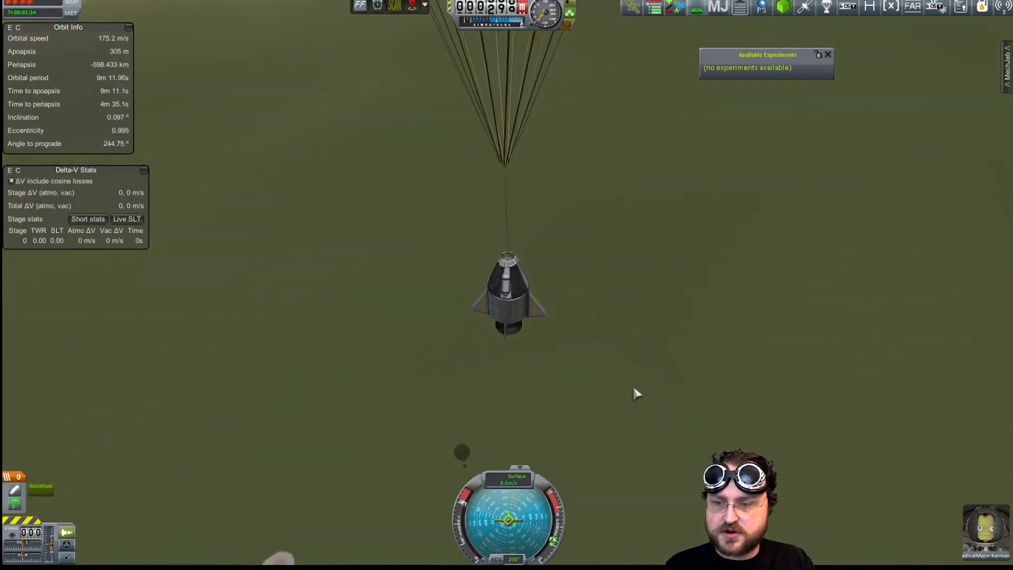
pyautogui.moveTo(659, 374)
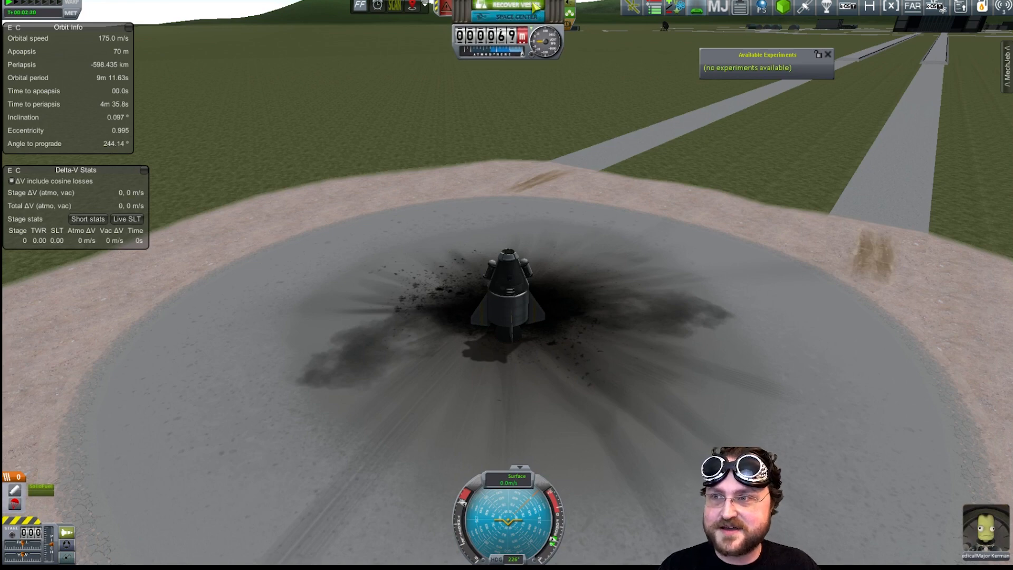
# Recover the landed Flea Hopper for 11.3 science and close the mission summaries
pyautogui.click(514, 3)
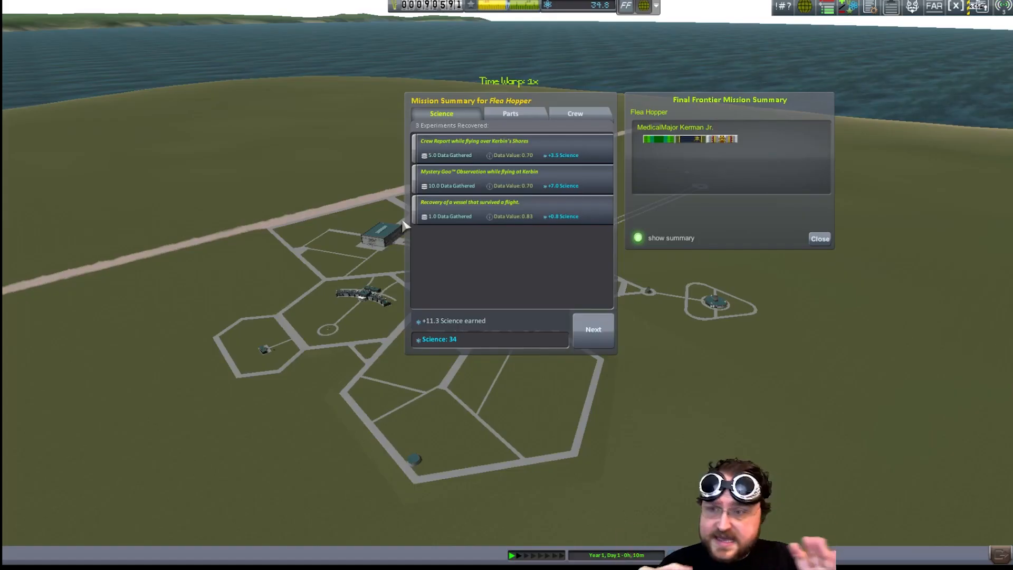
pyautogui.moveTo(677, 146)
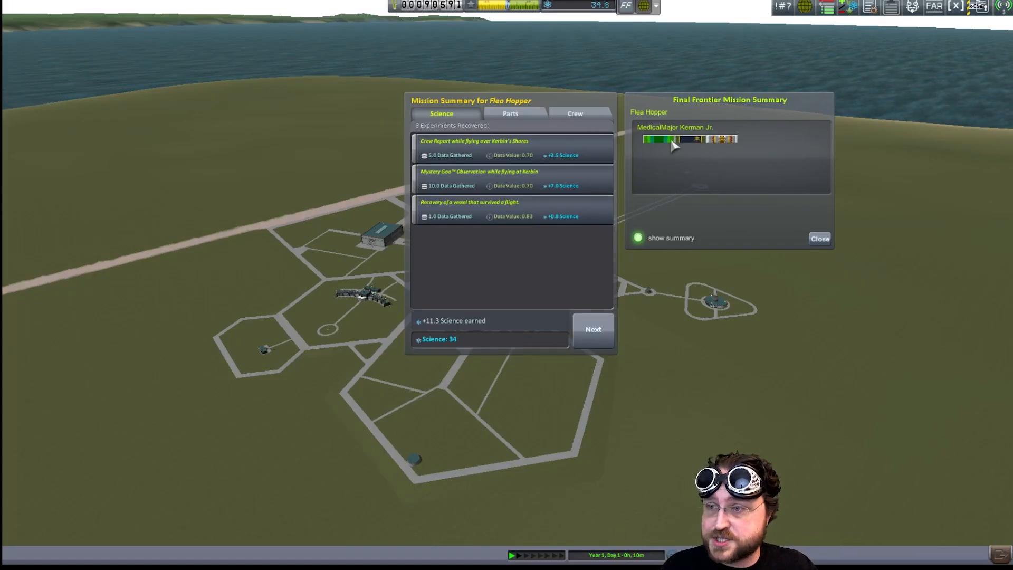
pyautogui.moveTo(654, 141)
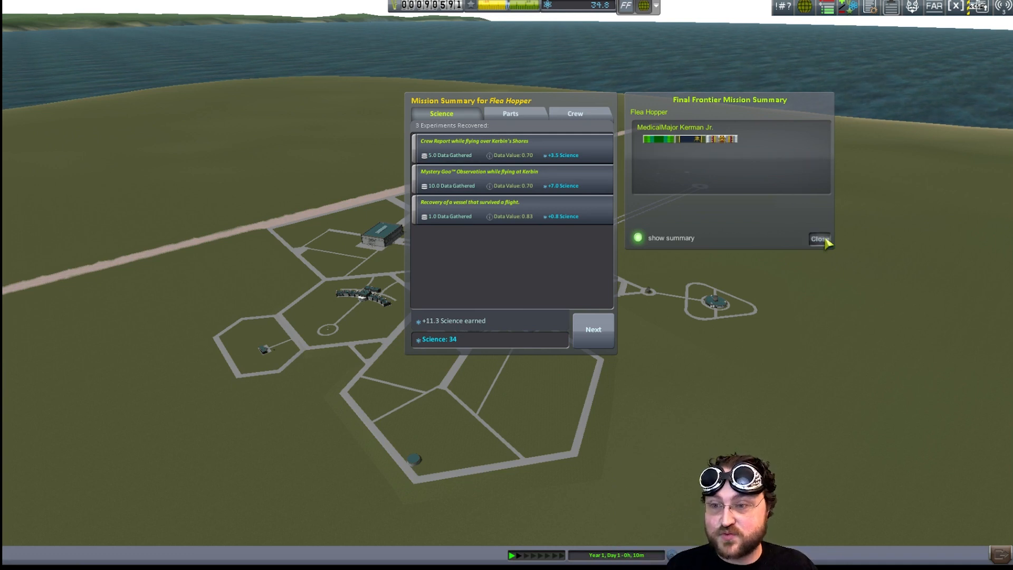
pyautogui.click(818, 239)
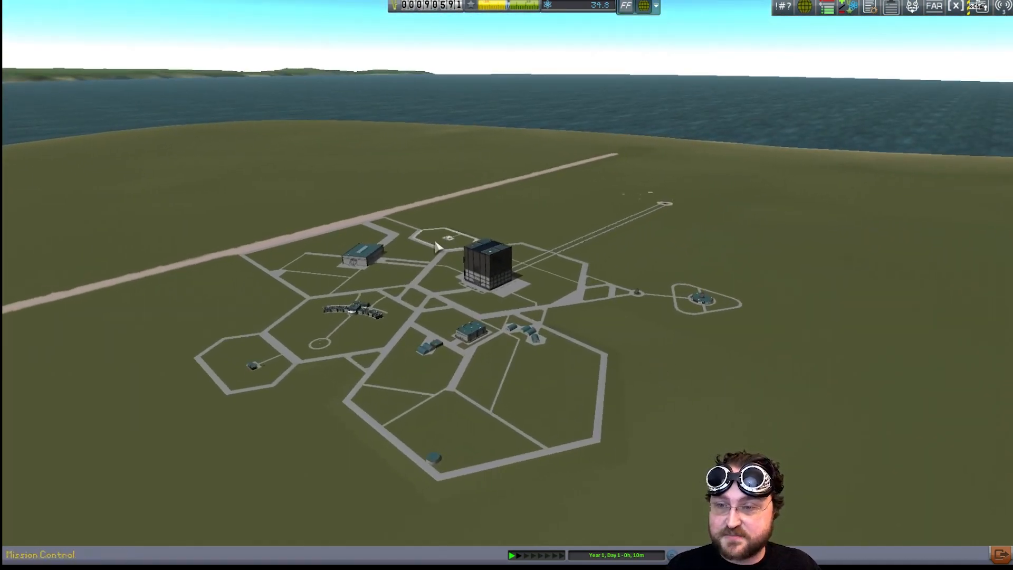
# In Mission Control, review the Orbit Kerbin! and A-3 contracts and accept A-3
pyautogui.click(485, 270)
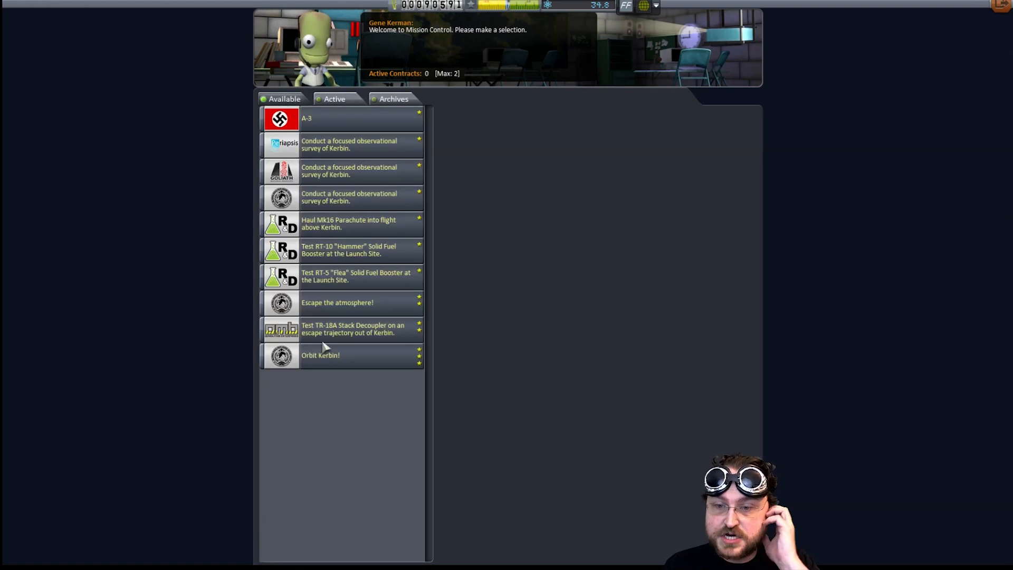
pyautogui.click(342, 302)
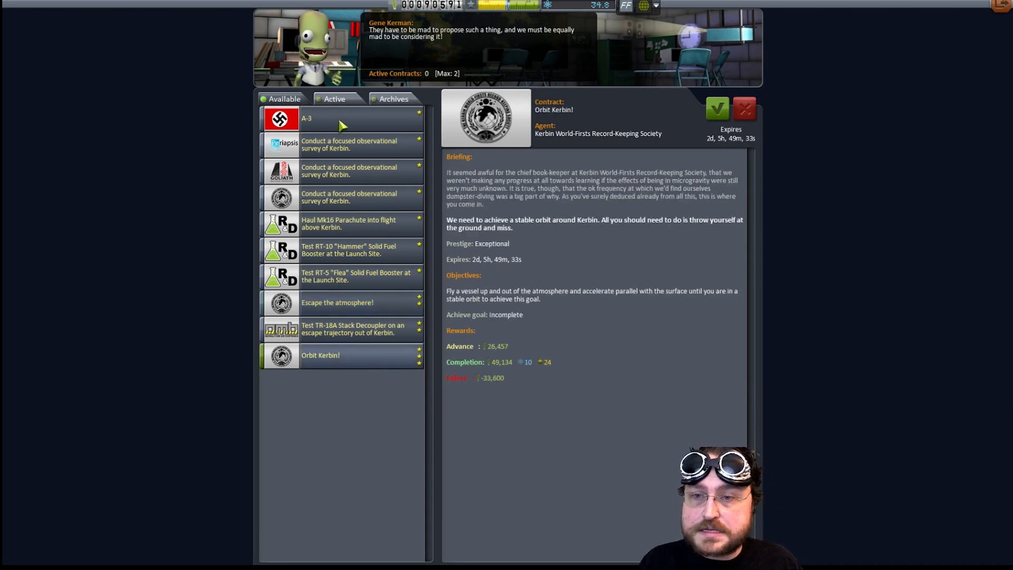
pyautogui.click(327, 118)
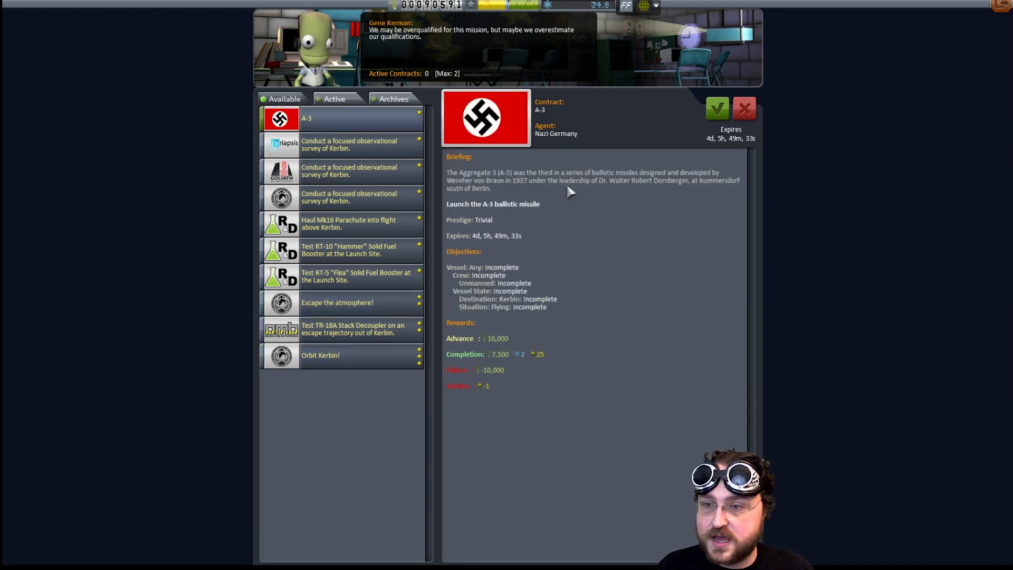
pyautogui.moveTo(557, 324)
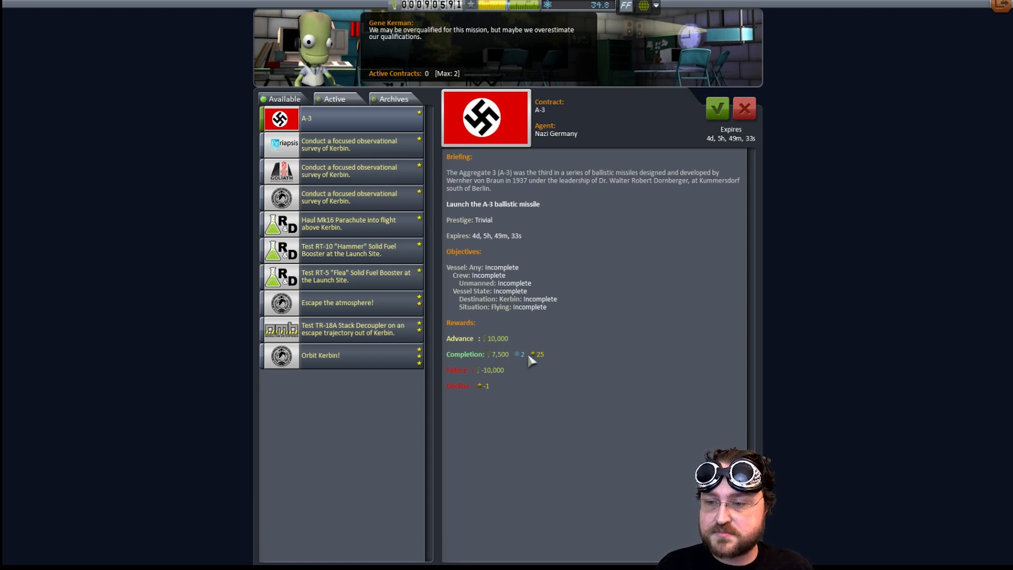
pyautogui.moveTo(585, 336)
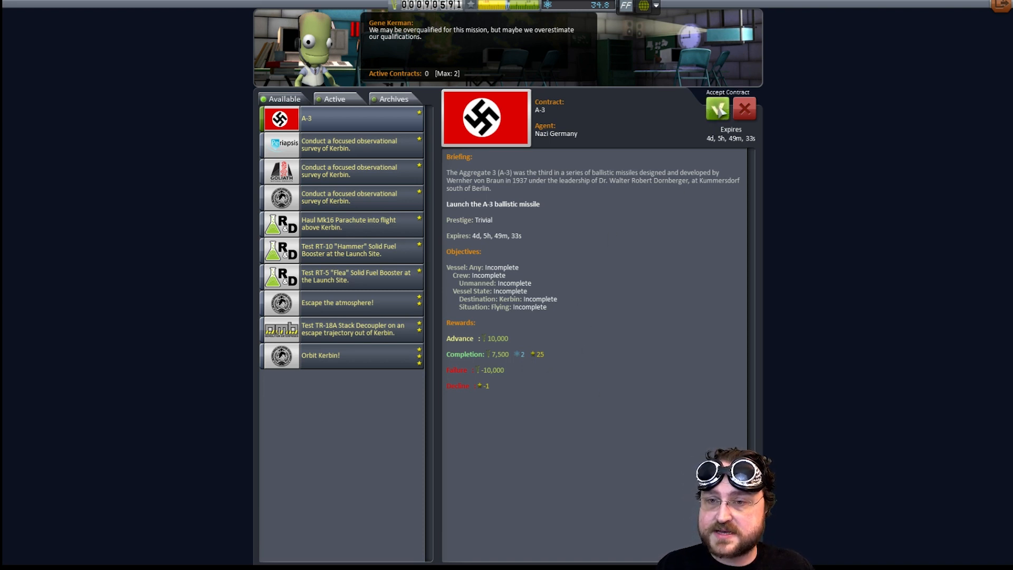
pyautogui.click(717, 108)
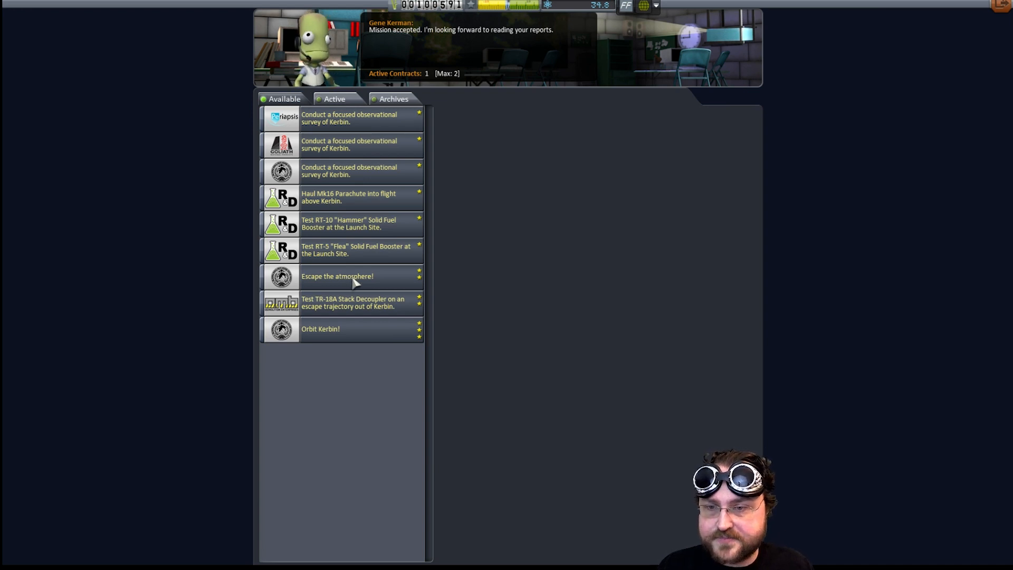
pyautogui.moveTo(381, 229)
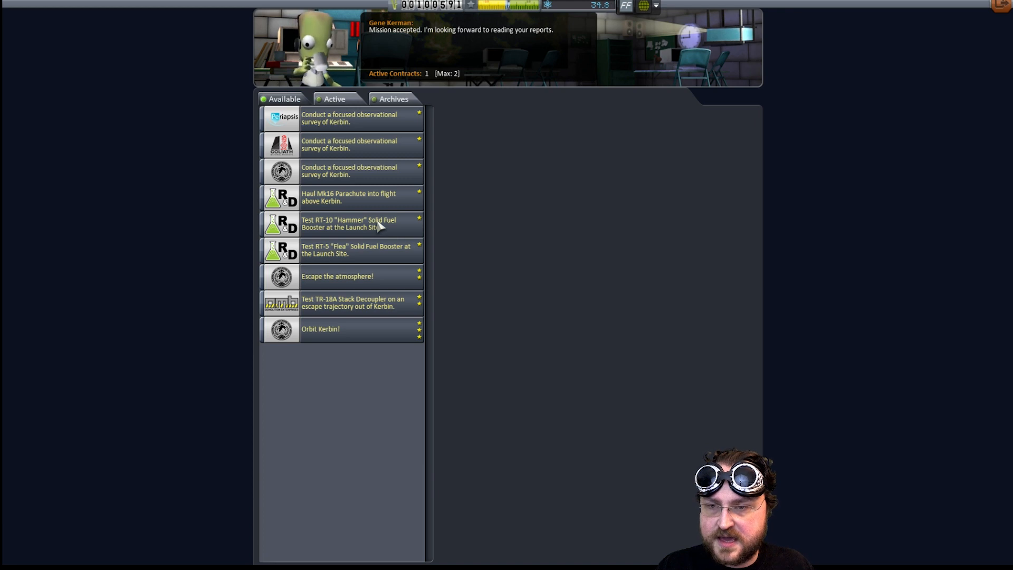
# Accept the RT-5 Flea launch site test contract for 1,800 funds
pyautogui.click(354, 249)
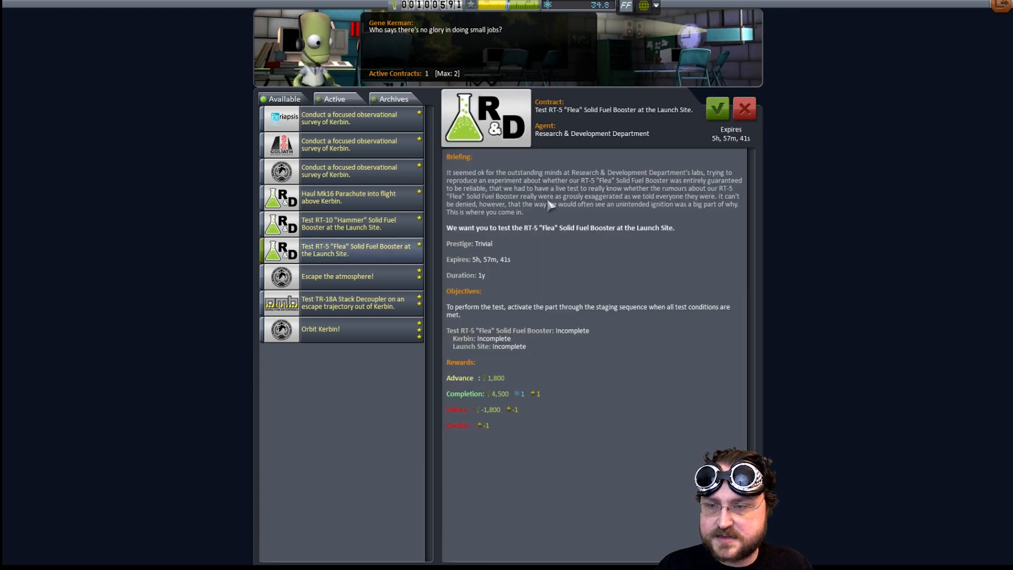
pyautogui.moveTo(323, 228)
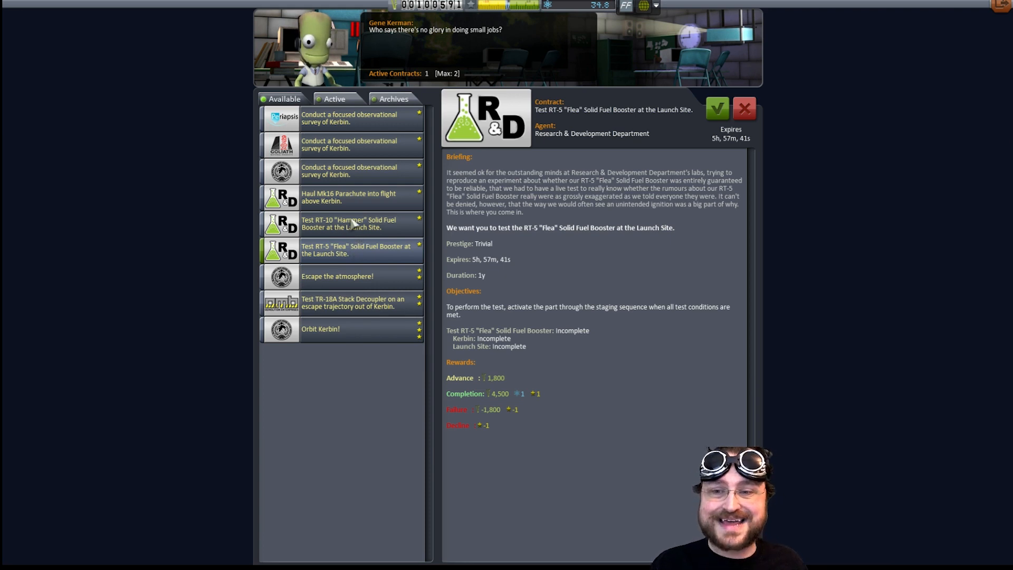
pyautogui.moveTo(539, 251)
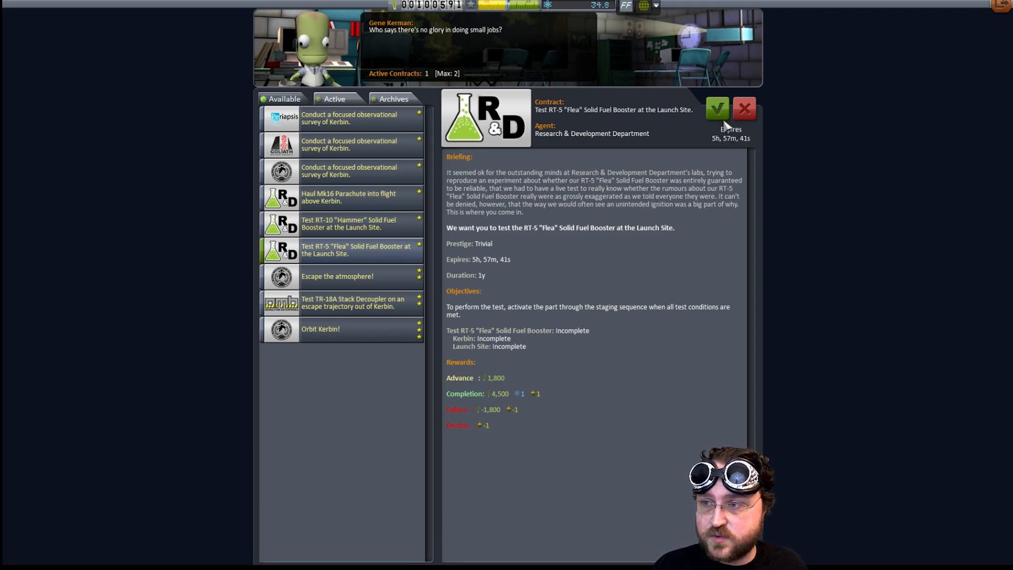
pyautogui.click(717, 108)
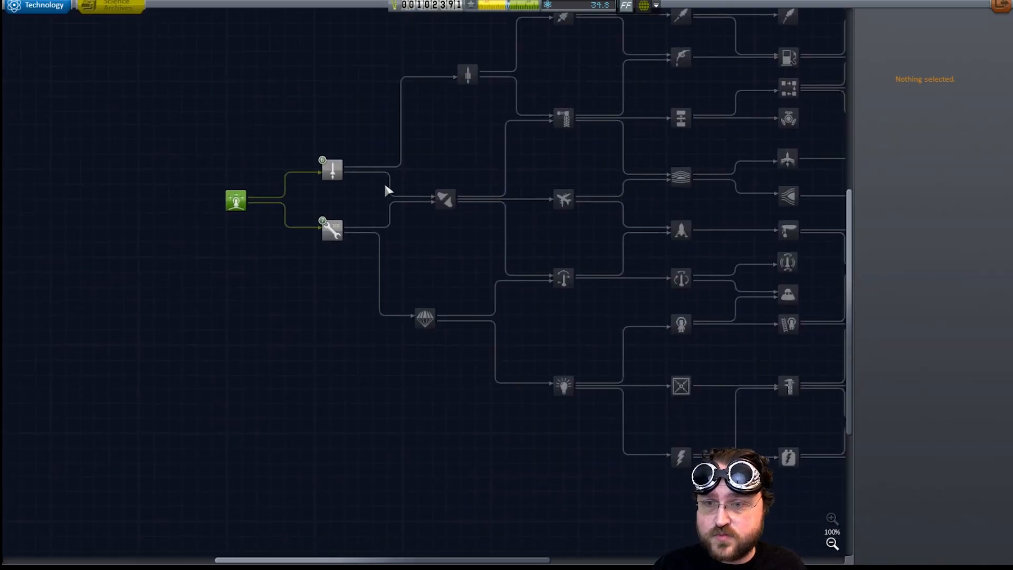
# Research the Basic Rocketry node after inspecting it and Engineering 101
pyautogui.click(332, 173)
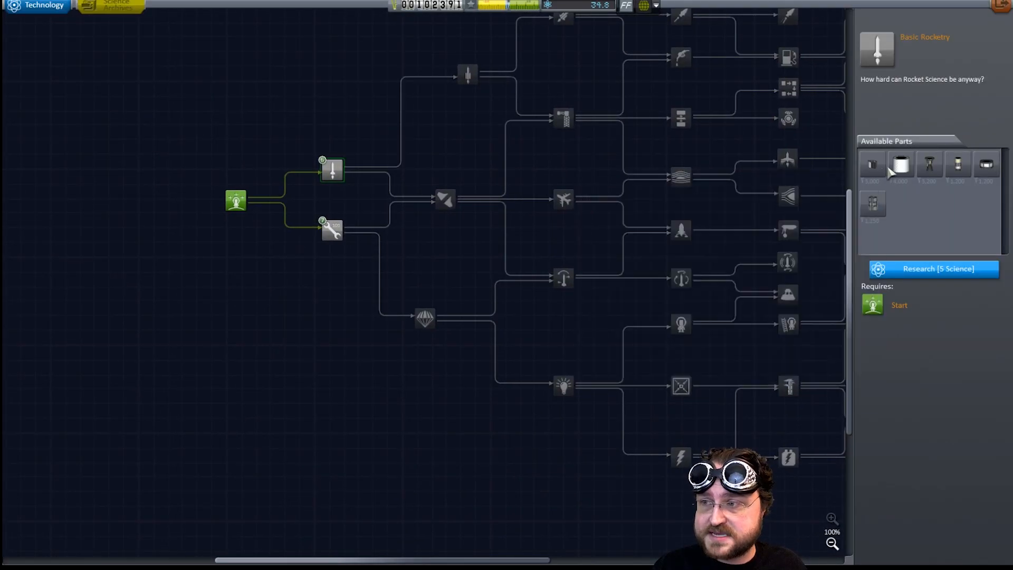
pyautogui.moveTo(929, 166)
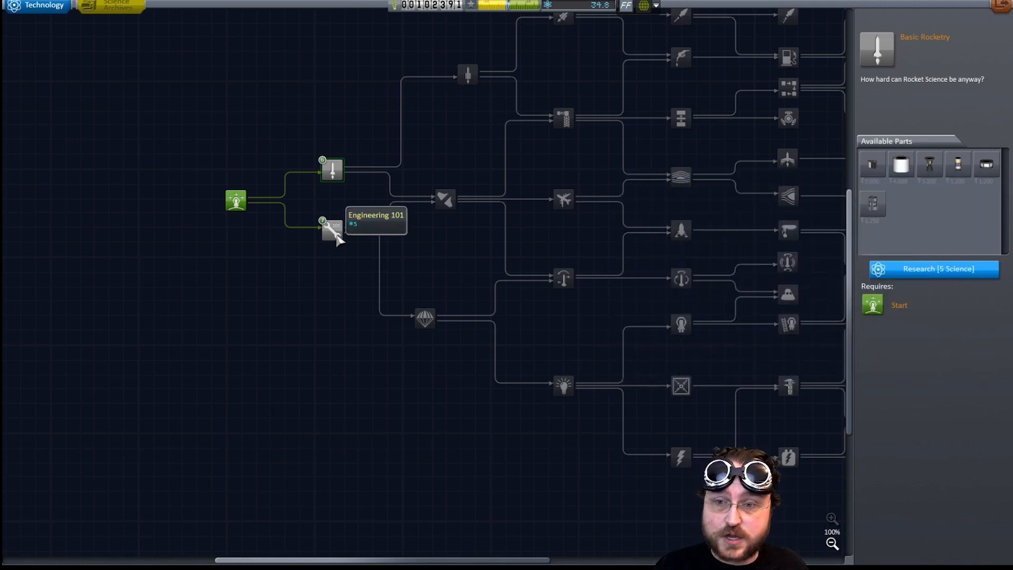
pyautogui.click(332, 229)
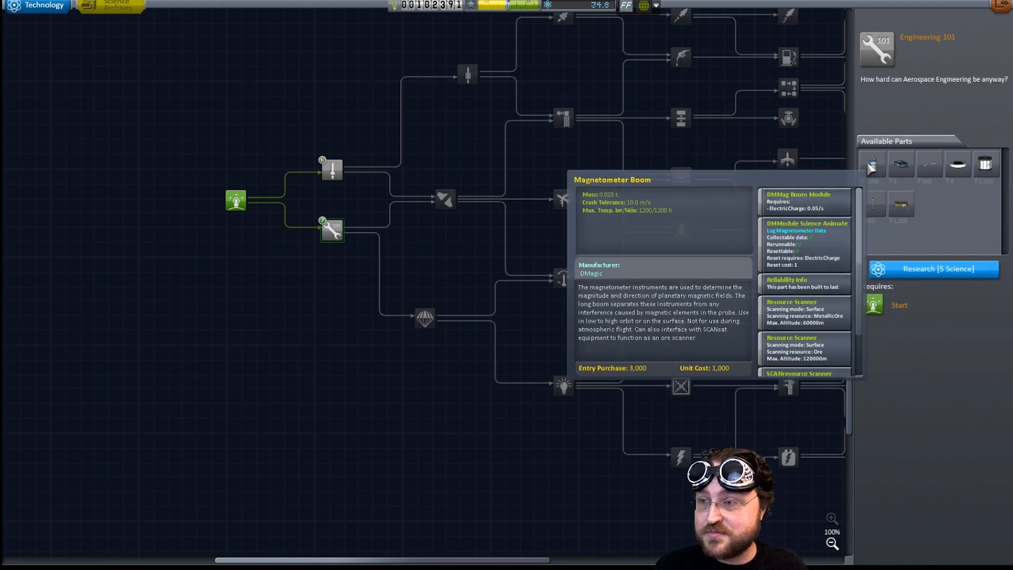
pyautogui.moveTo(901, 205)
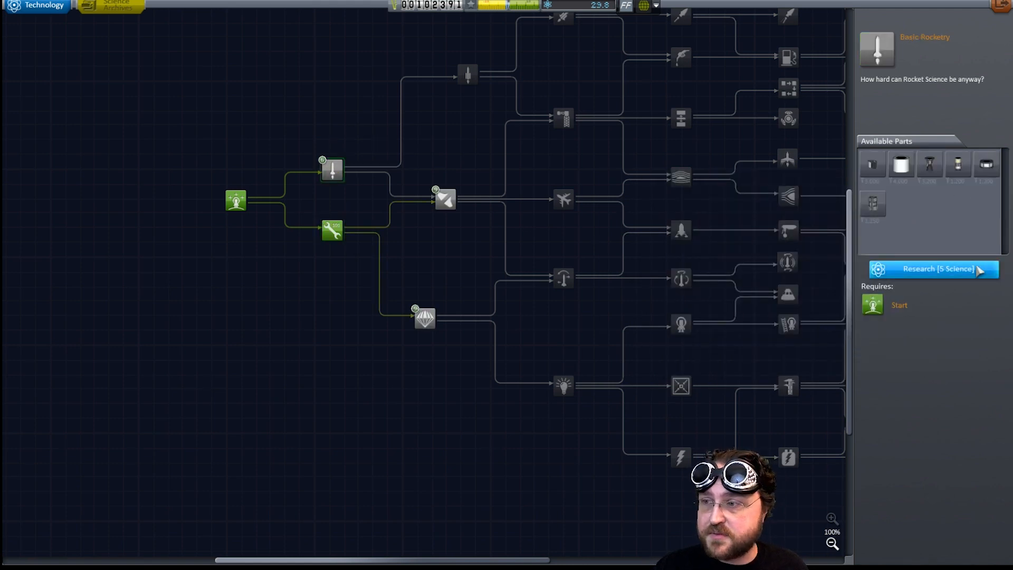
pyautogui.click(932, 269)
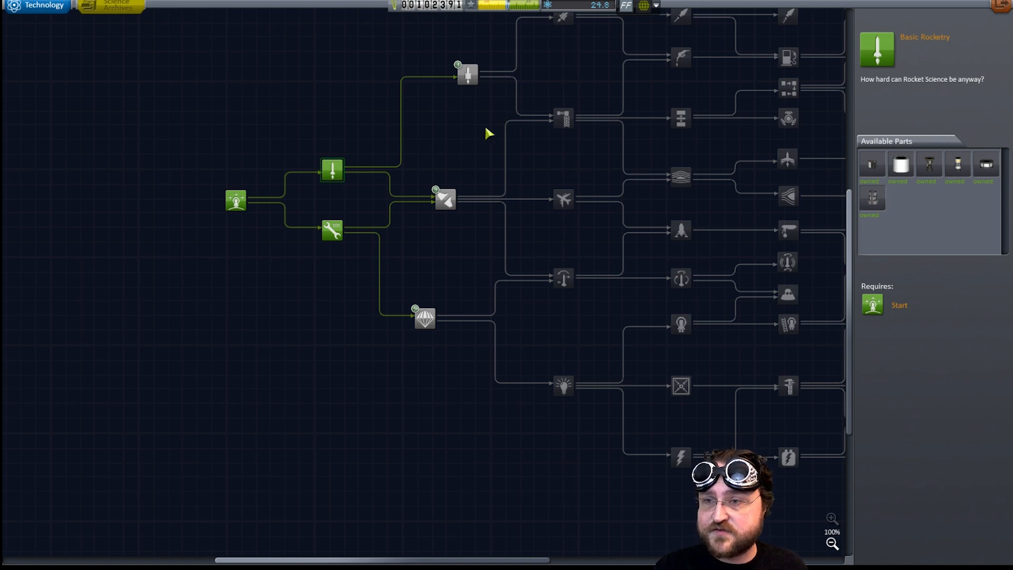
pyautogui.click(444, 200)
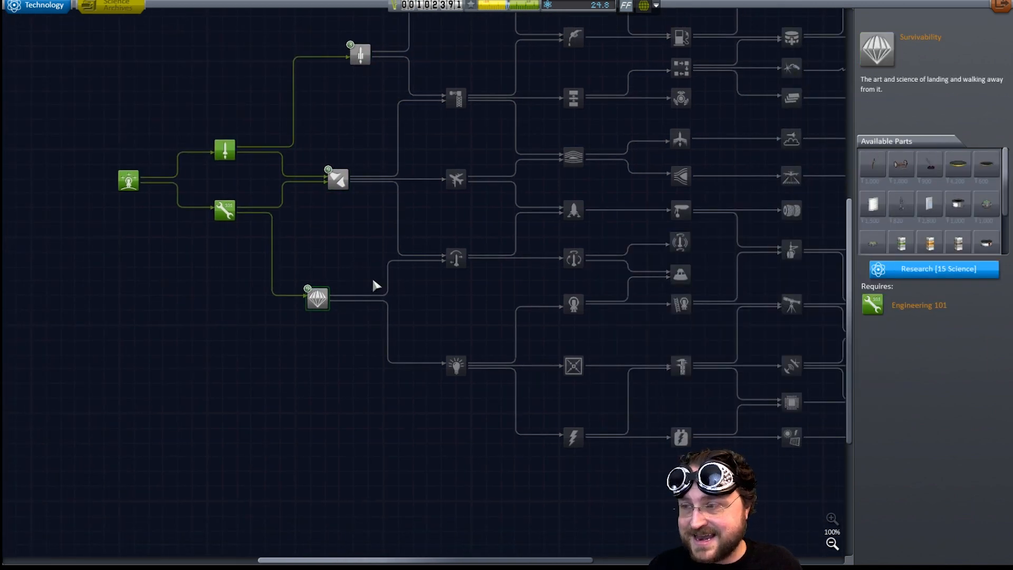
pyautogui.moveTo(326, 320)
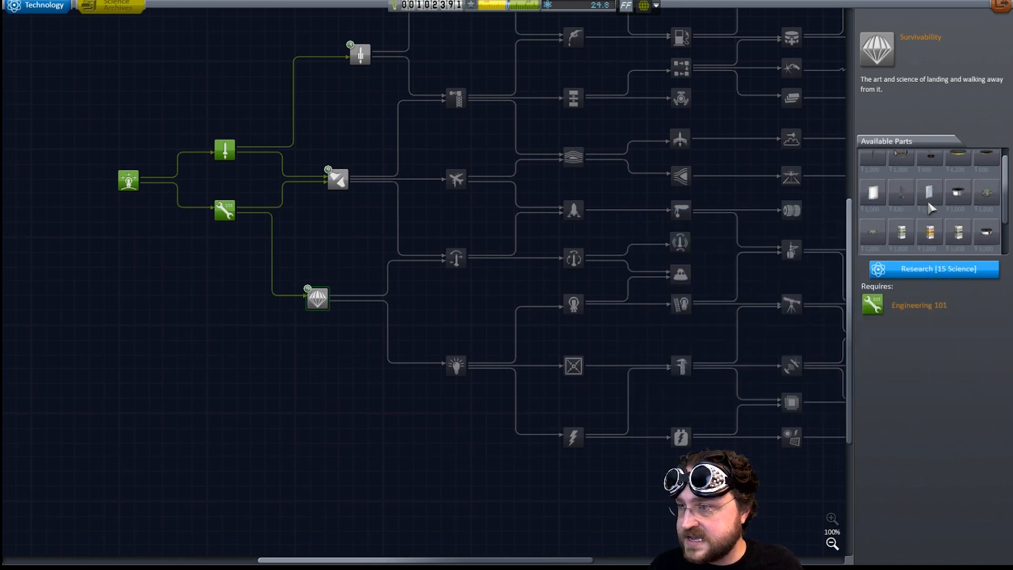
pyautogui.moveTo(880, 240)
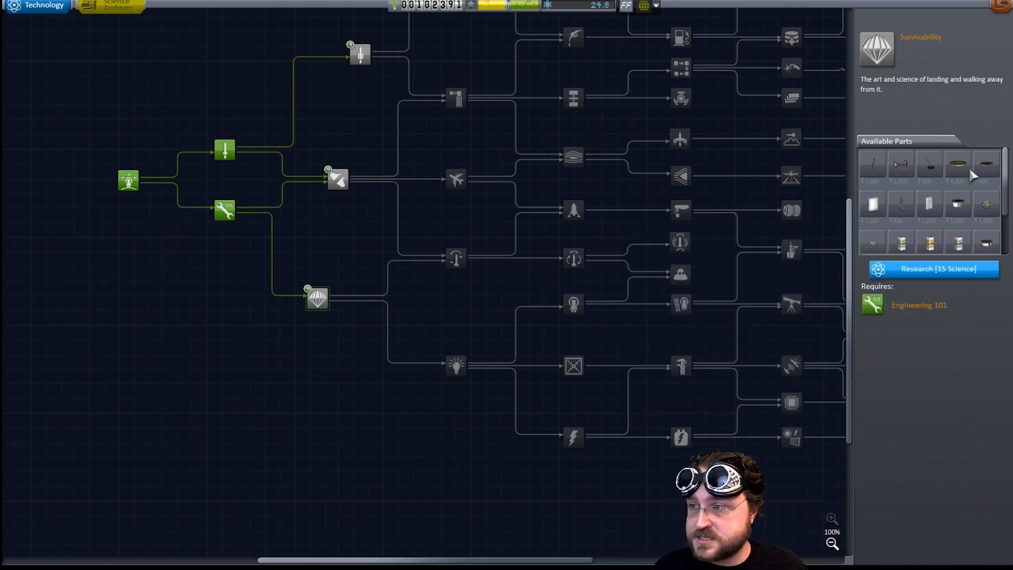
pyautogui.moveTo(748, 215)
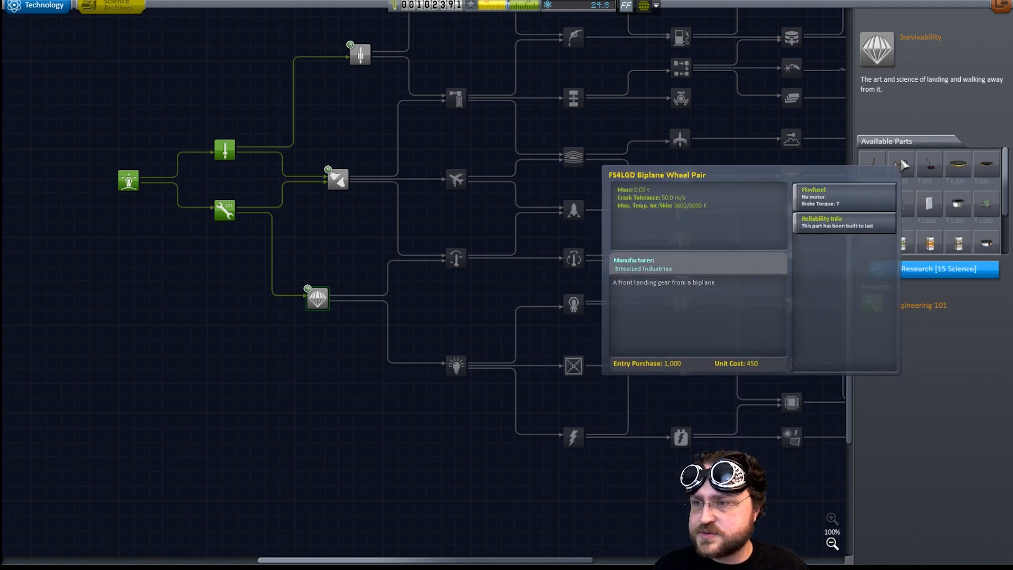
# Browse the Stability and General Rocketry nodes, then research Survivability
pyautogui.click(336, 180)
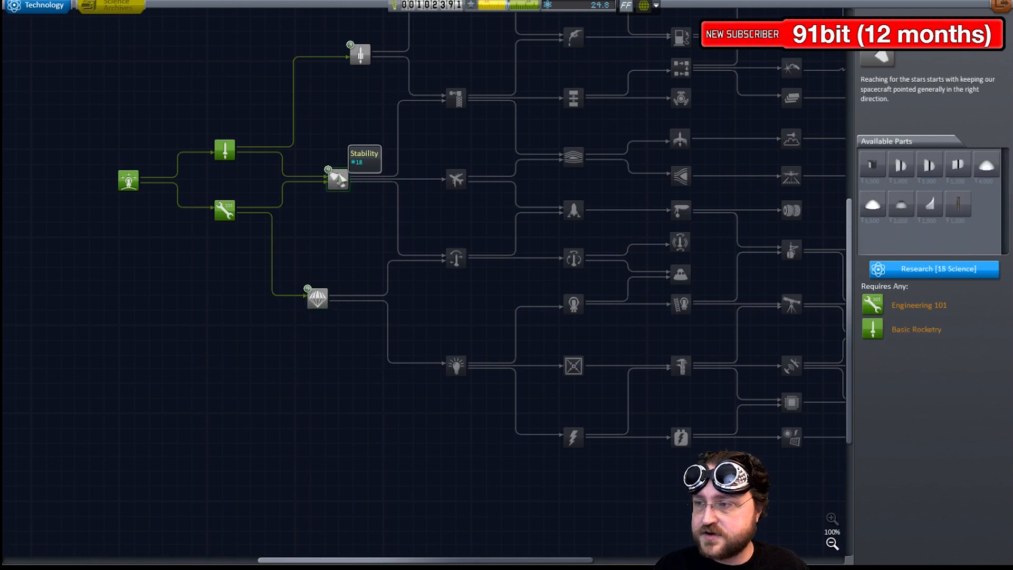
pyautogui.moveTo(928, 166)
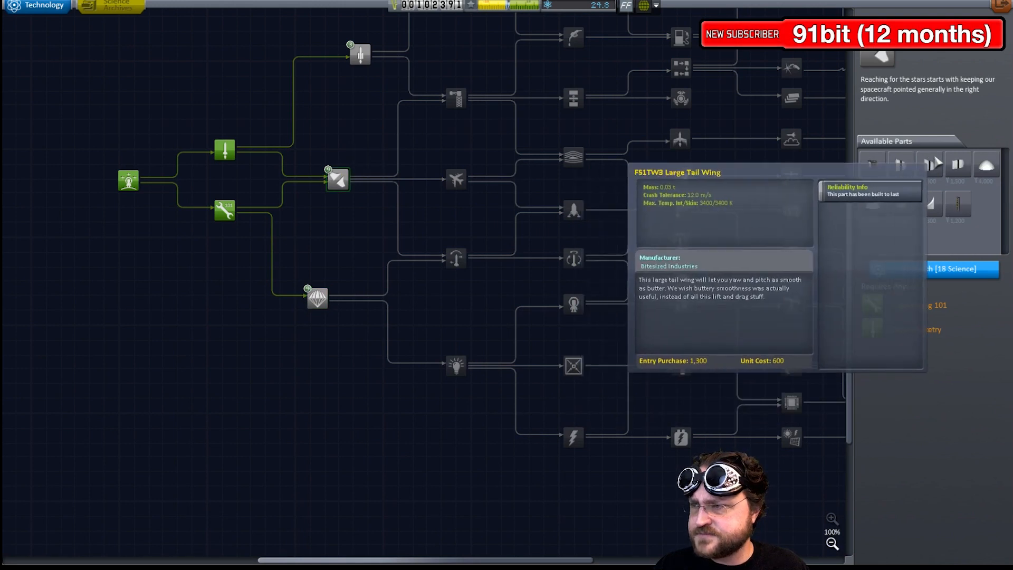
pyautogui.click(361, 55)
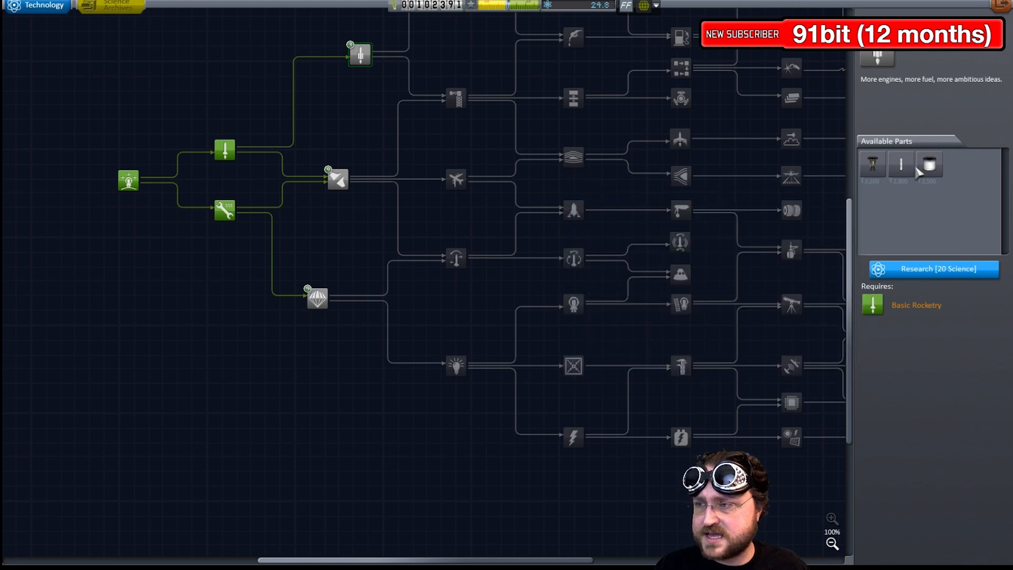
pyautogui.click(315, 297)
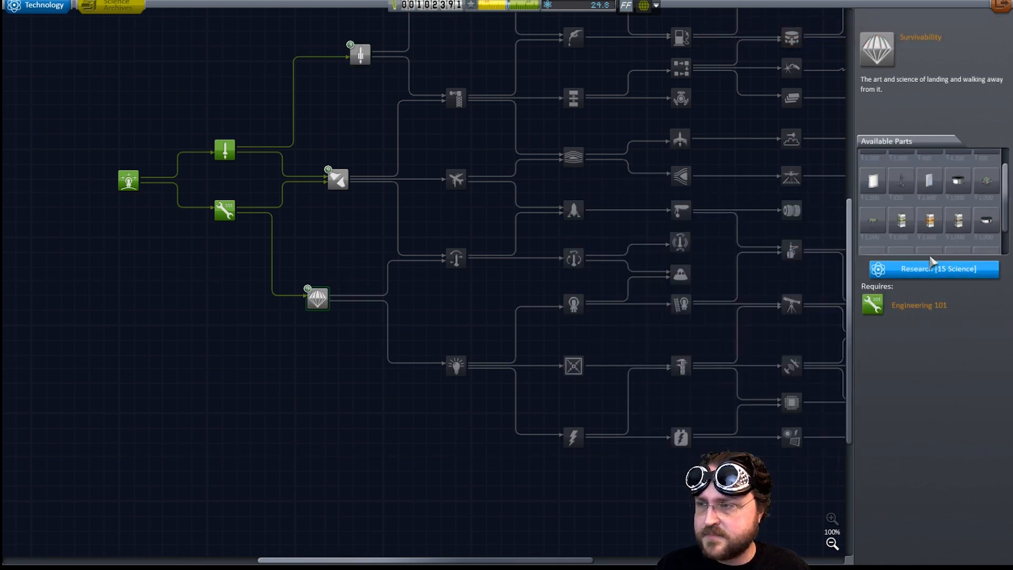
pyautogui.click(934, 269)
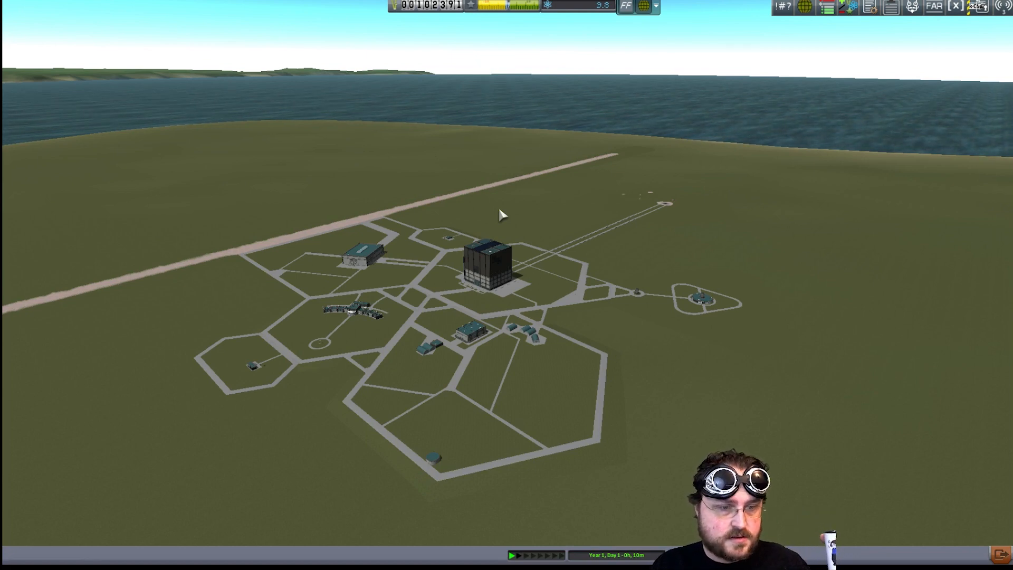
pyautogui.moveTo(506, 270)
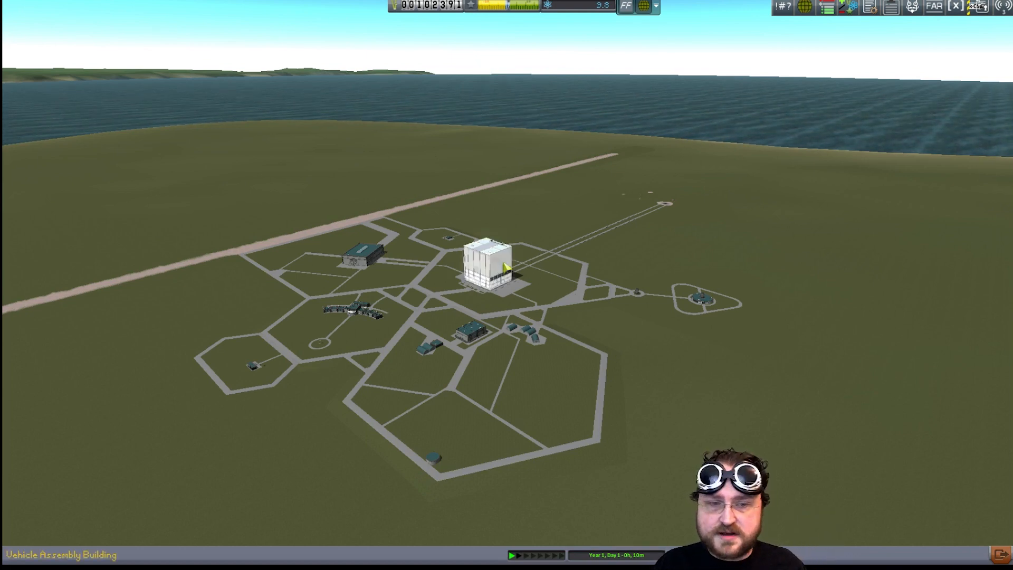
# Build the Mk1 pod on an RT-5 Flea in the VAB and launch it to the pad
pyautogui.click(499, 271)
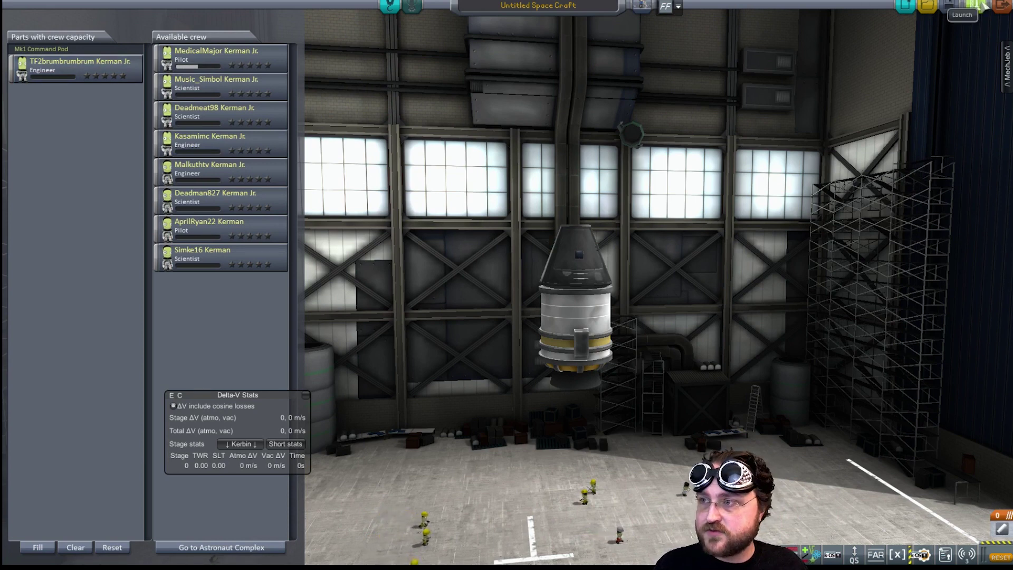
pyautogui.click(962, 15)
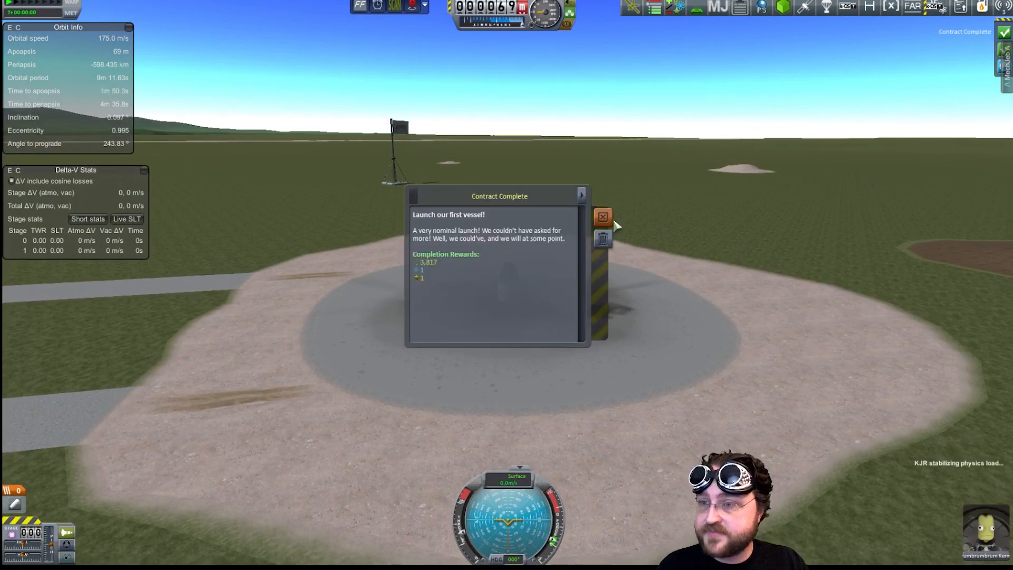
# Clear the first-launch and Flea test completion notices and recover the vessel for 3,362 funds
pyautogui.click(605, 215)
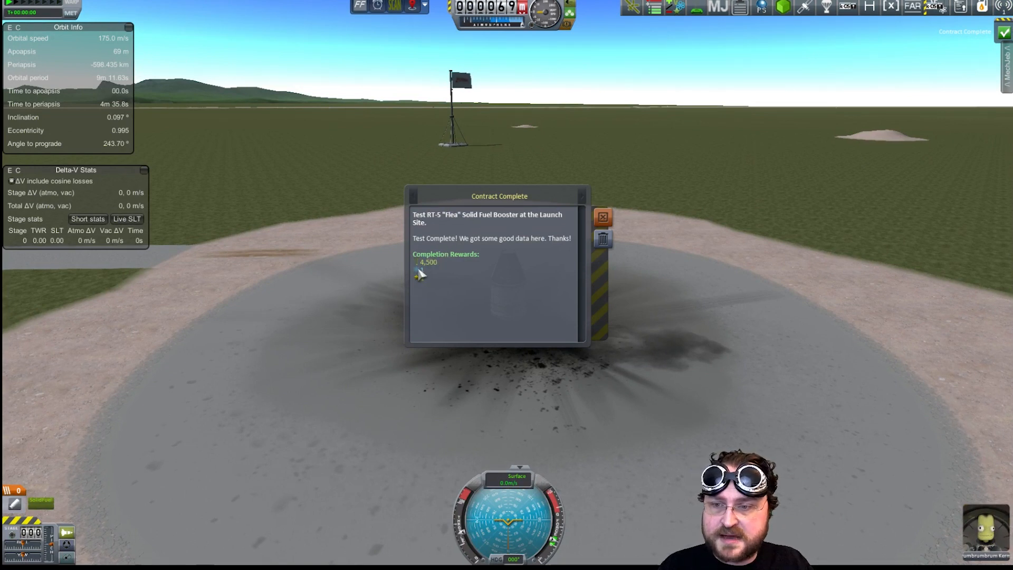
pyautogui.click(601, 216)
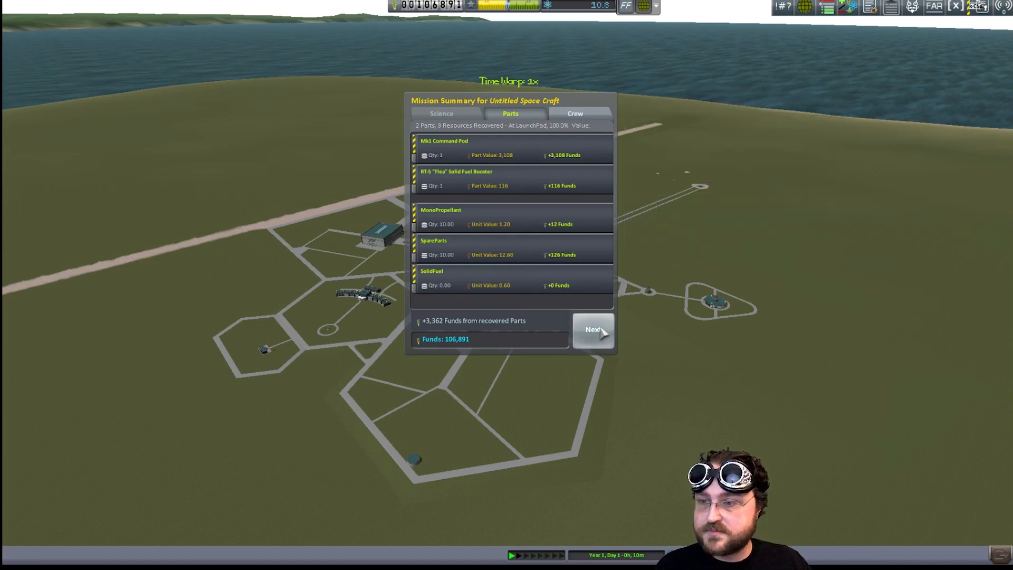
pyautogui.click(593, 329)
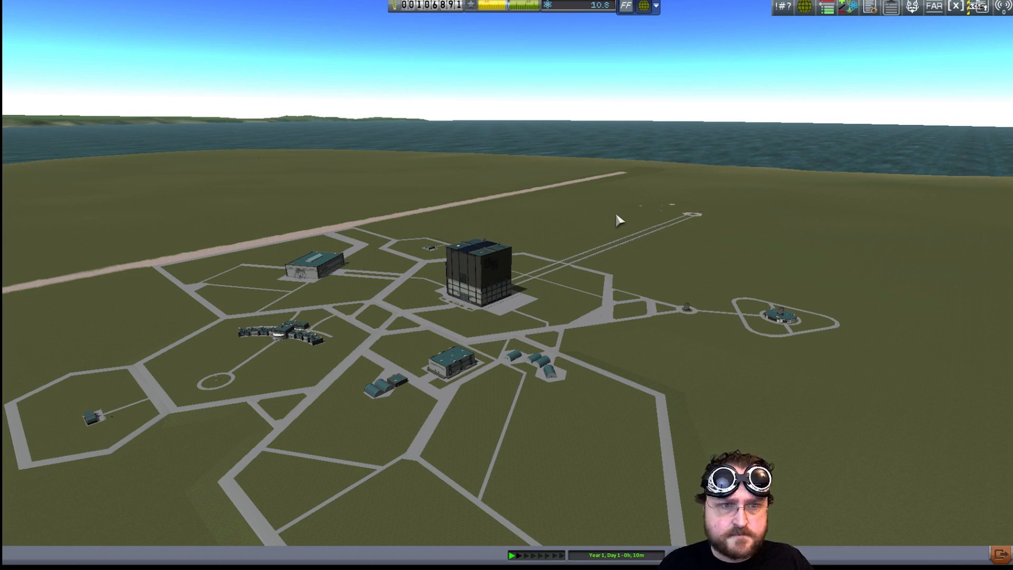
pyautogui.moveTo(407, 251)
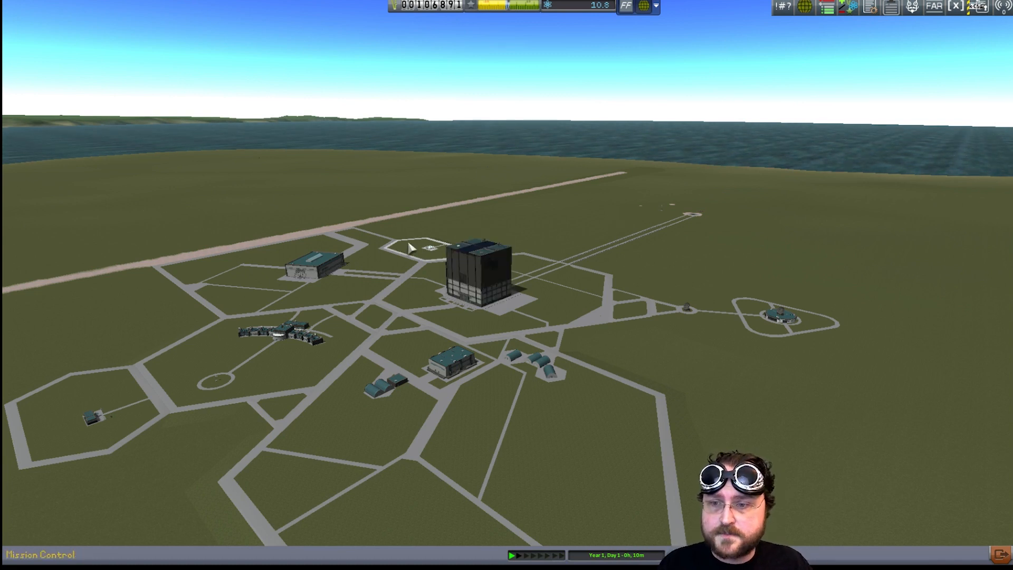
# Visit Mission Control on the way back to the Vehicle Assembly Building
pyautogui.click(475, 278)
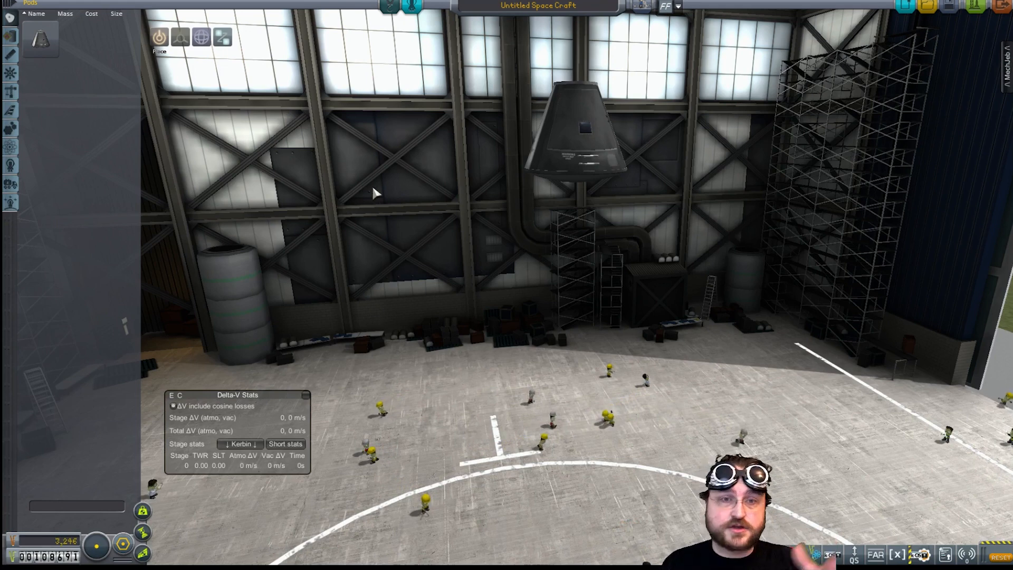
pyautogui.moveTo(344, 196)
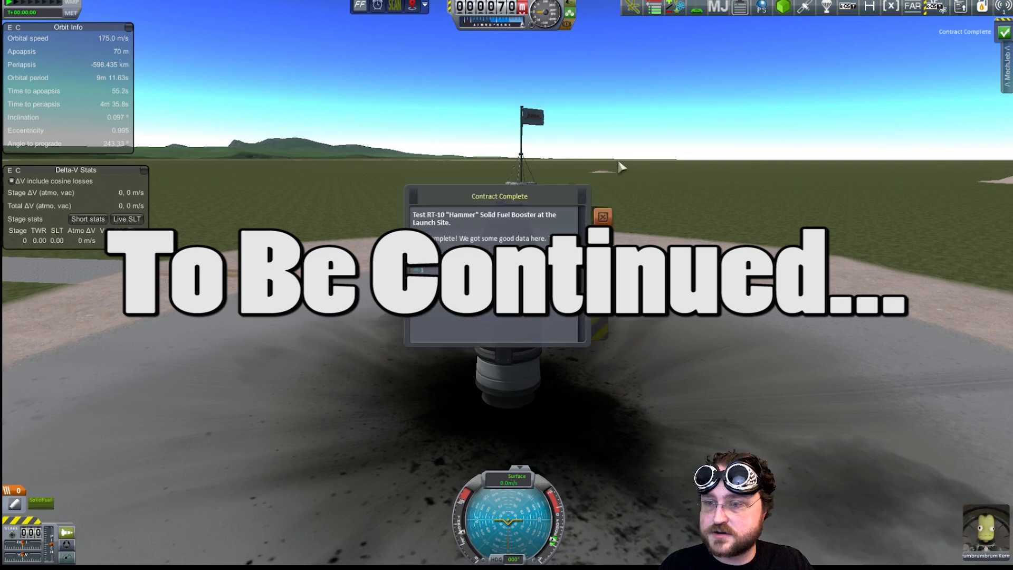
# Clear the RT-10 Hammer test completion notice after burning it on the pad
pyautogui.click(601, 217)
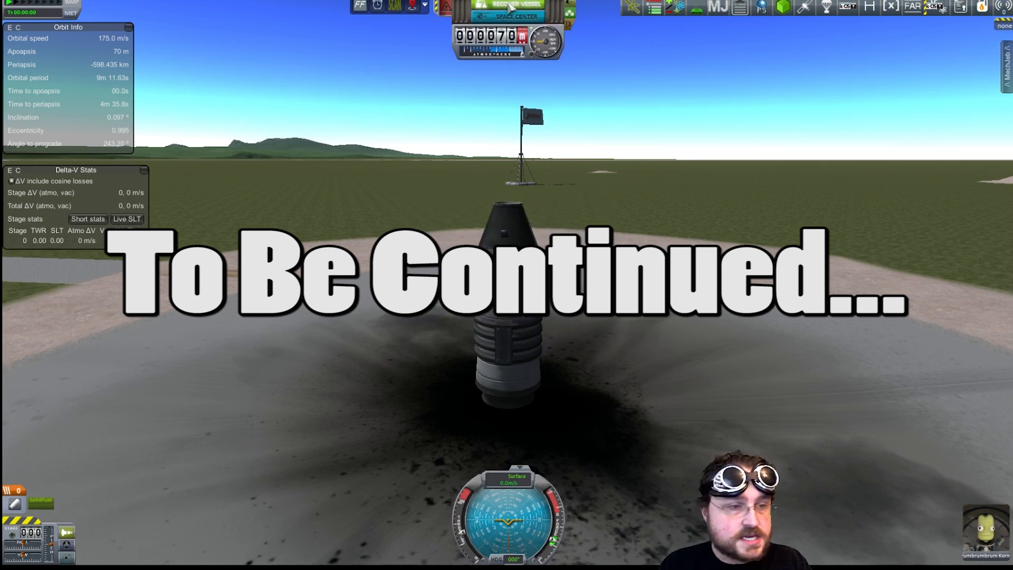